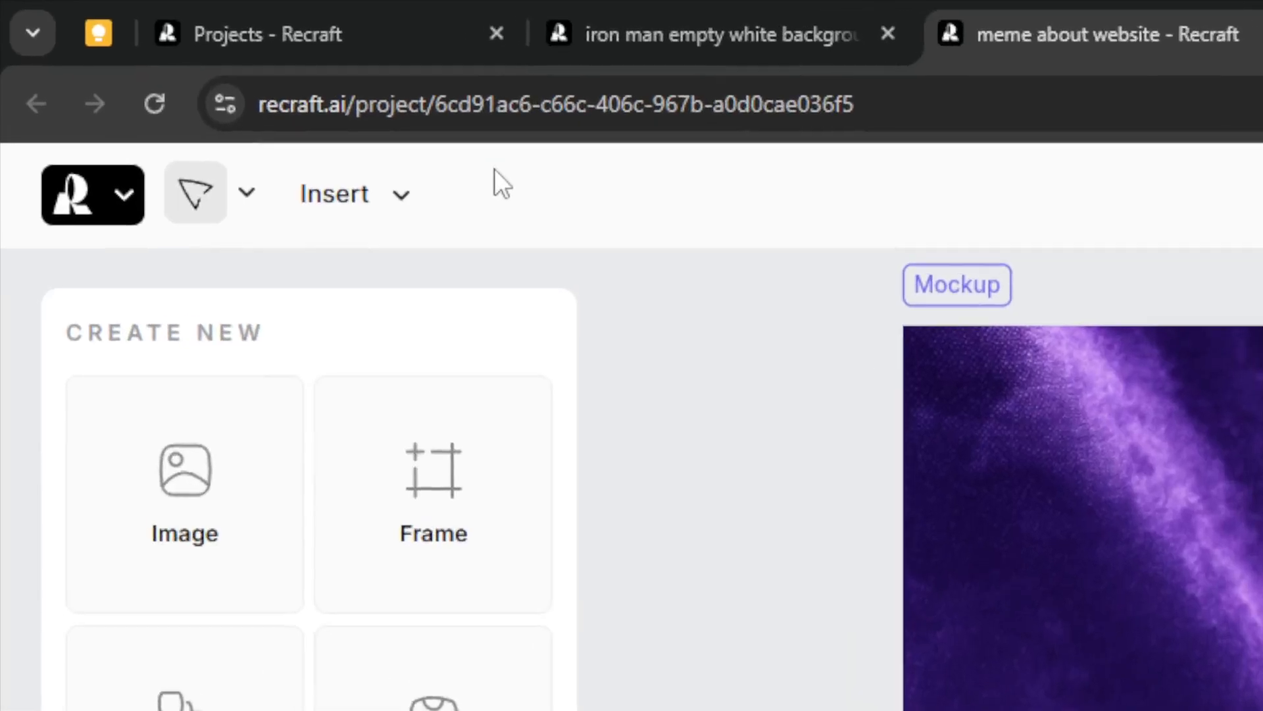
mouse_move(560, 266)
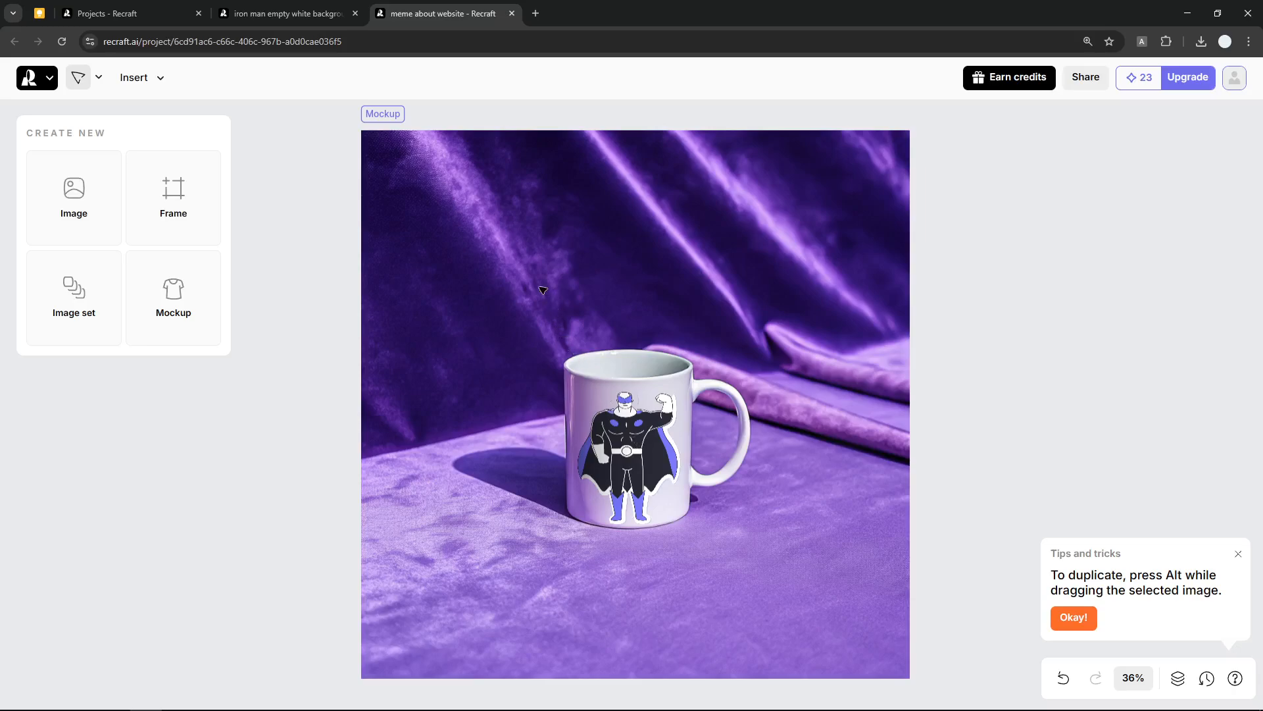
mouse_move(514, 272)
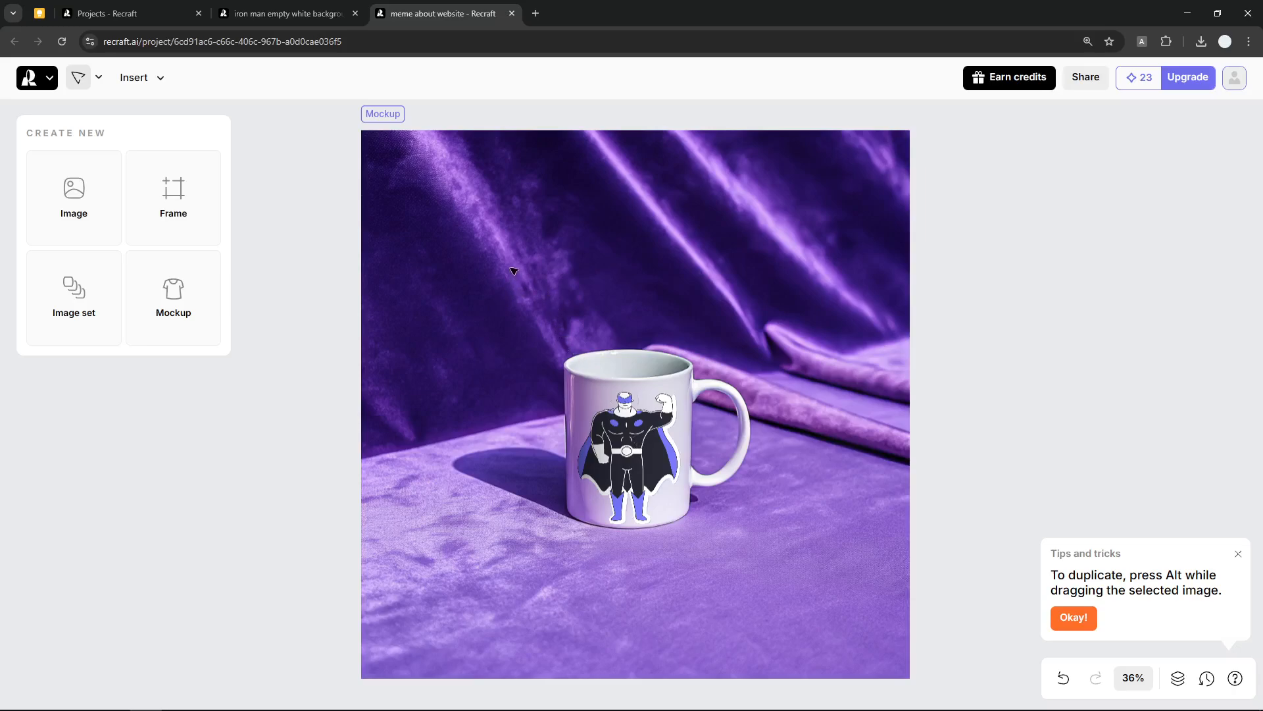
mouse_move(510, 277)
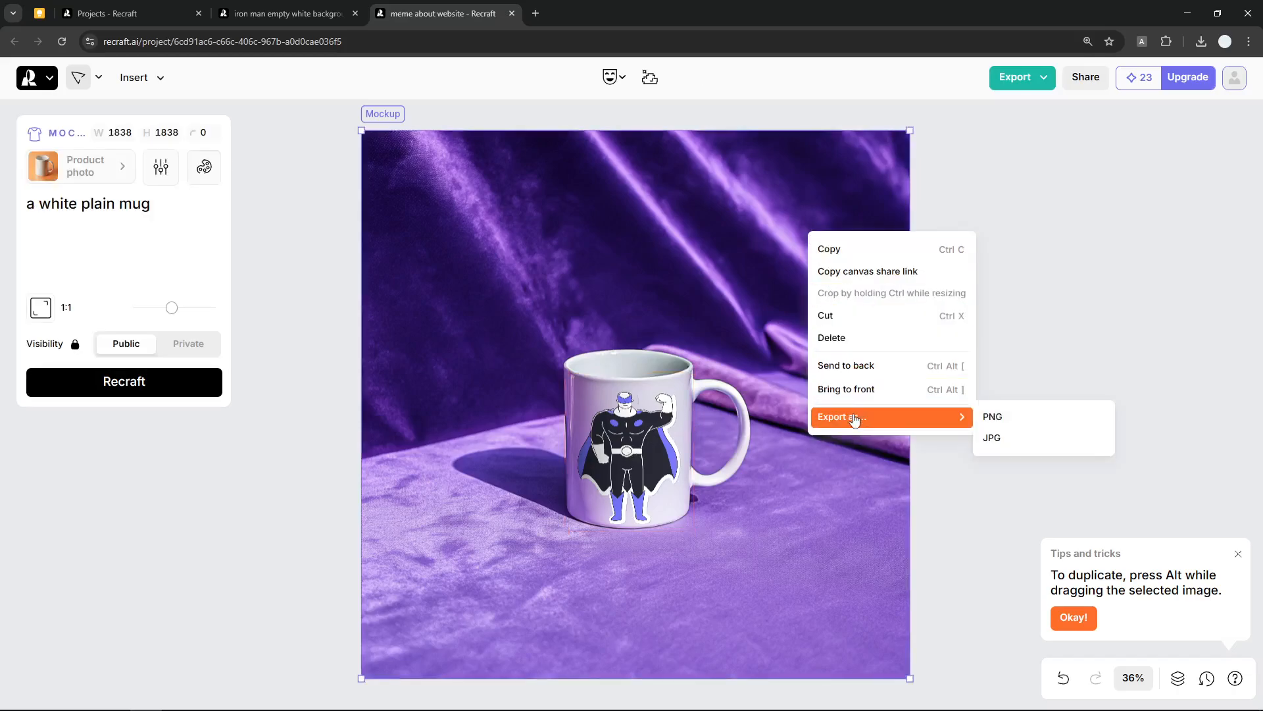
mouse_move(1007, 438)
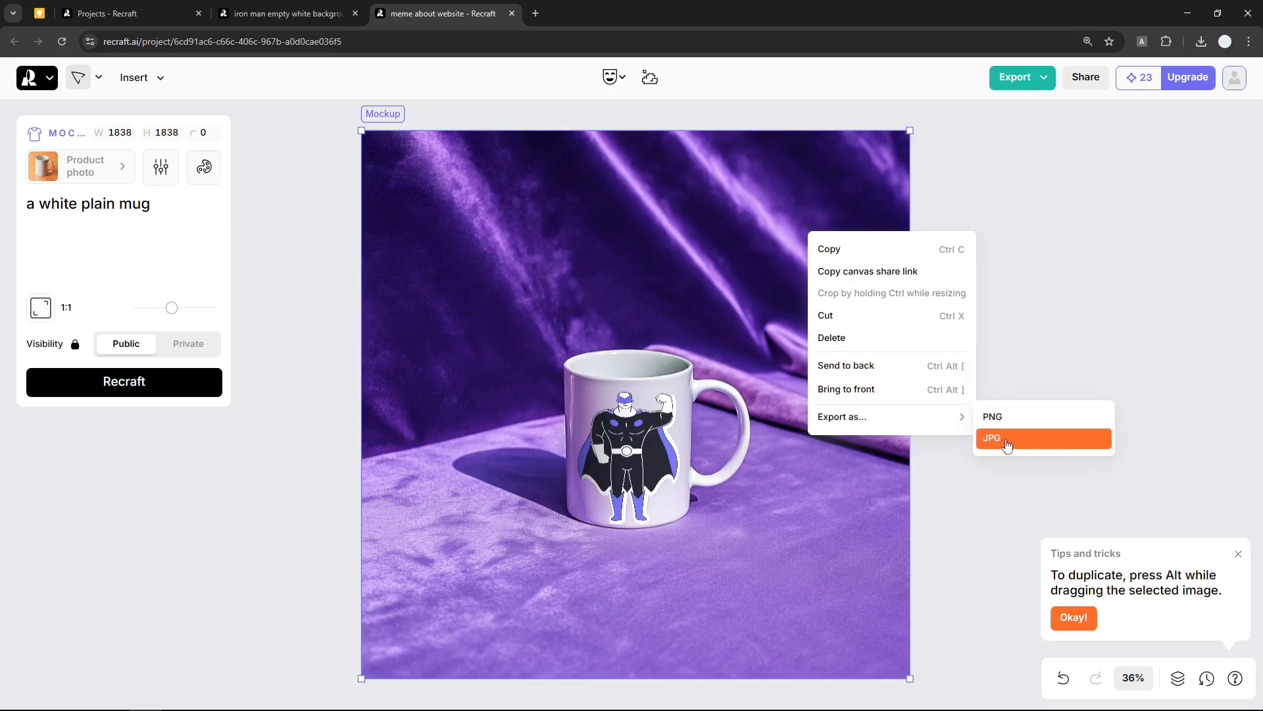
mouse_move(1044, 416)
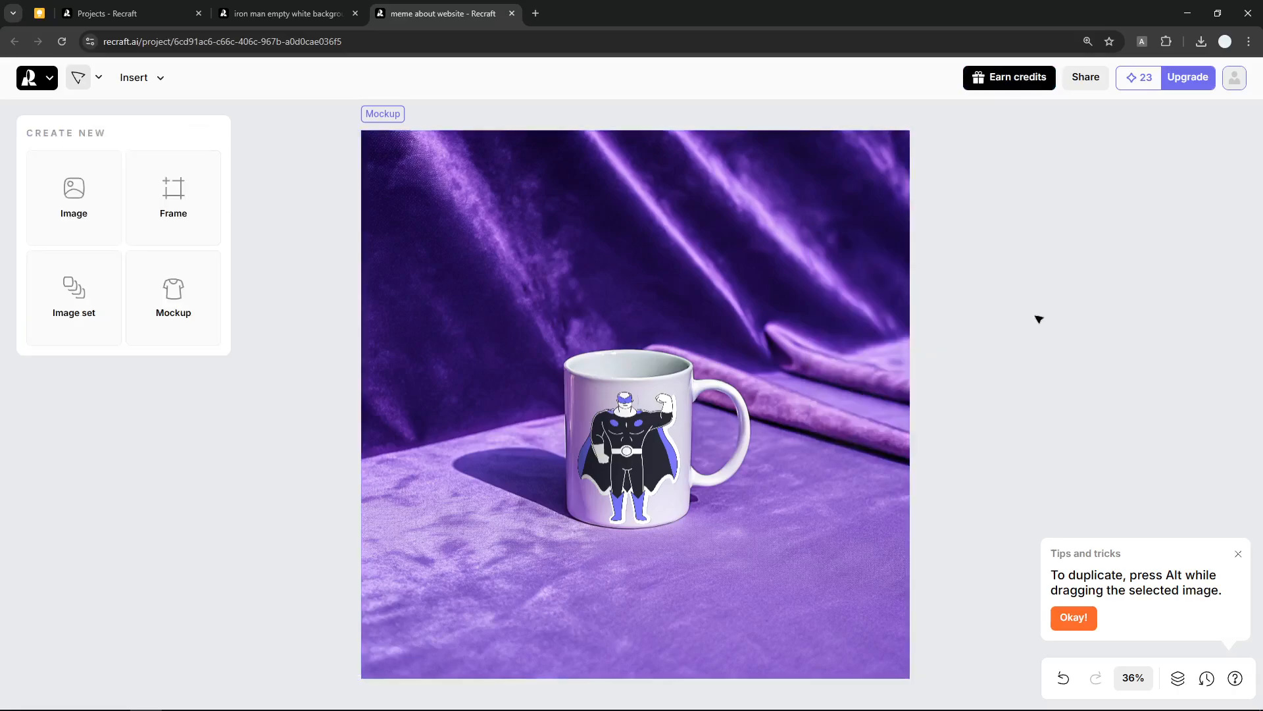
mouse_move(1182, 158)
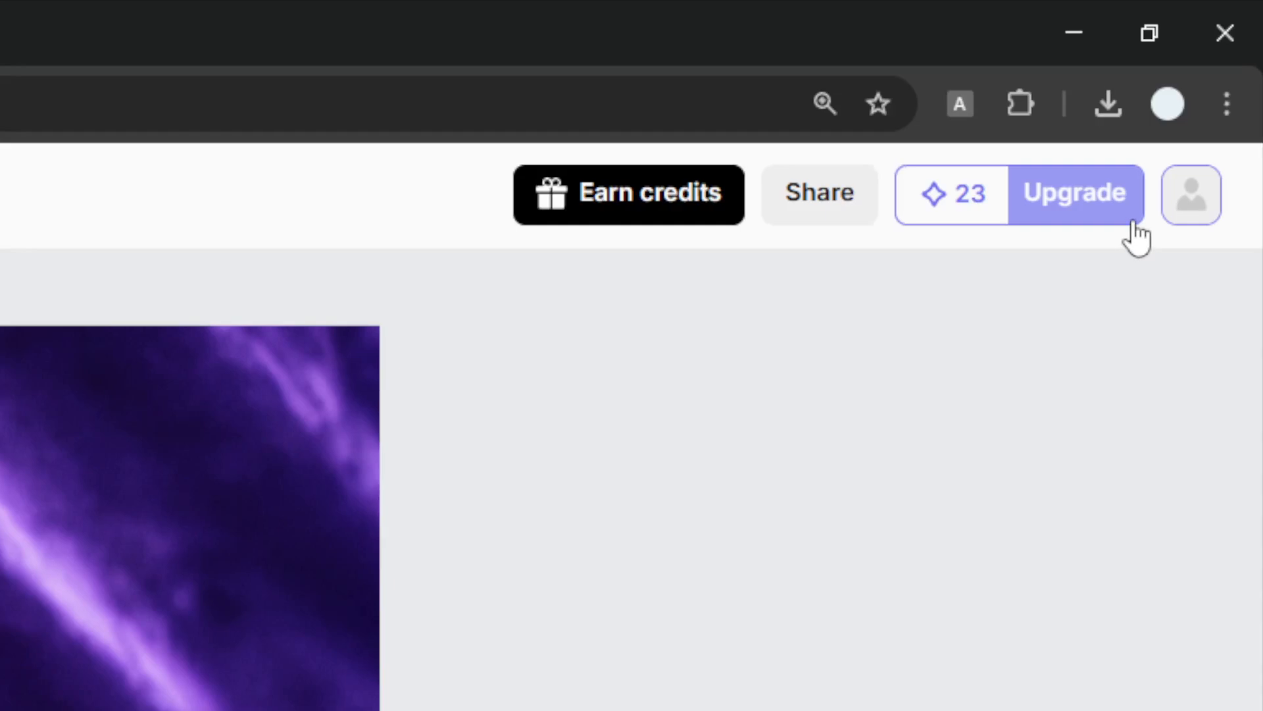
mouse_move(1127, 245)
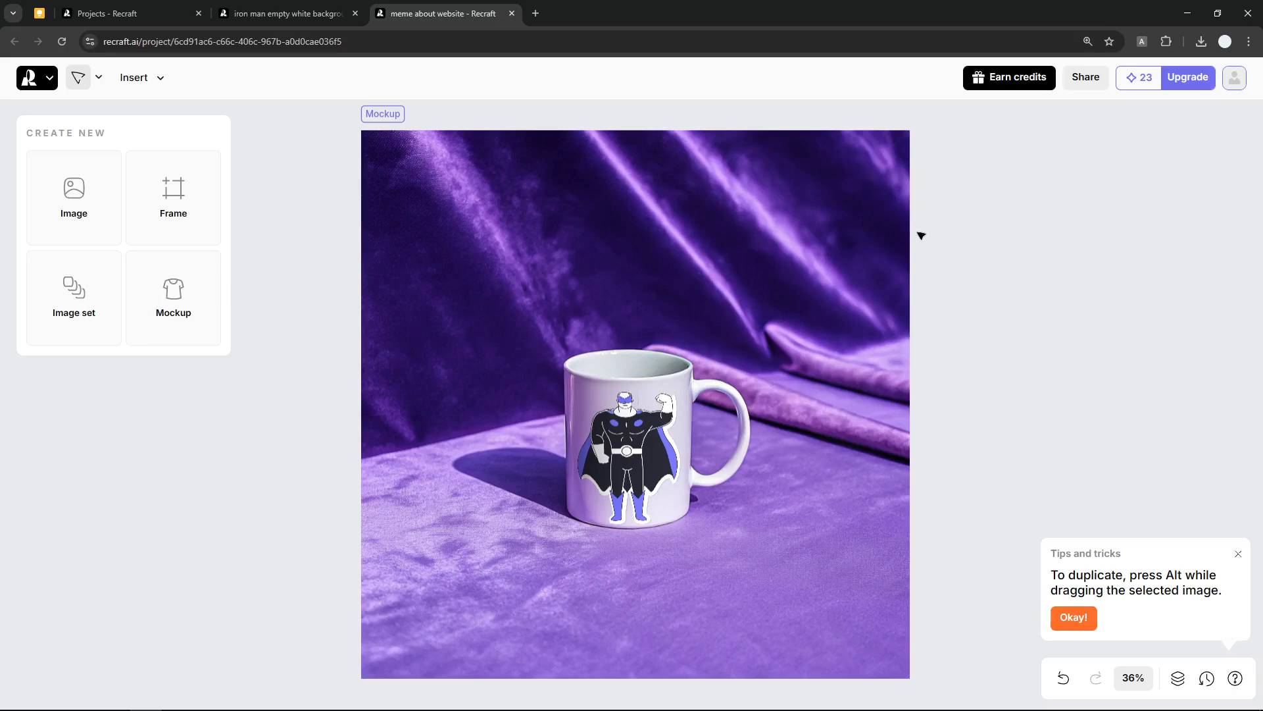
mouse_move(500, 259)
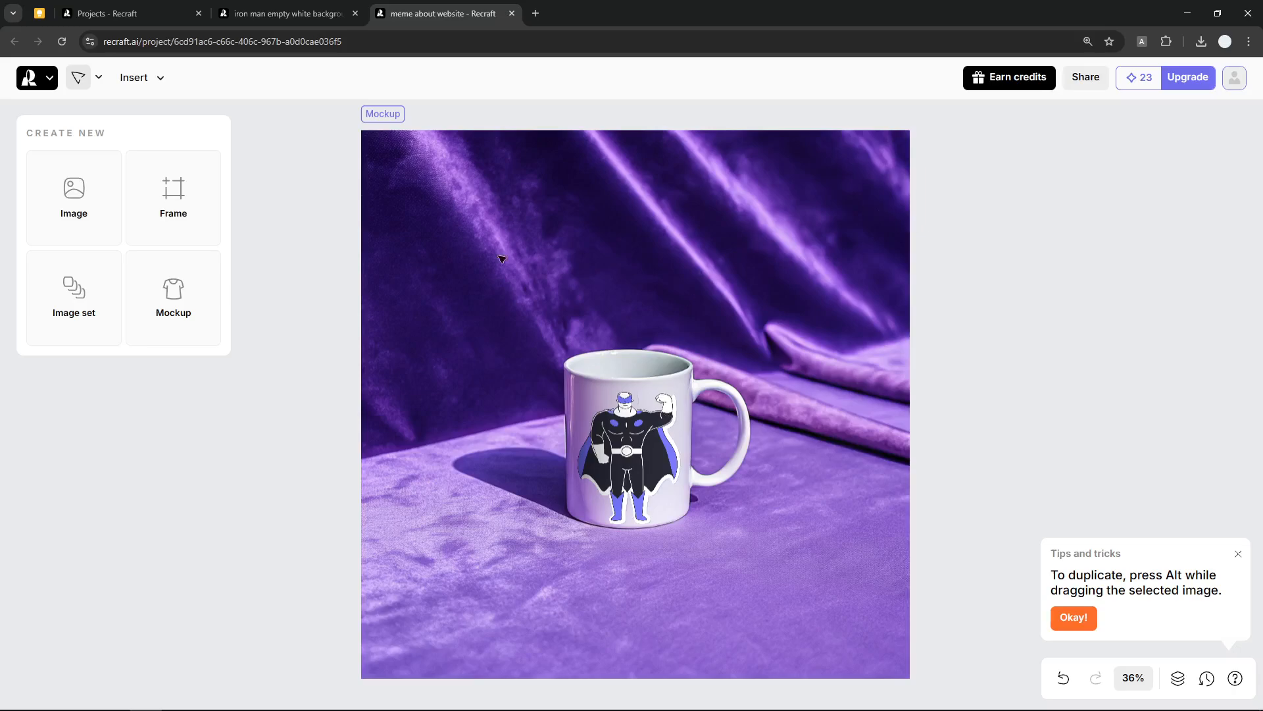
Switch from the mug project to the Iron Man tumbler project and select its Iron Man print.
left_click(629, 452)
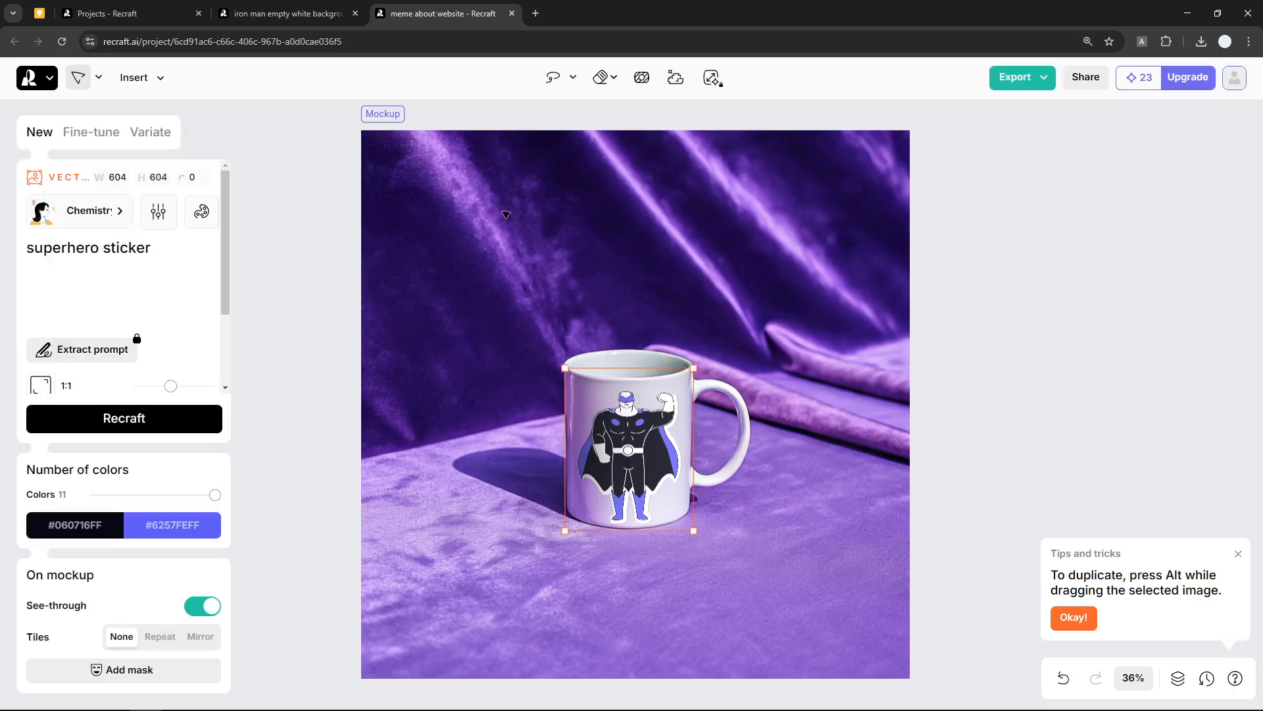
left_click(287, 14)
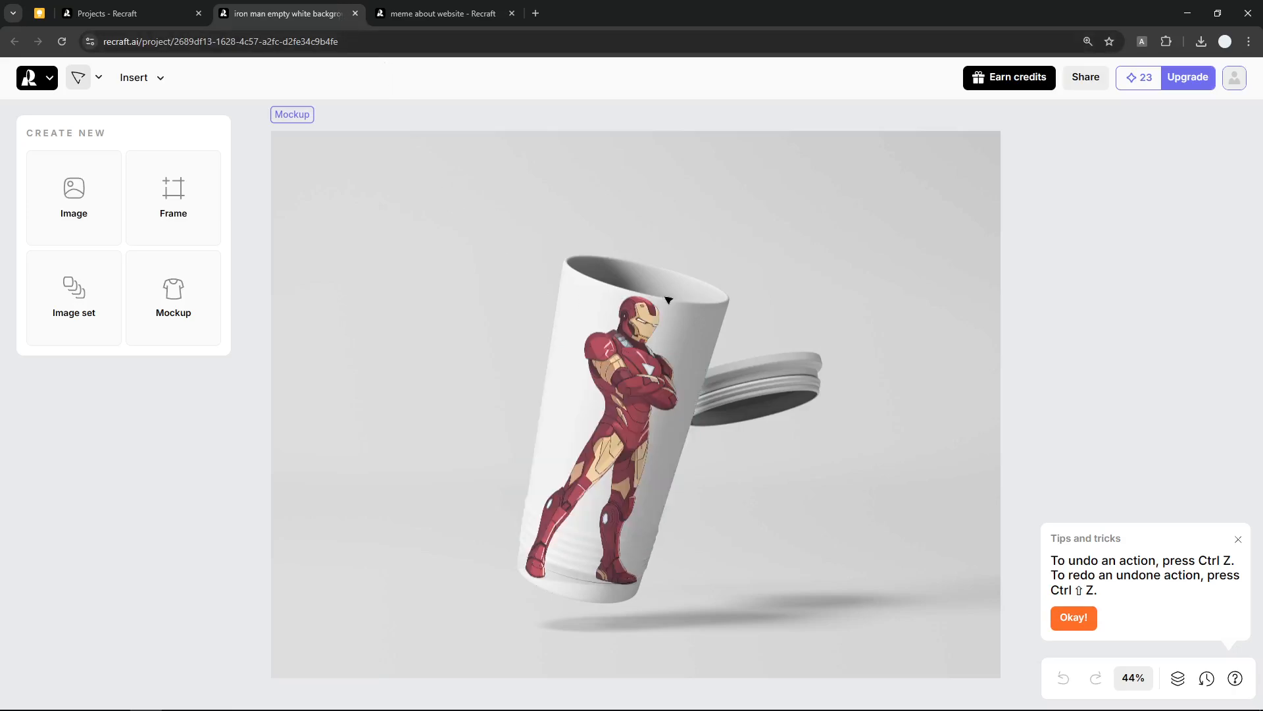
left_click(628, 403)
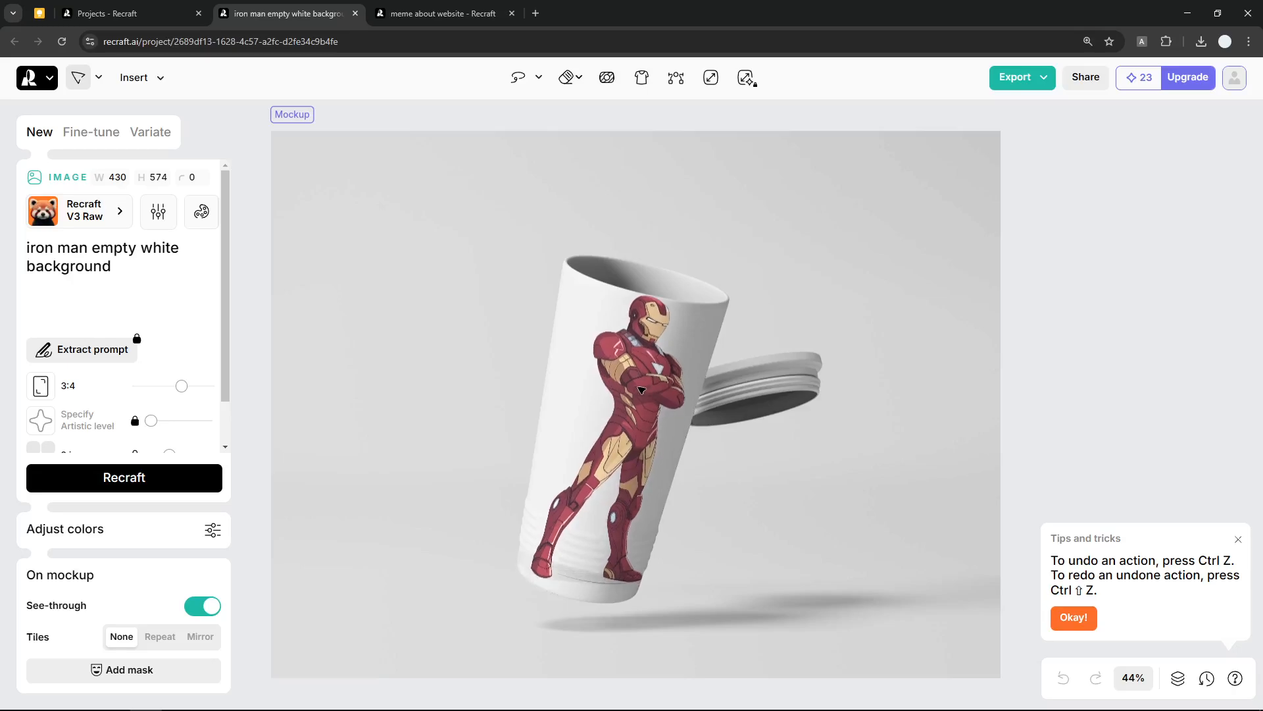
left_click(636, 395)
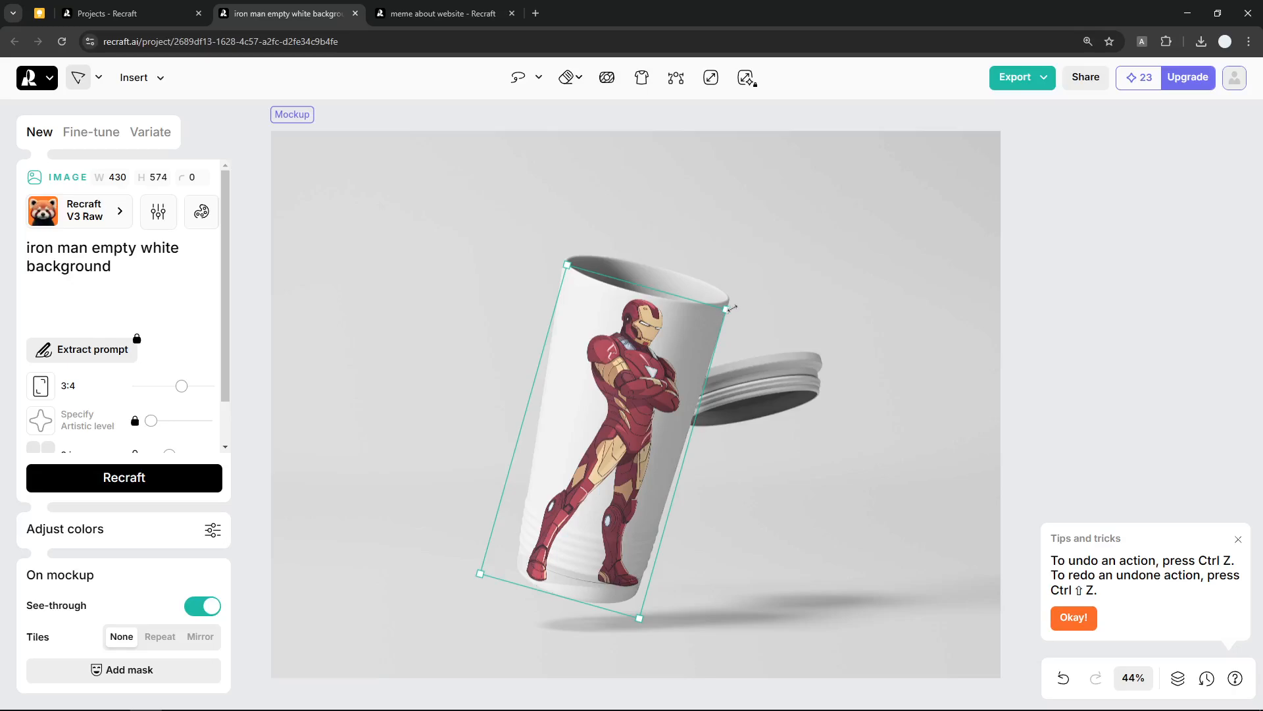
mouse_move(508, 289)
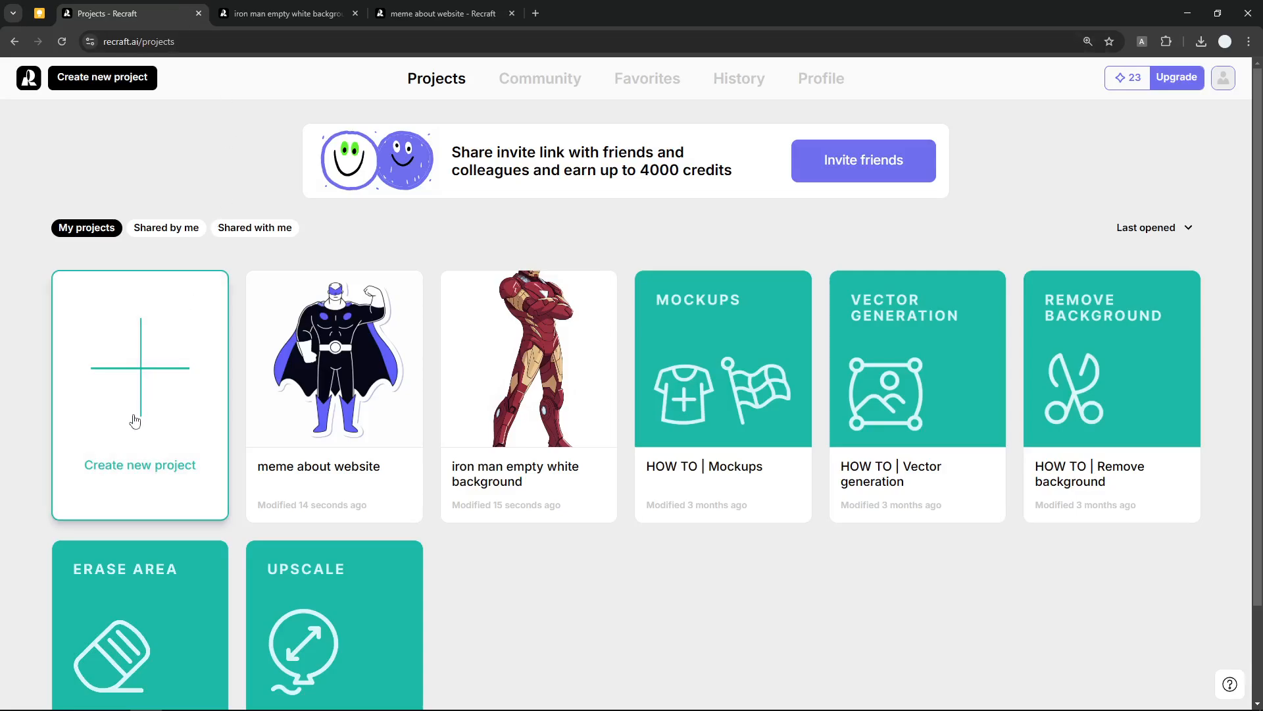
mouse_move(142, 445)
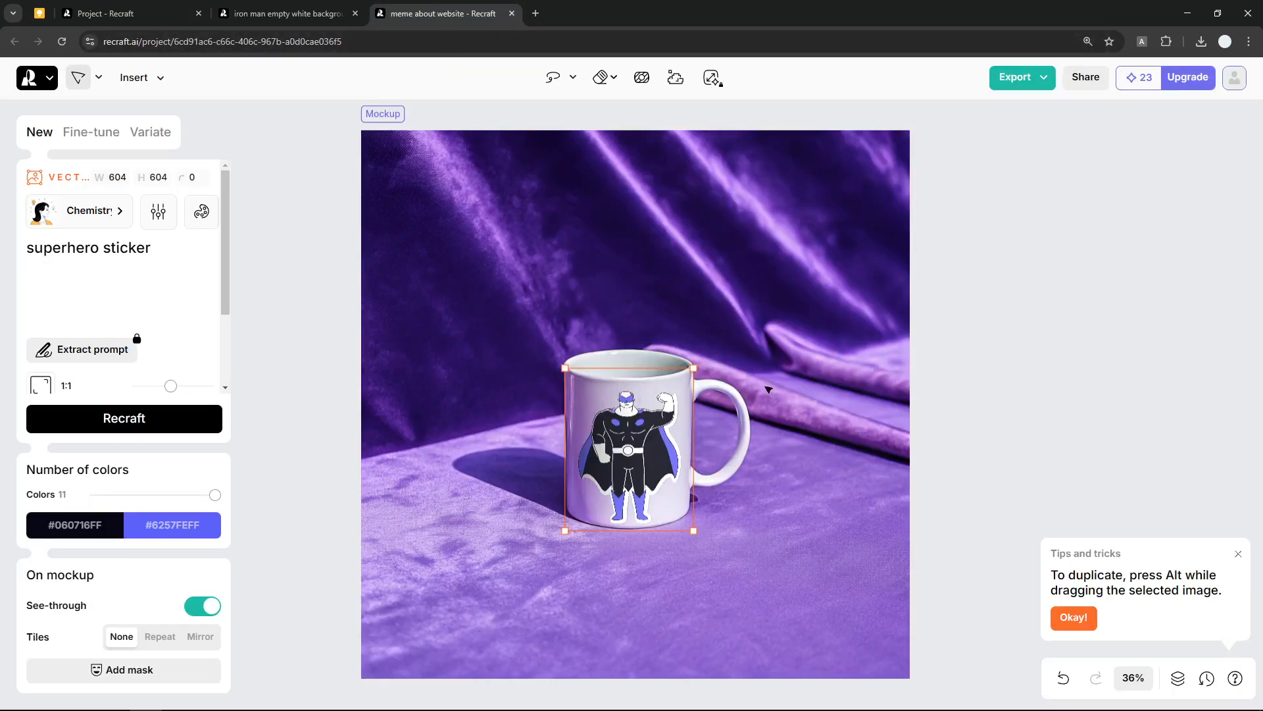
Switch to the newly created blank project's tab.
left_click(282, 14)
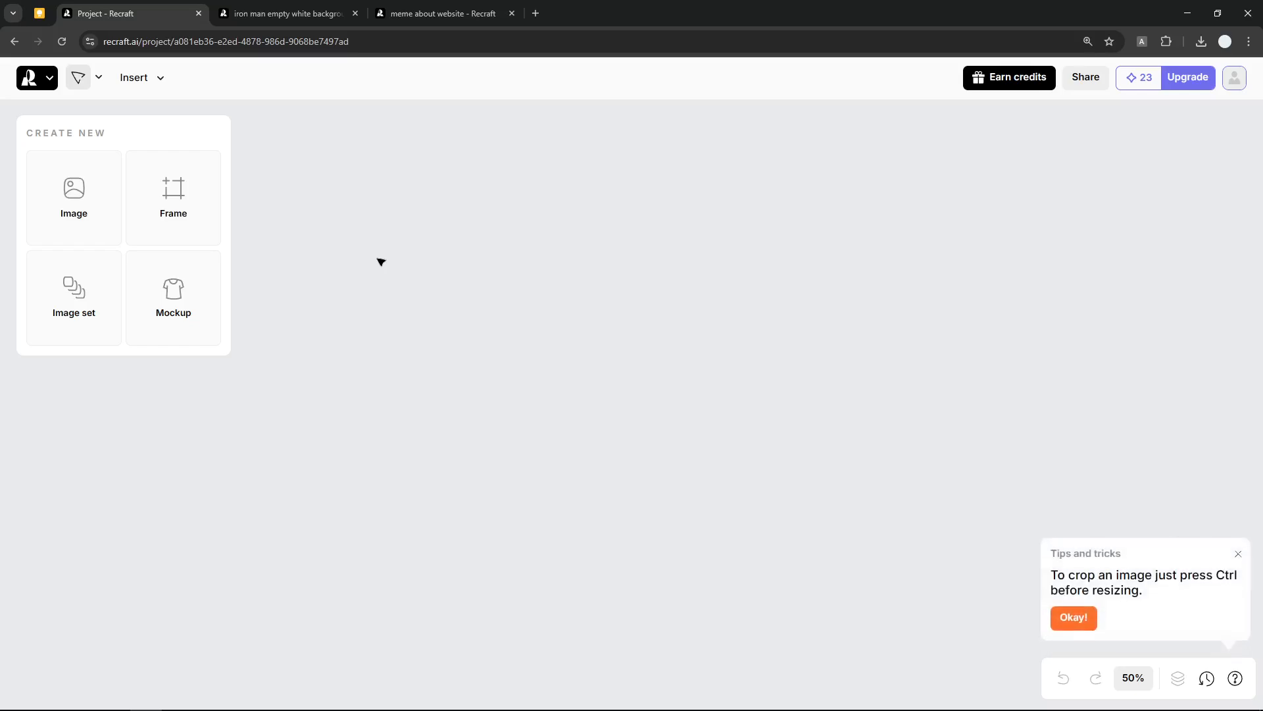
mouse_move(347, 269)
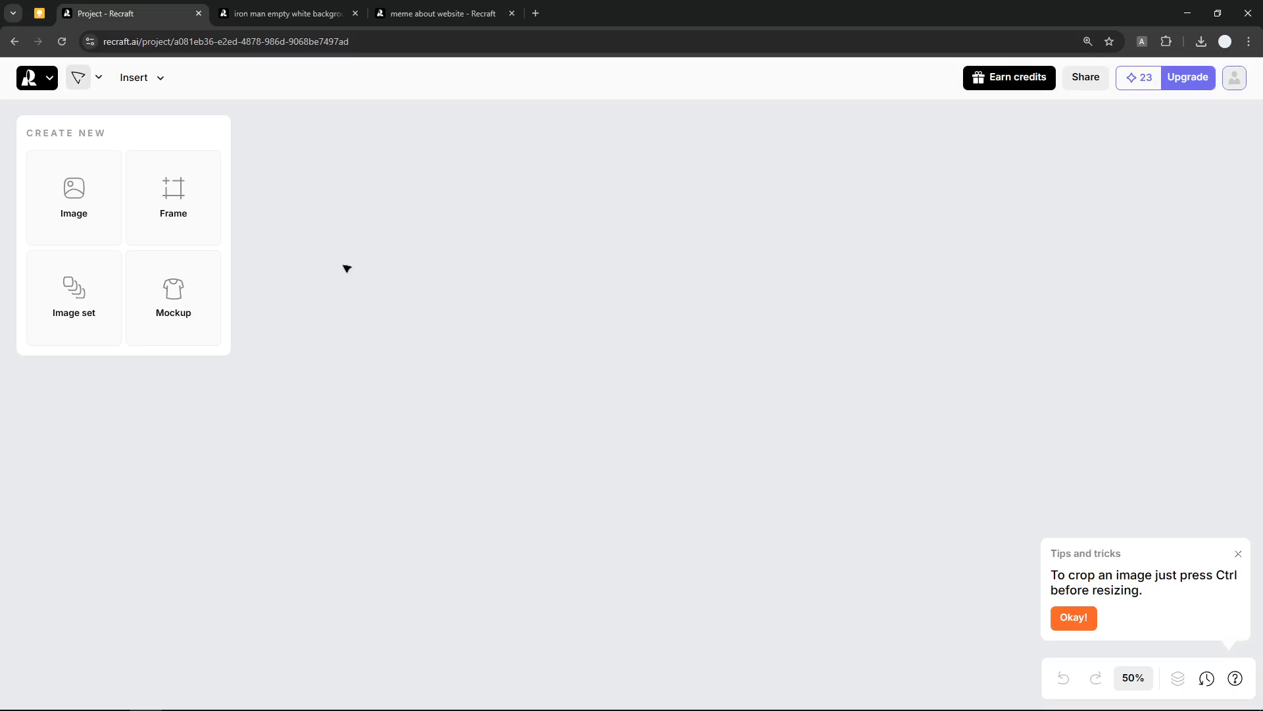
mouse_move(411, 205)
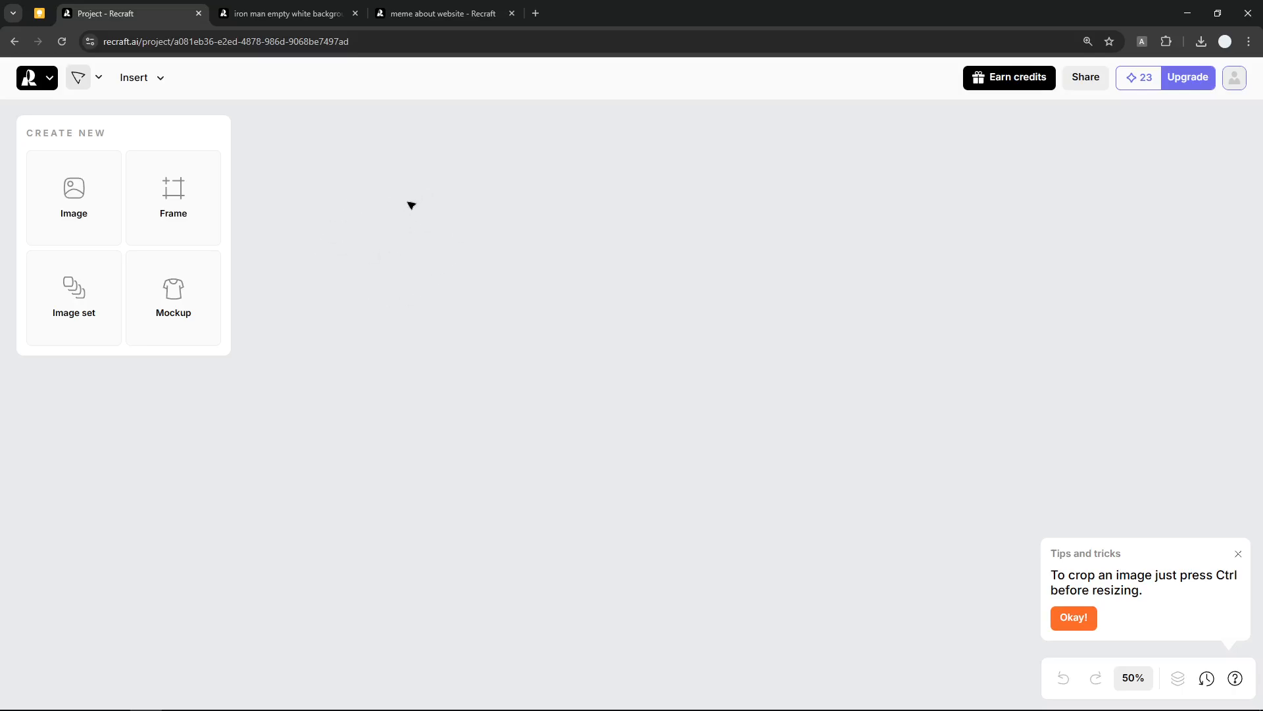
Place an empty 1024×1024 image frame using Create New > Image.
left_click(73, 197)
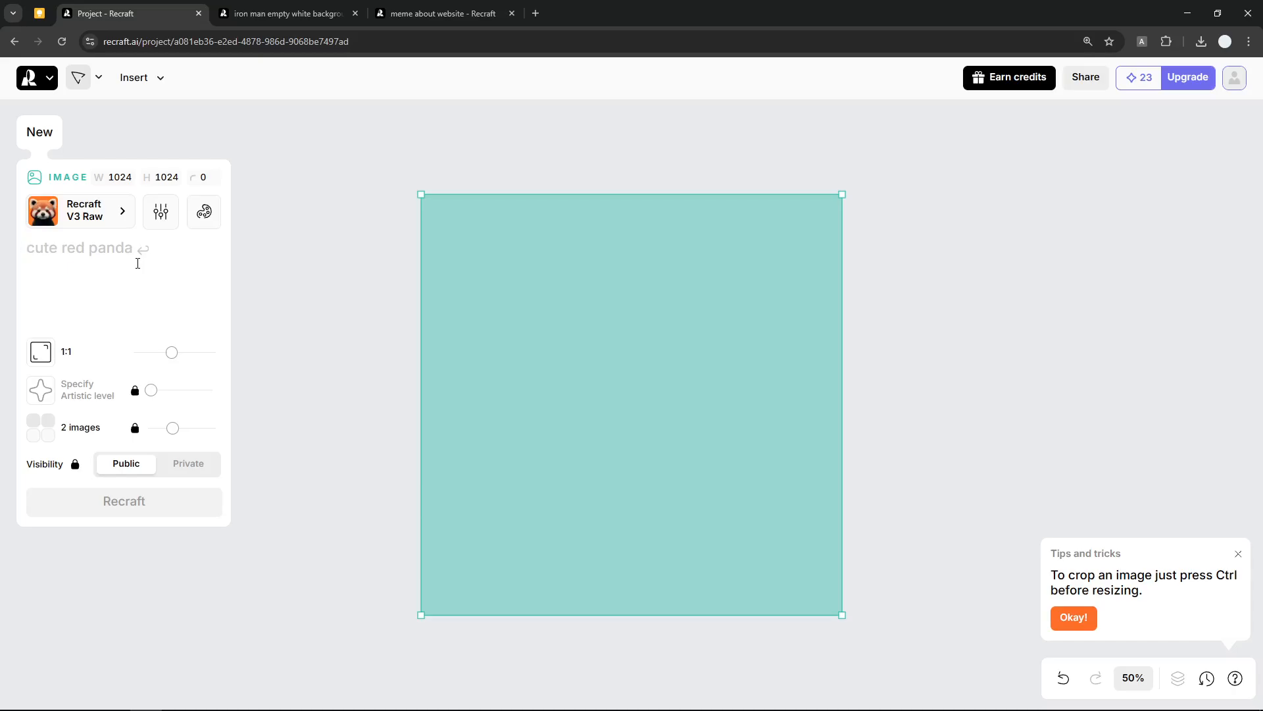
mouse_move(137, 280)
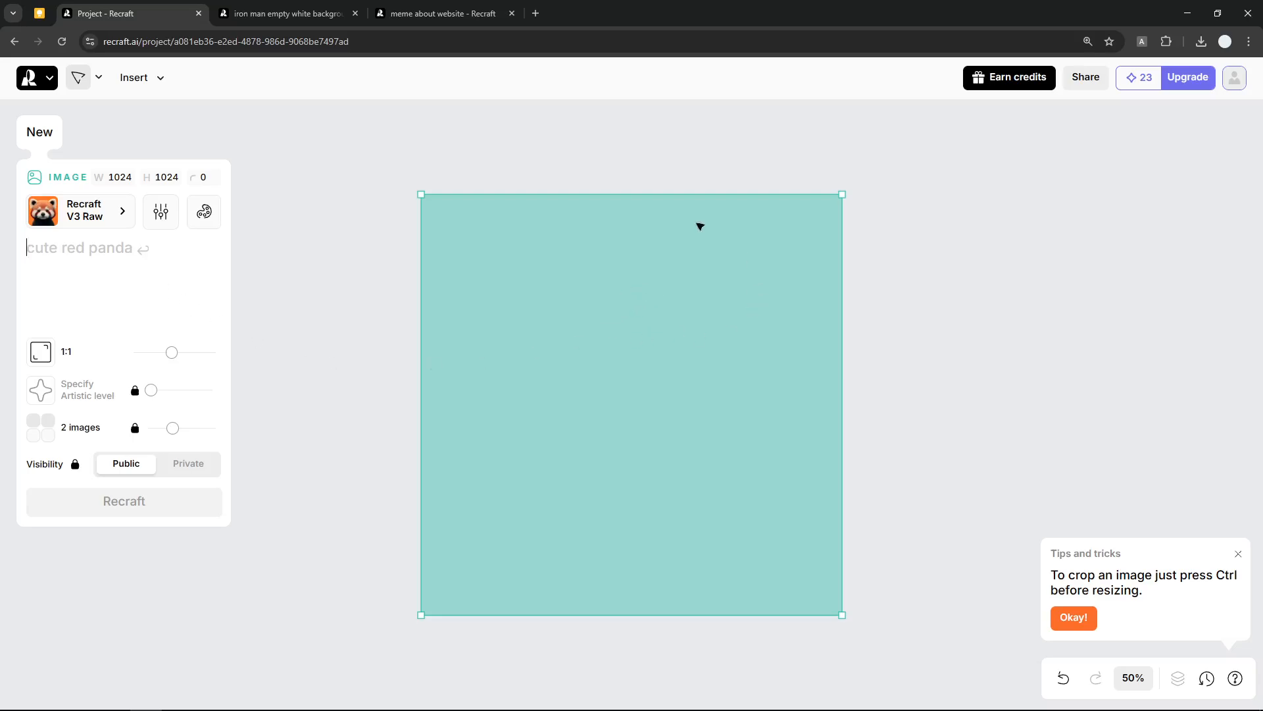
mouse_move(714, 352)
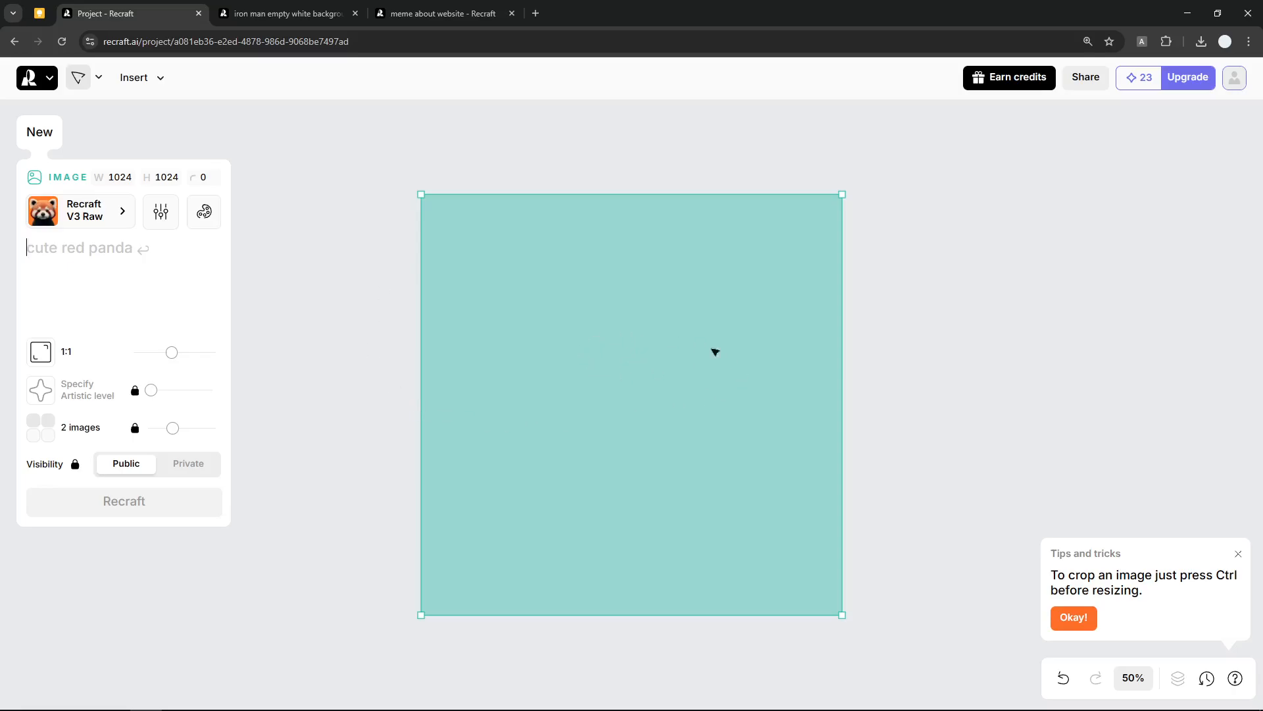
mouse_move(786, 295)
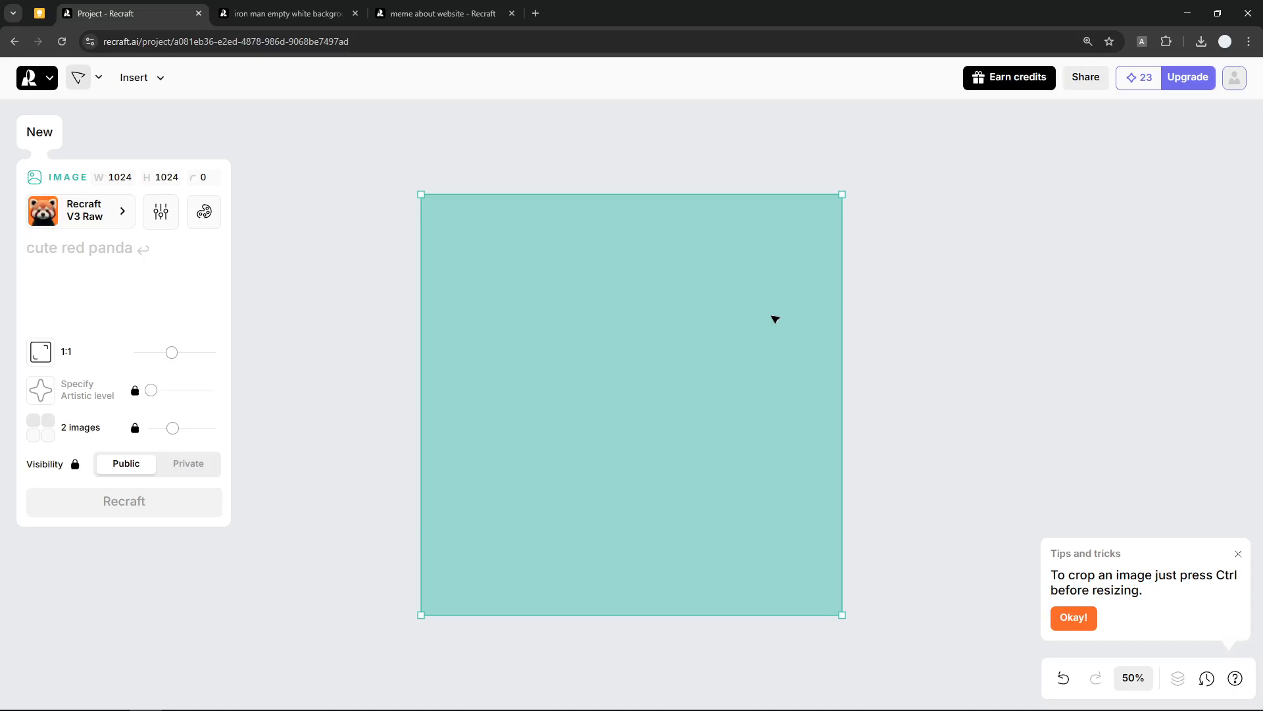
mouse_move(727, 359)
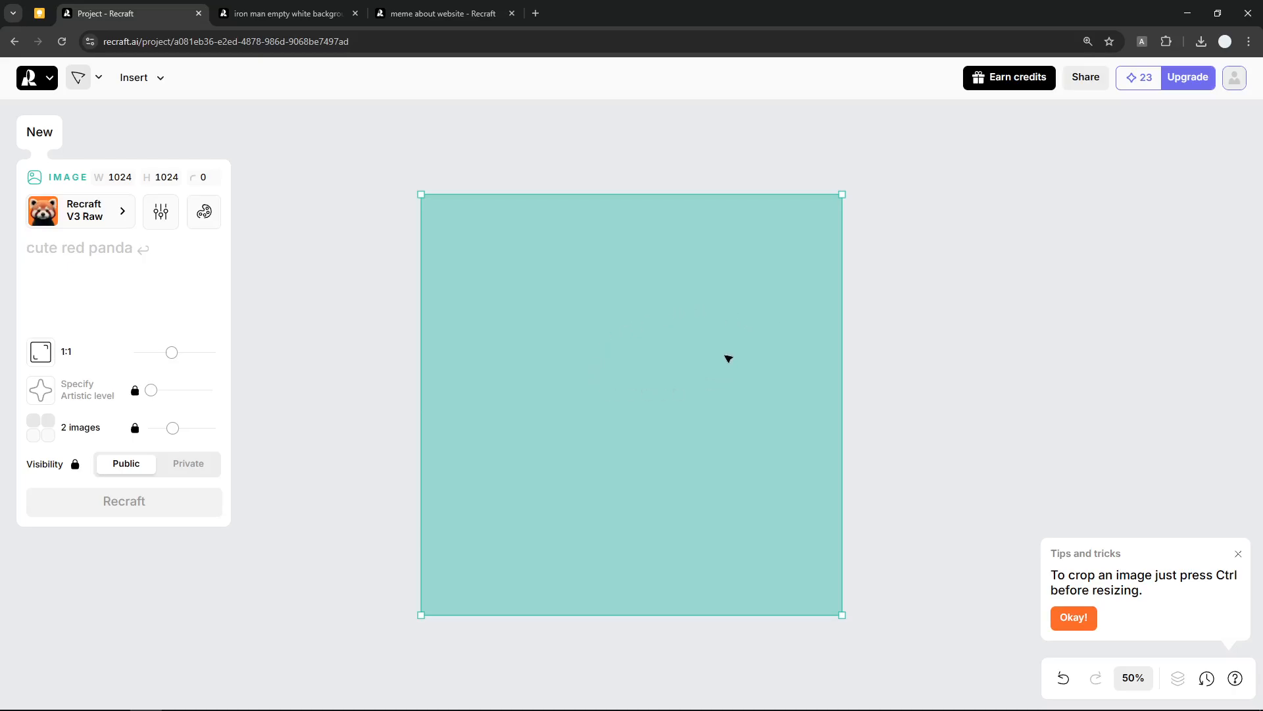
mouse_move(606, 381)
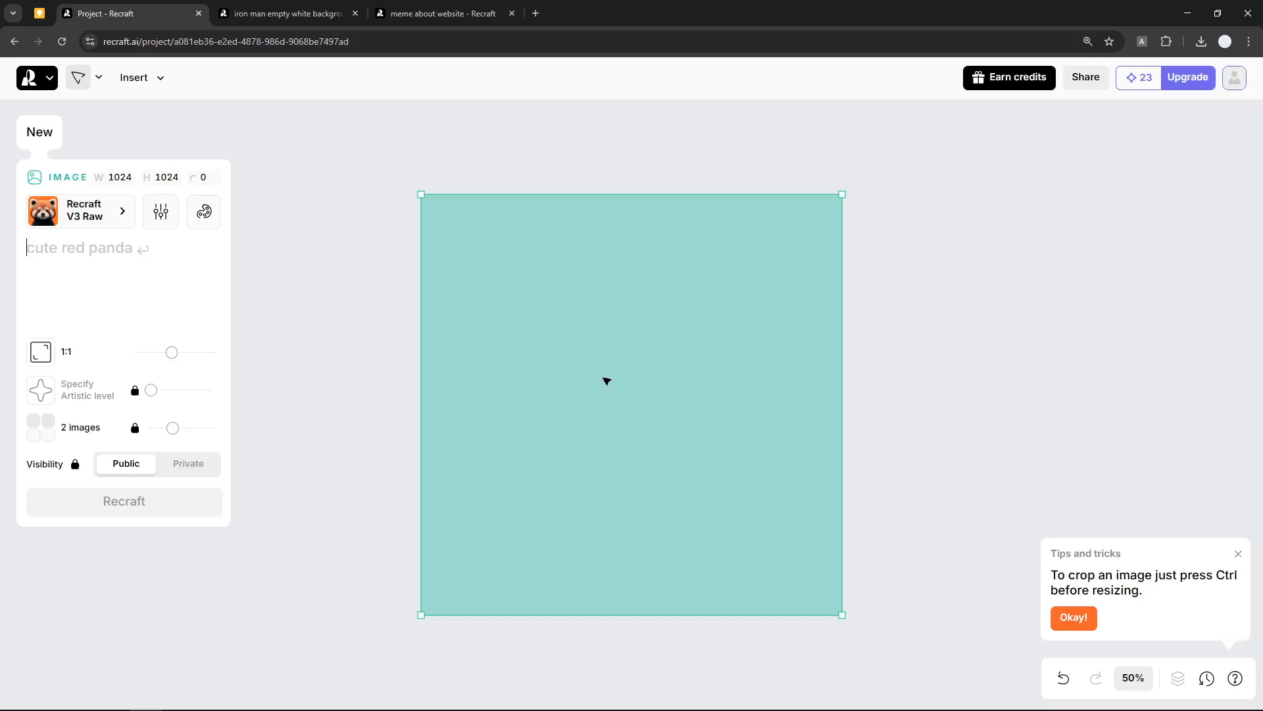
mouse_move(443, 314)
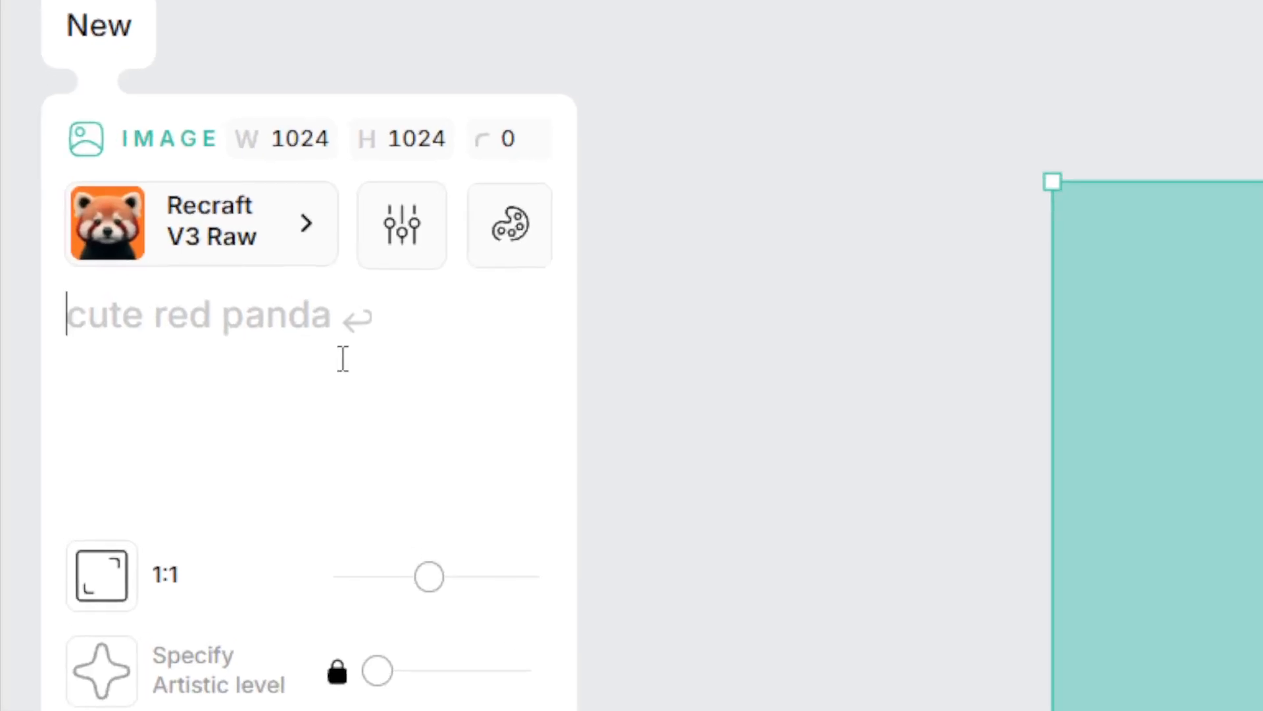
Type the prompt 'Generate a picture of a young American woman standing in a park, smiling, wearing white t-shirt.'.
type("Gee")
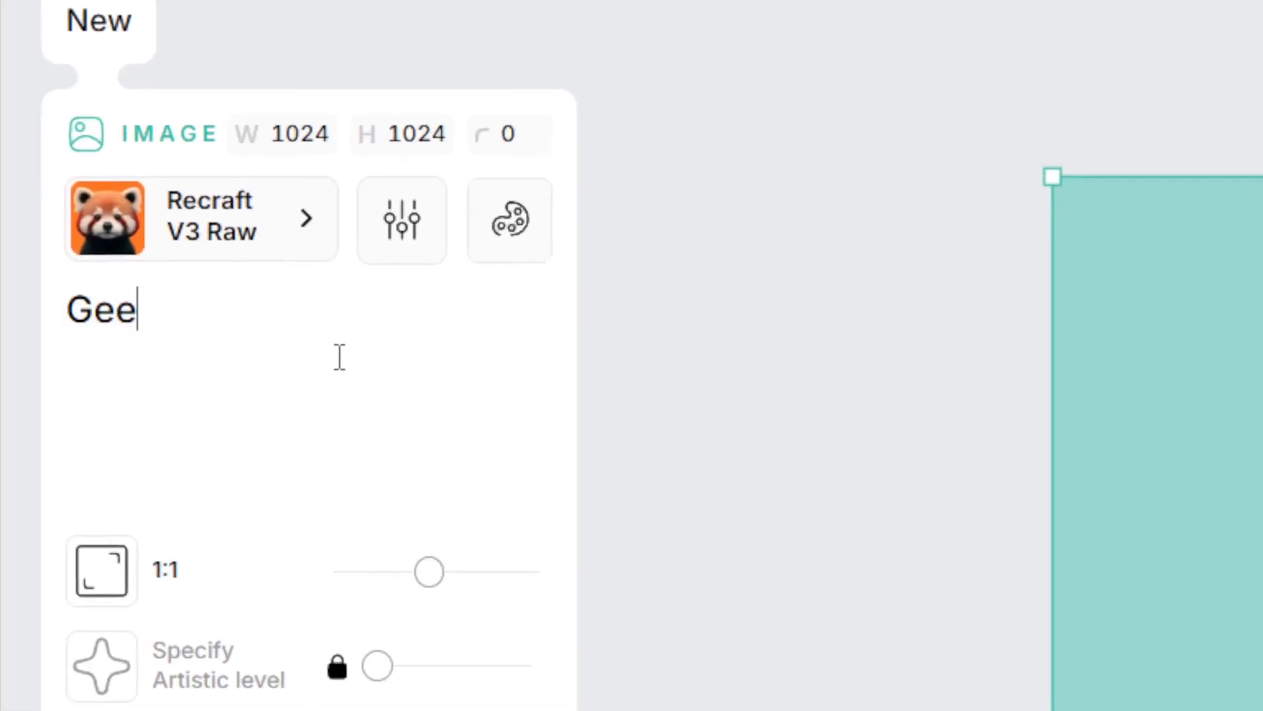
type("Generate a pic")
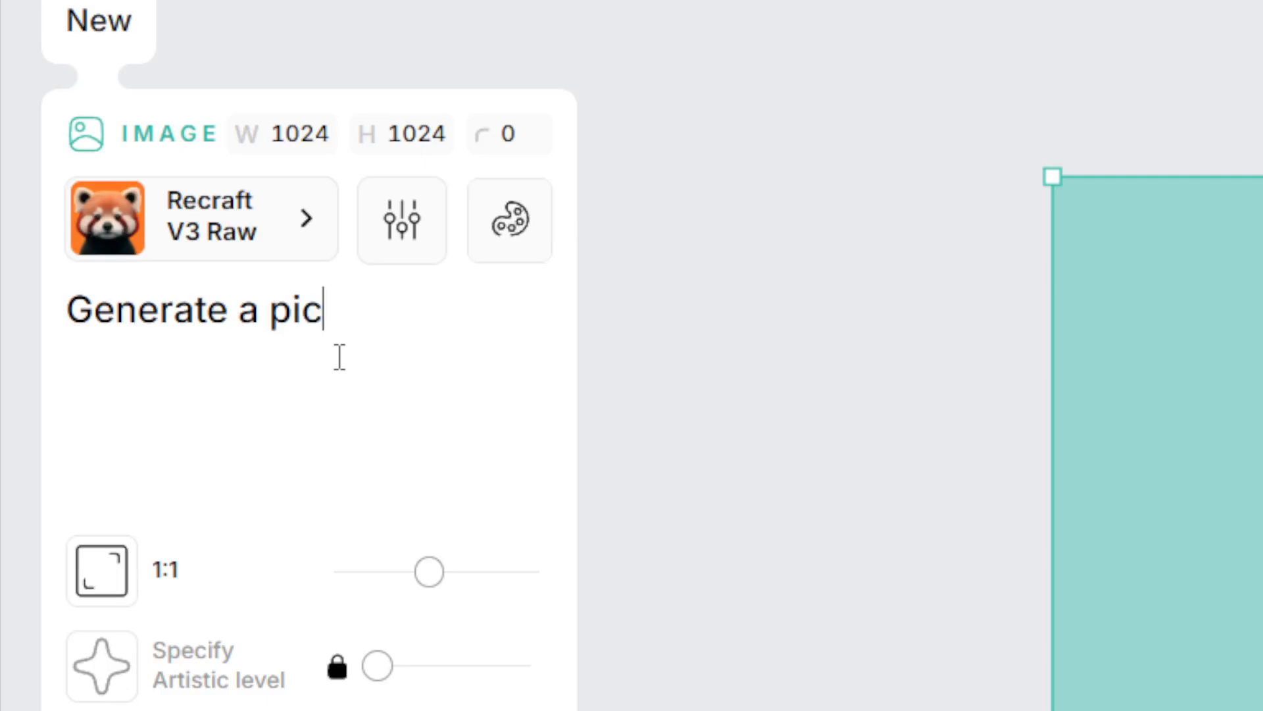
type("ture of a you")
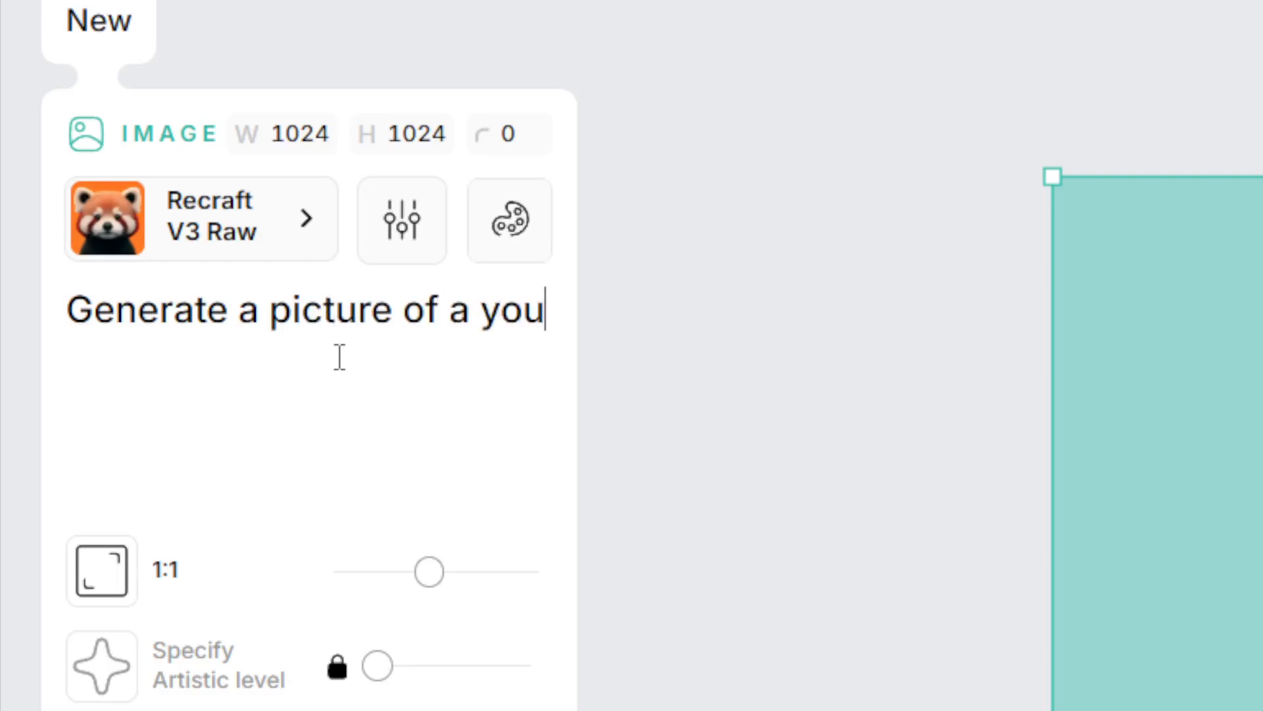
type("ng American woman")
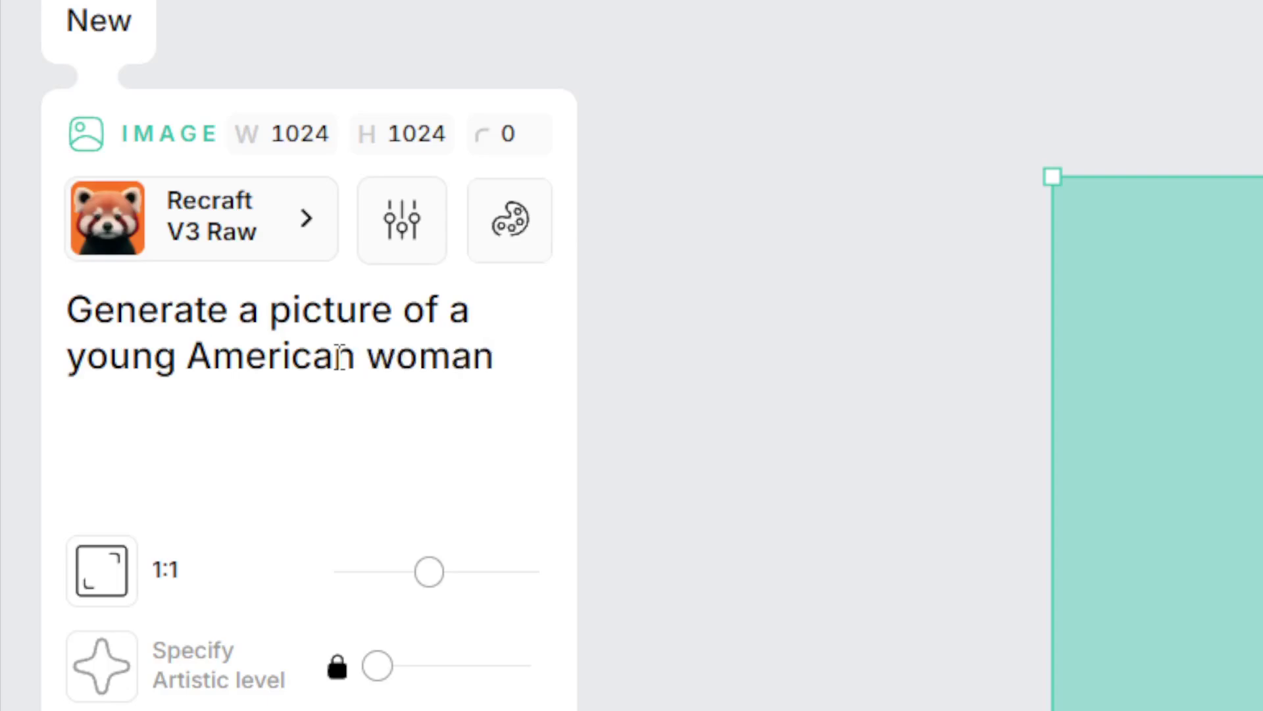
type("standing in")
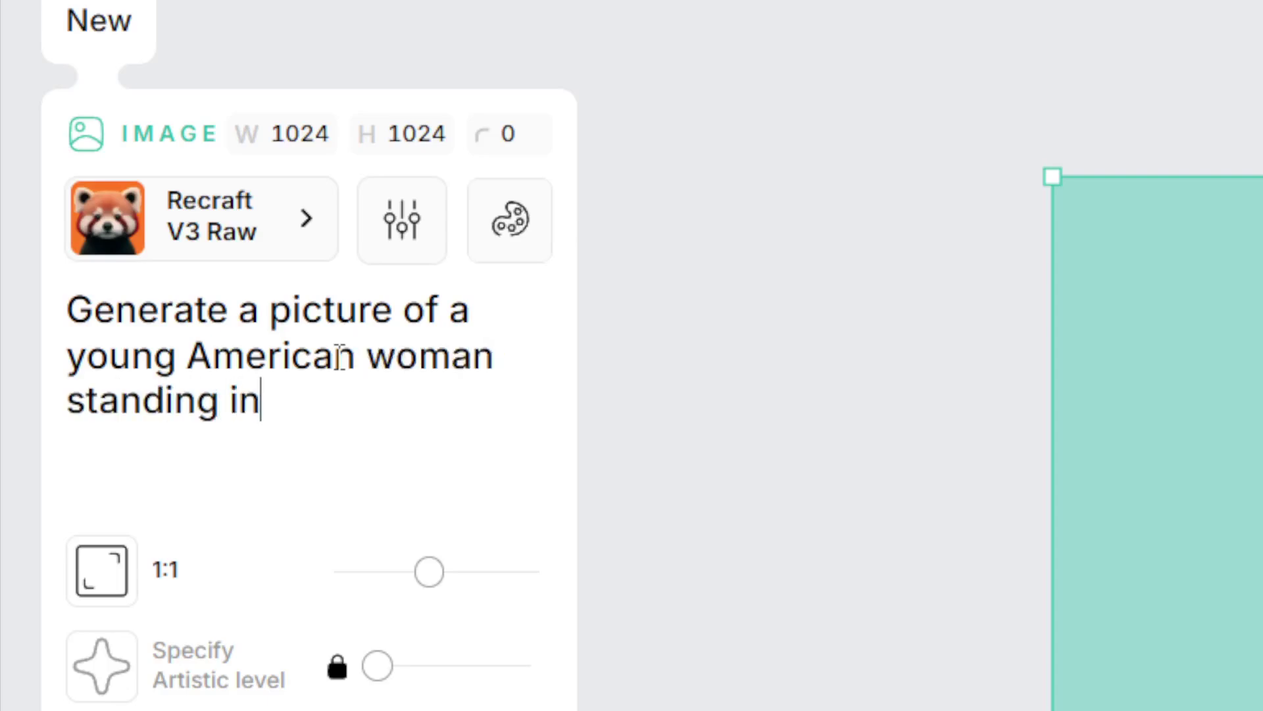
type("a park")
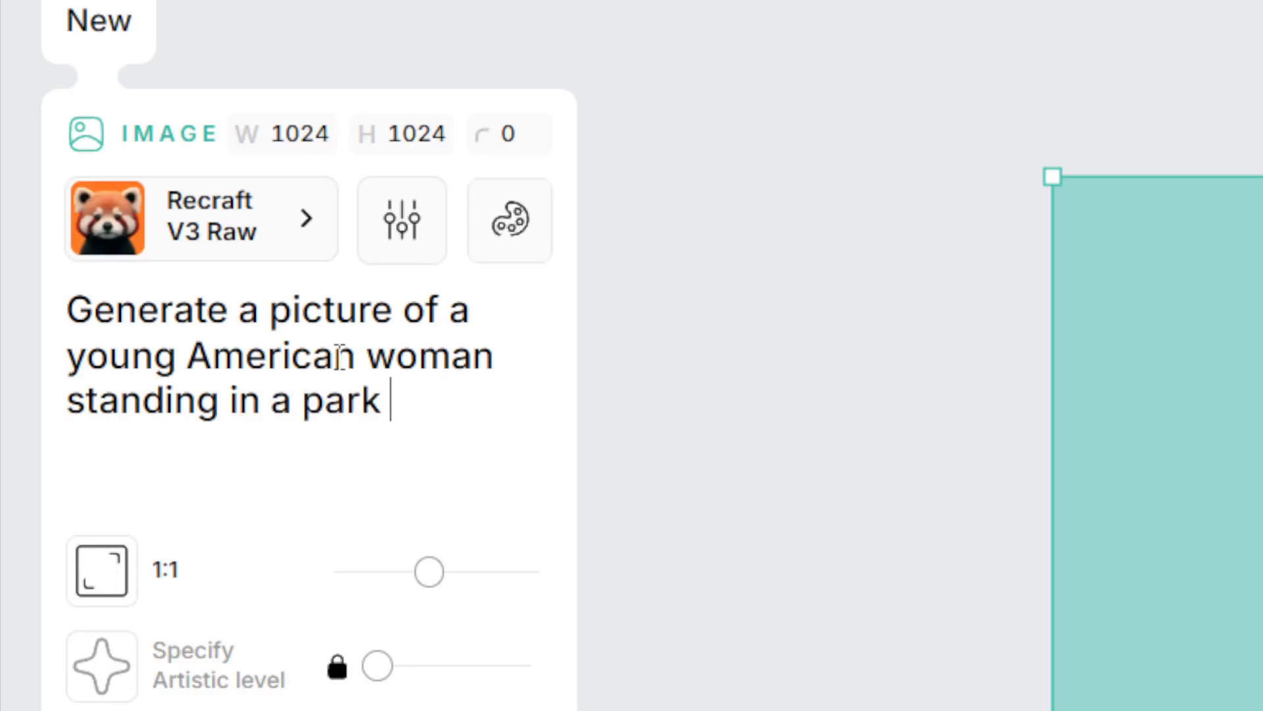
type(", smiling,")
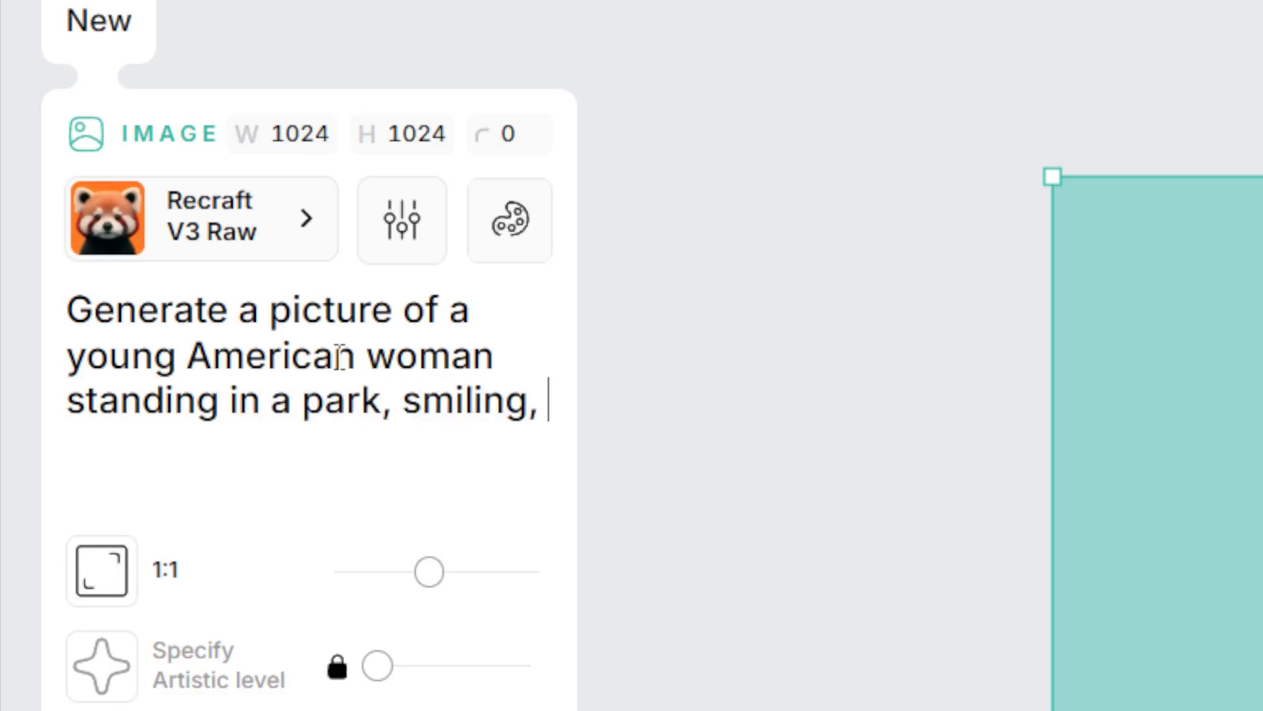
type("wearing white-")
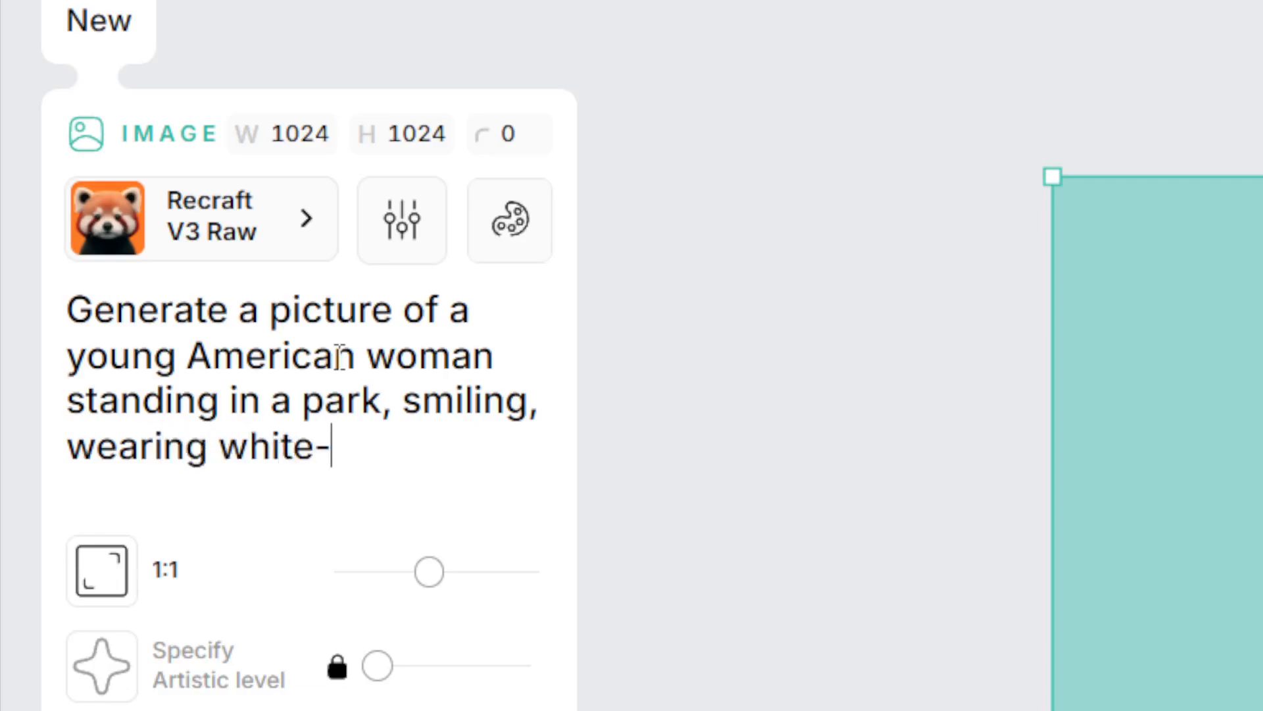
type("t-shirt.")
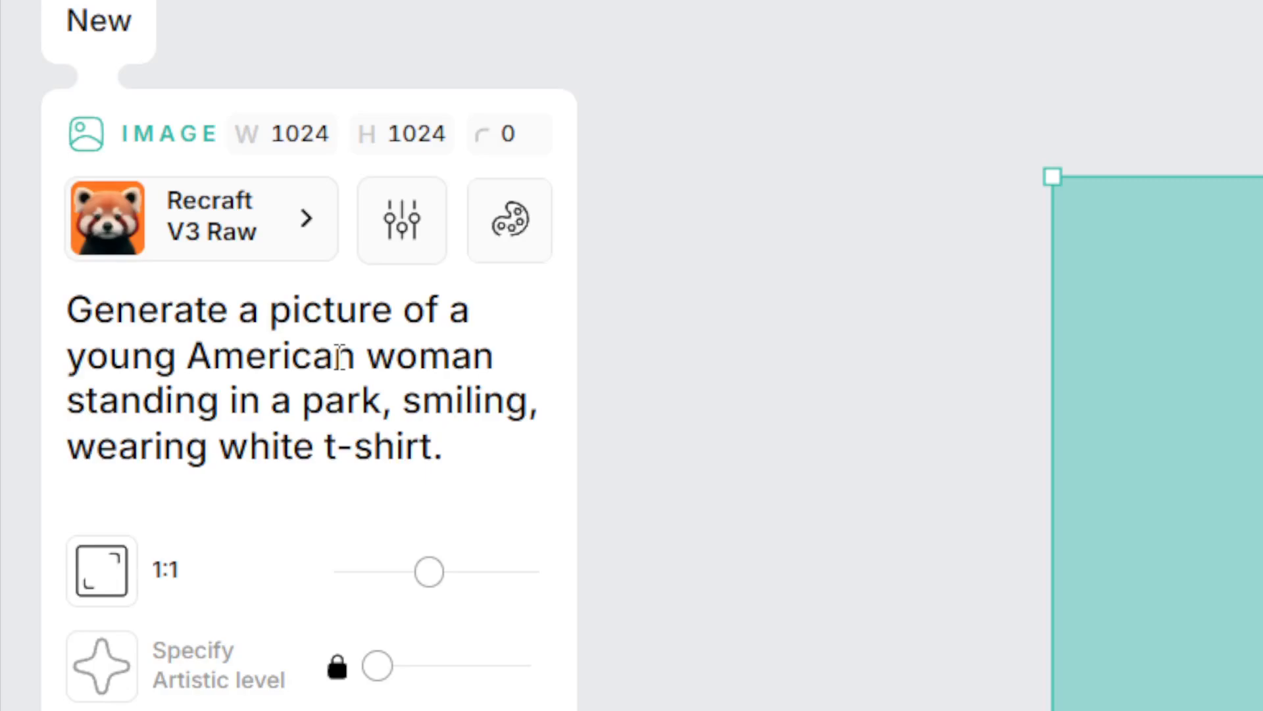
mouse_move(234, 258)
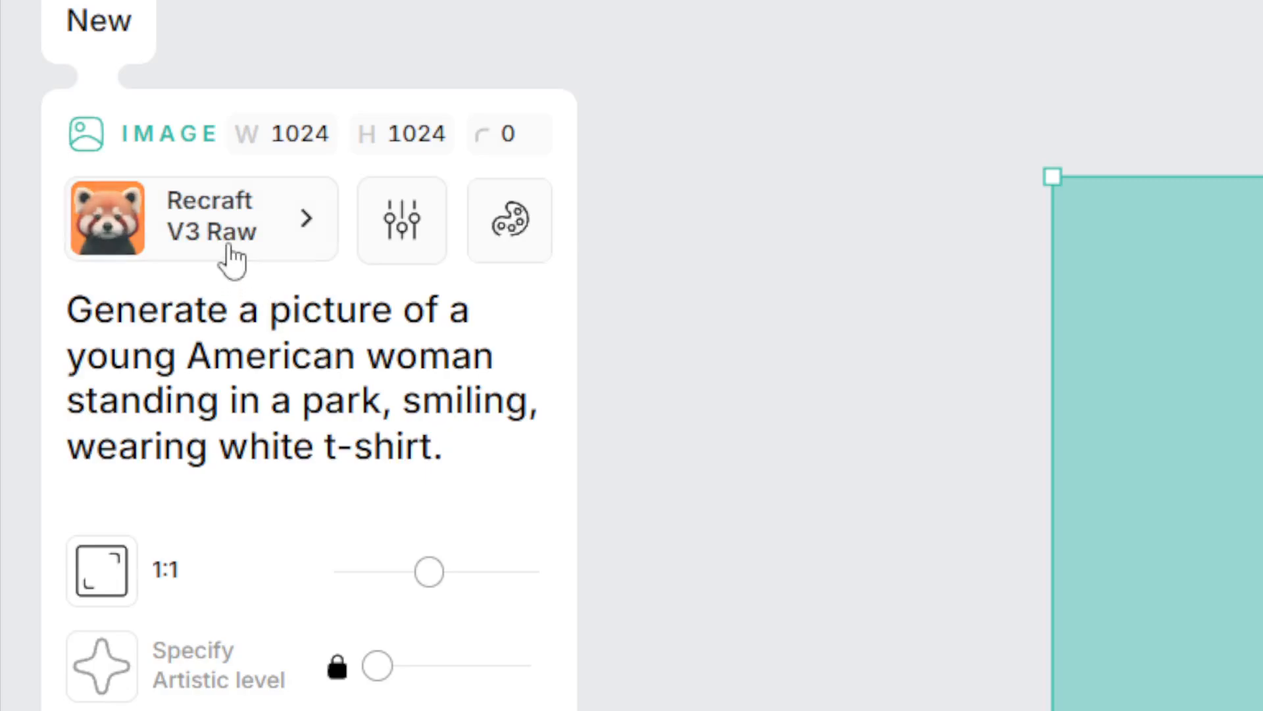
Browse the Photorealism, Illustration and Vector art style categories while keeping Recraft V3 Raw selected.
left_click(199, 219)
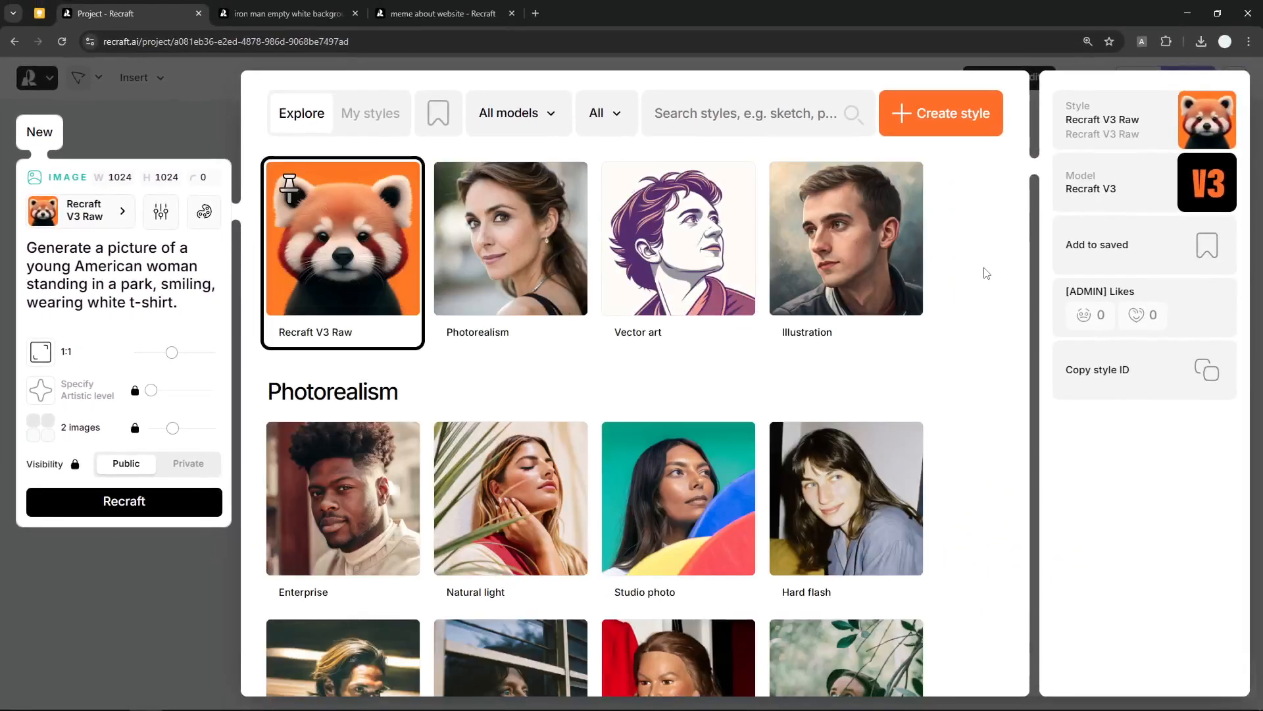
scroll("down", 3)
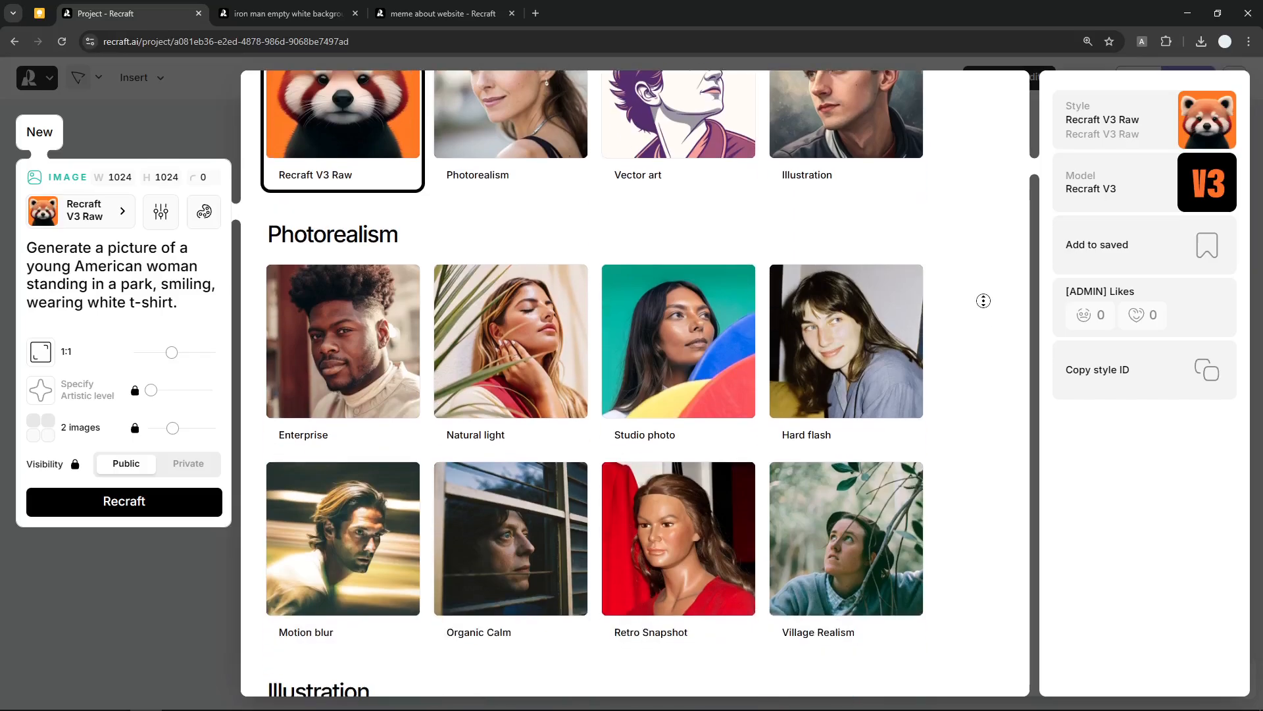
scroll("down", 3)
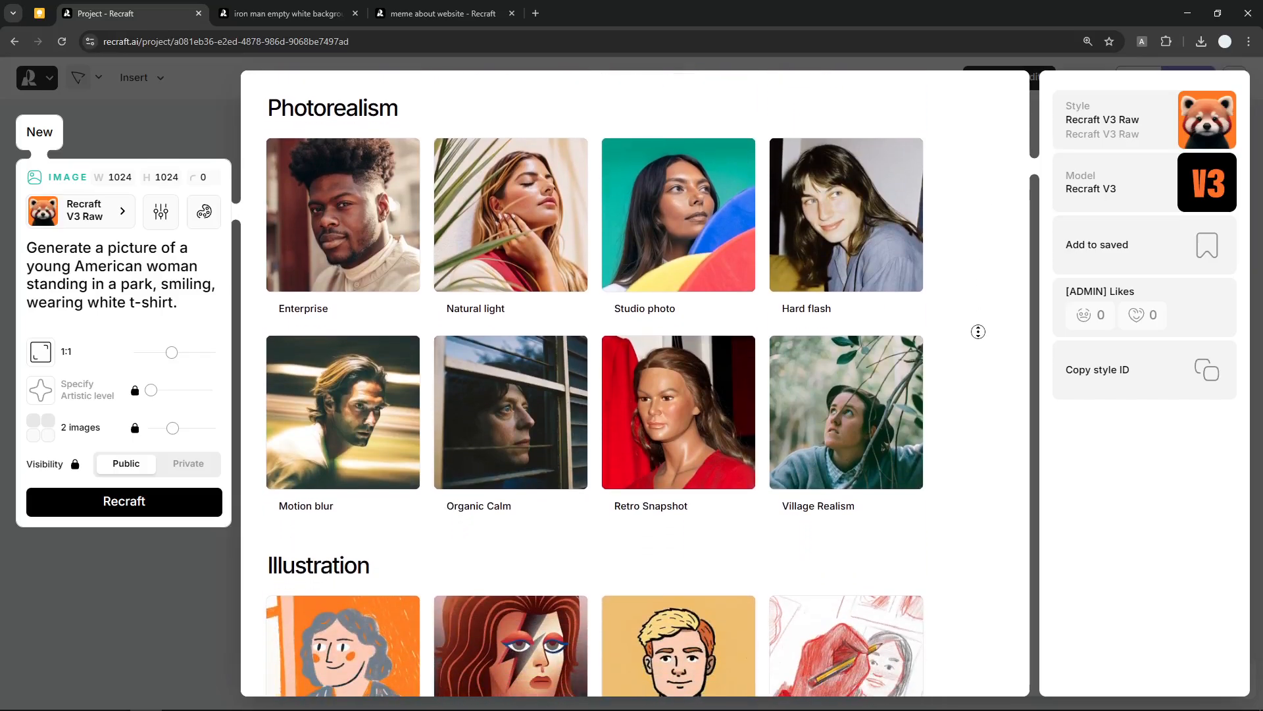
scroll("down", 3)
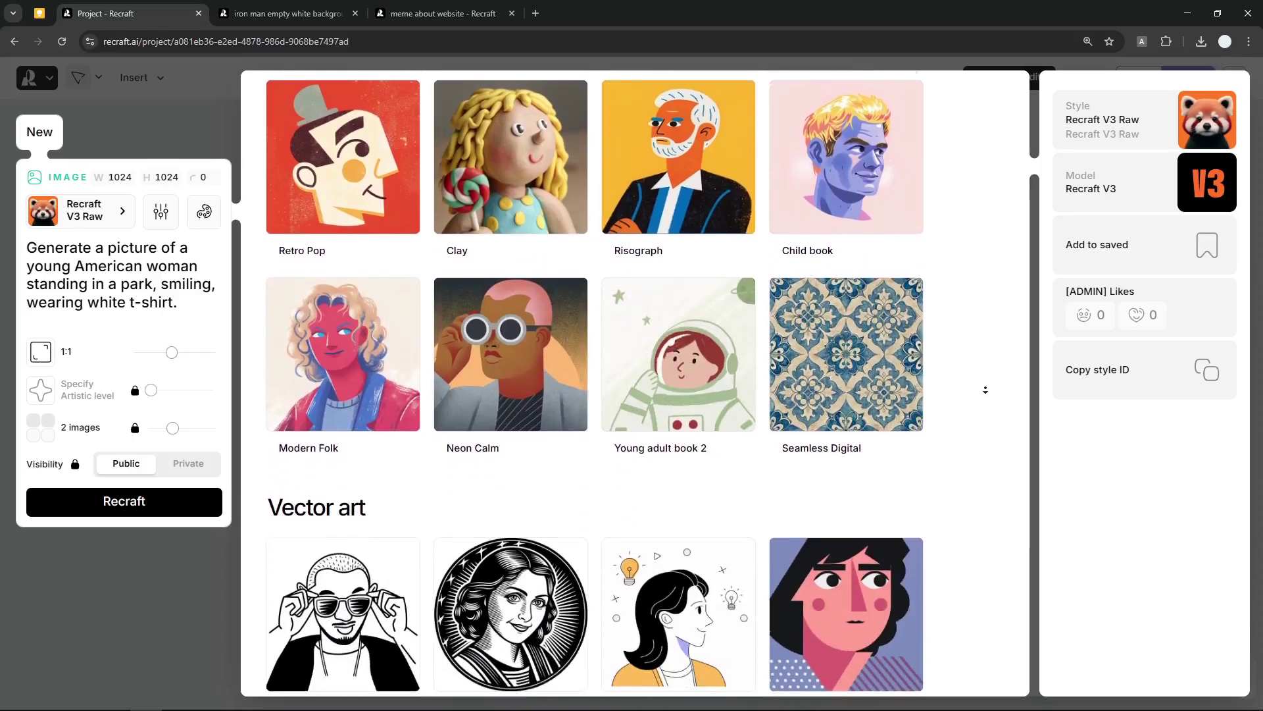
scroll("down", 3)
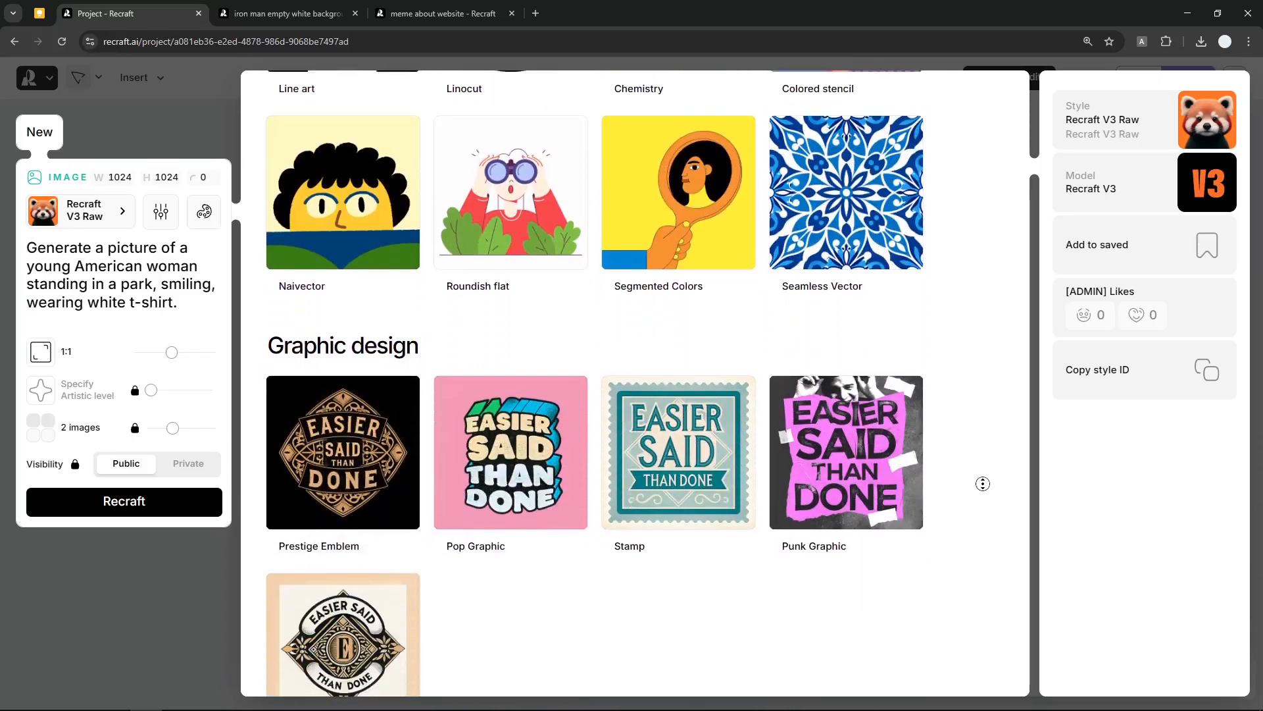
scroll("up", 3)
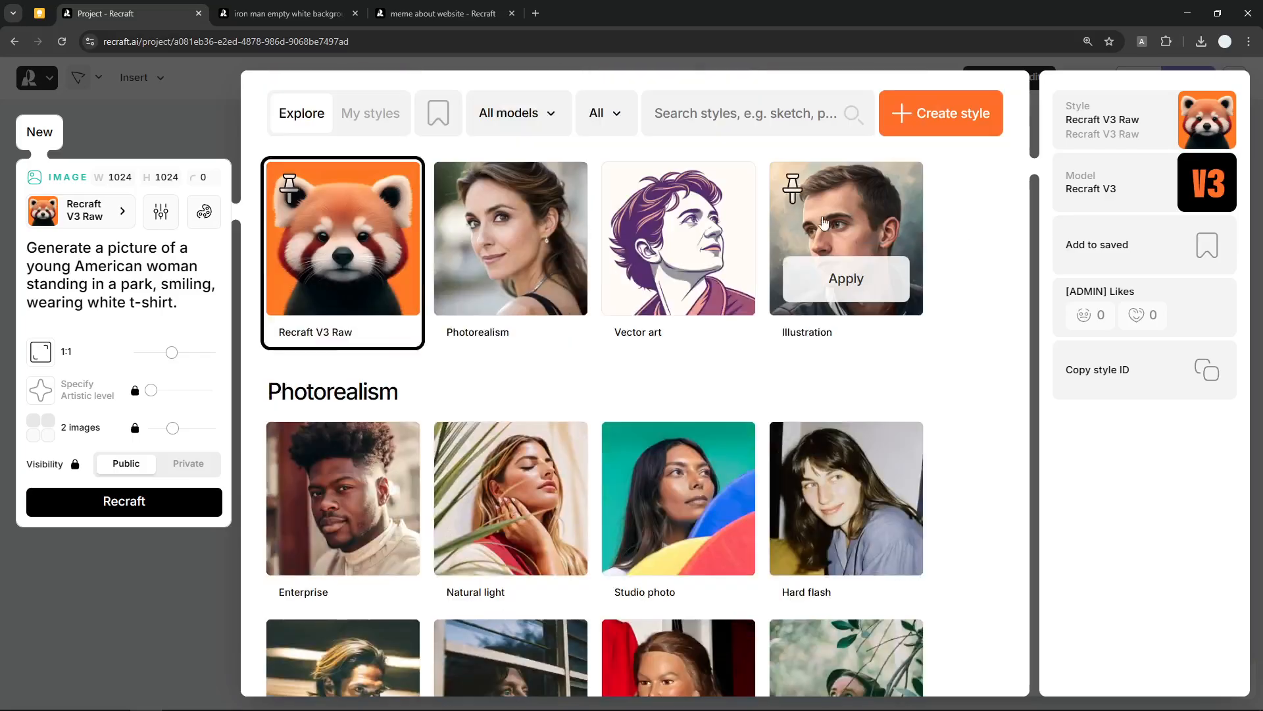
mouse_move(350, 294)
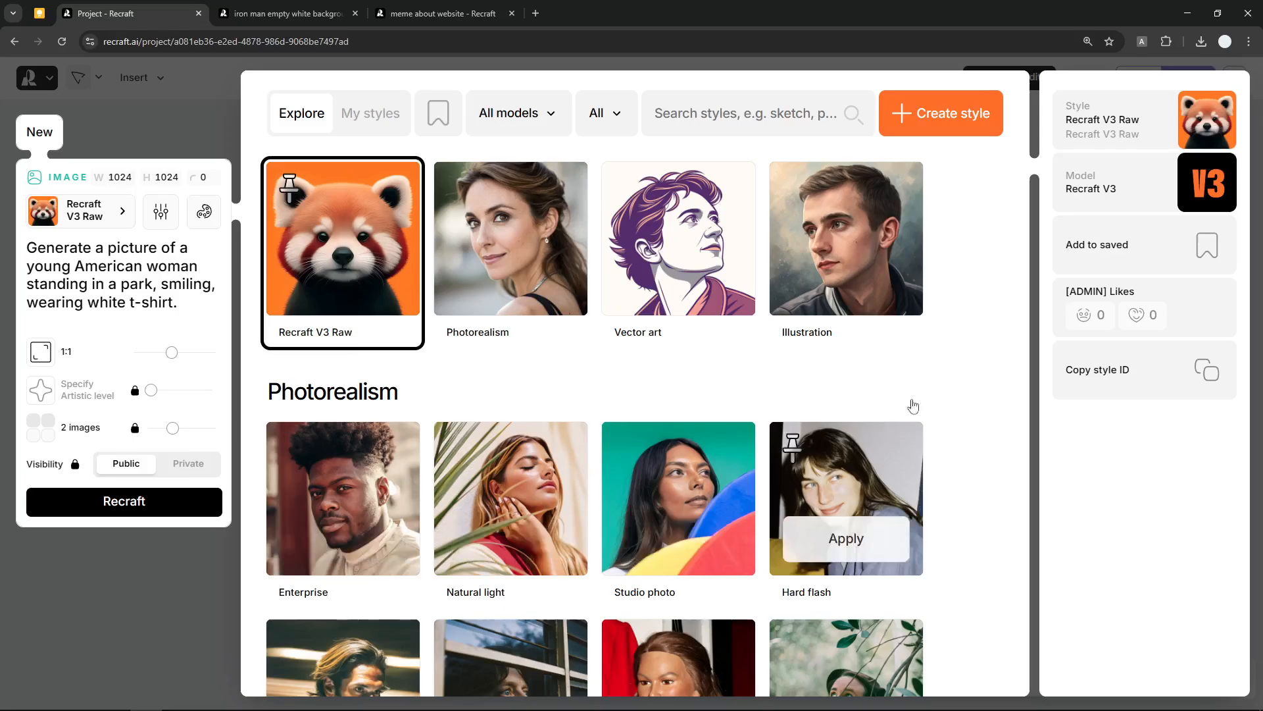
mouse_move(298, 283)
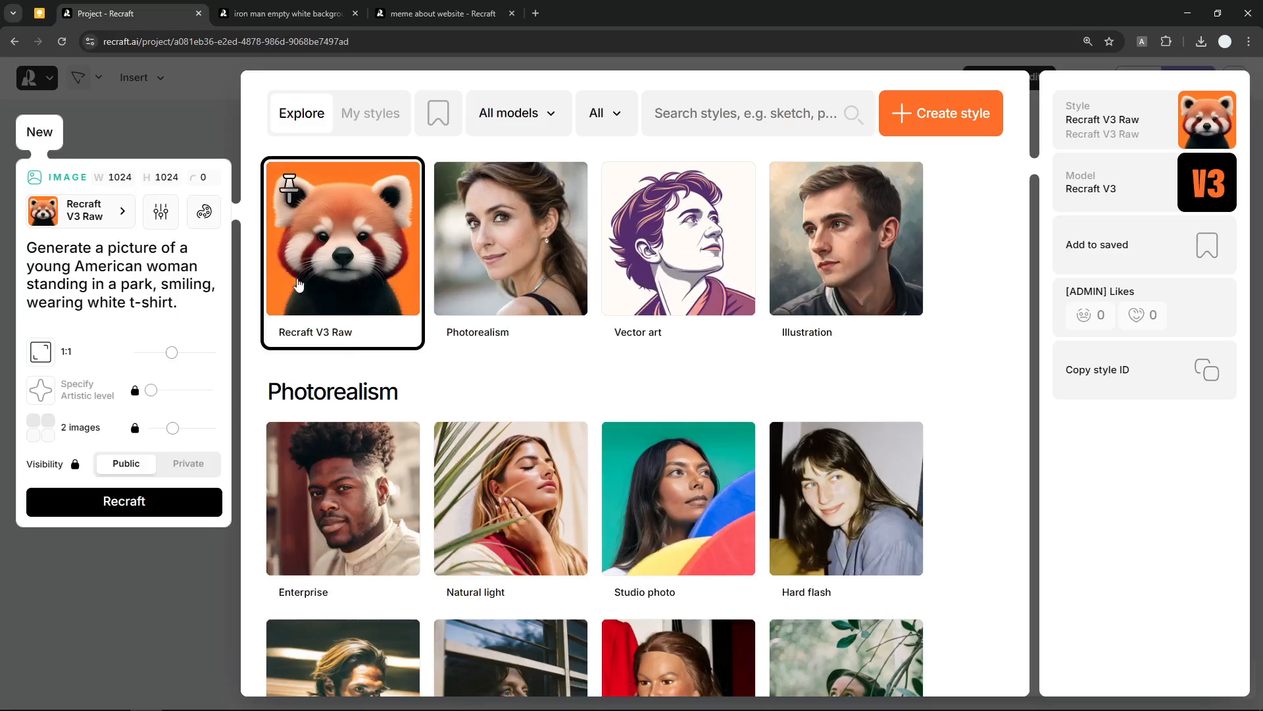
mouse_move(340, 248)
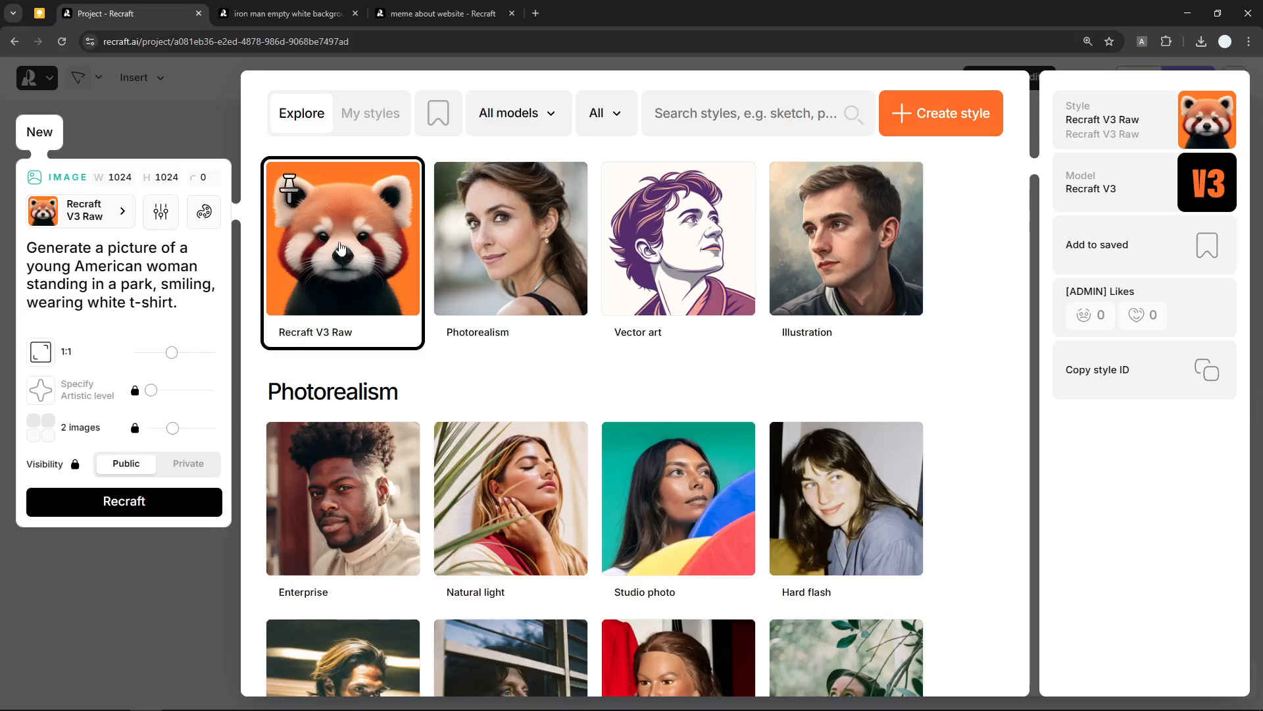
mouse_move(198, 306)
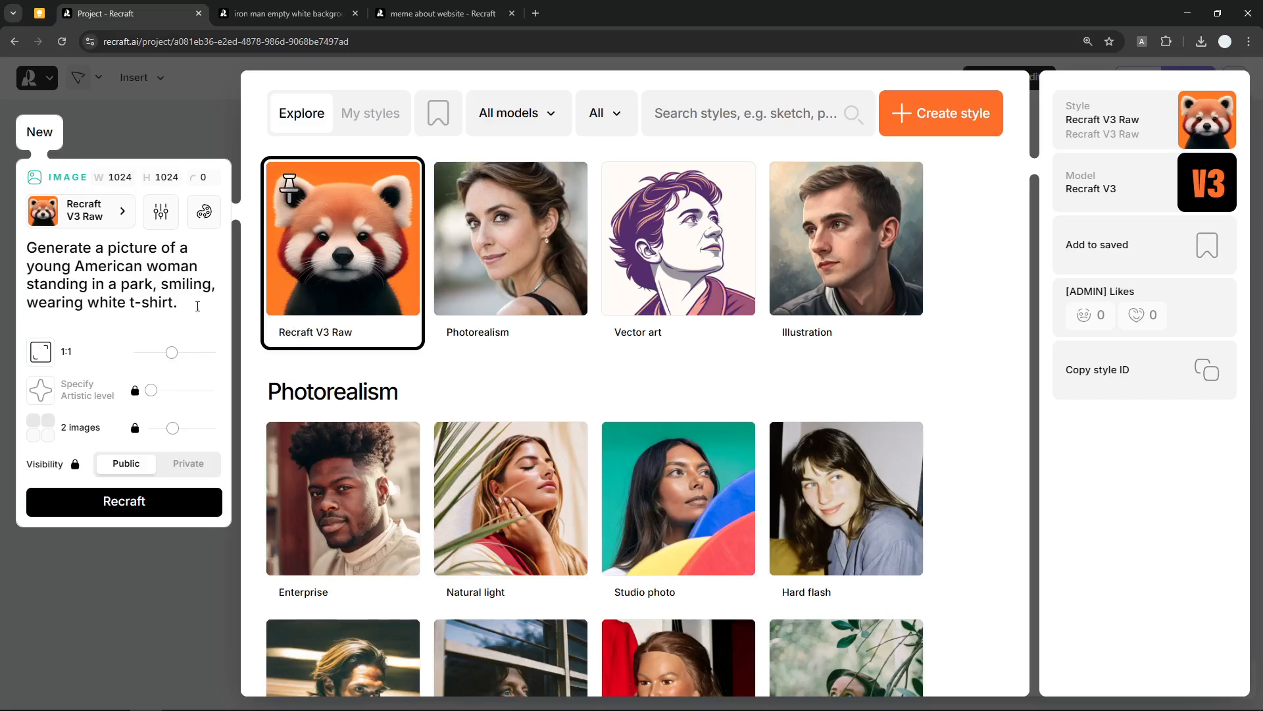
mouse_move(161, 211)
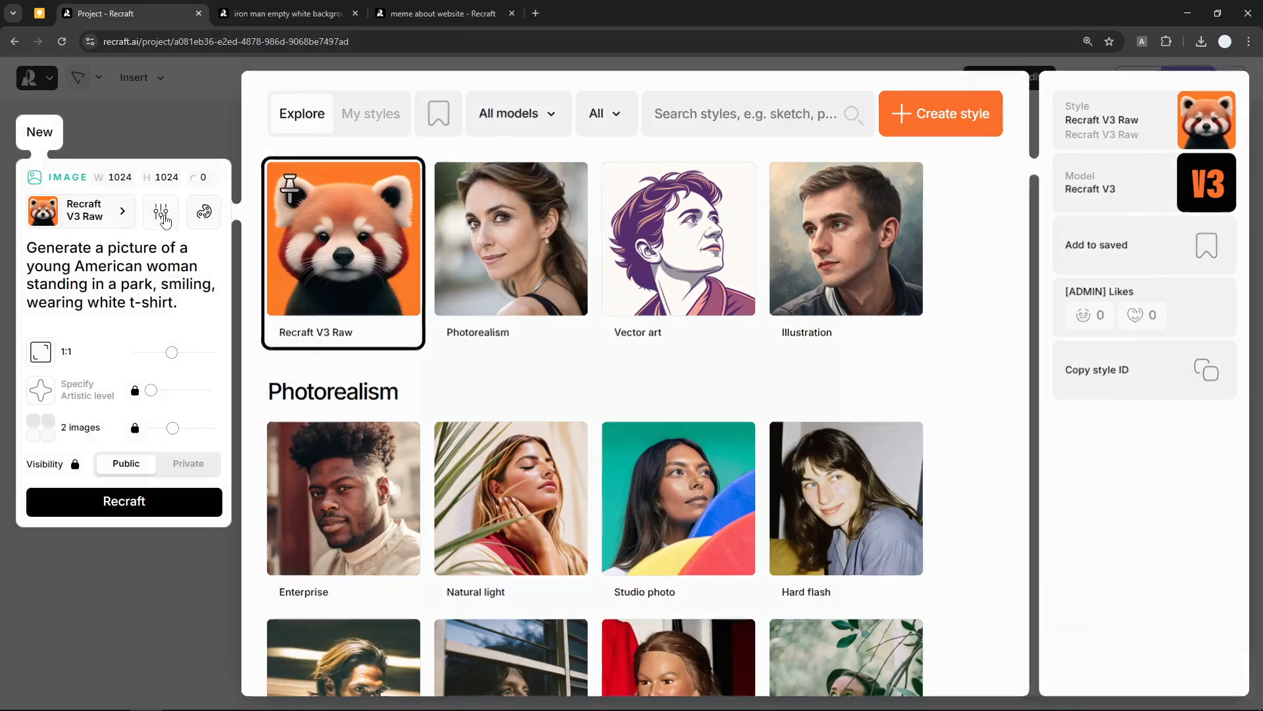
Review the Avoid Text/Exclude settings, then the image colour and palette options.
left_click(162, 211)
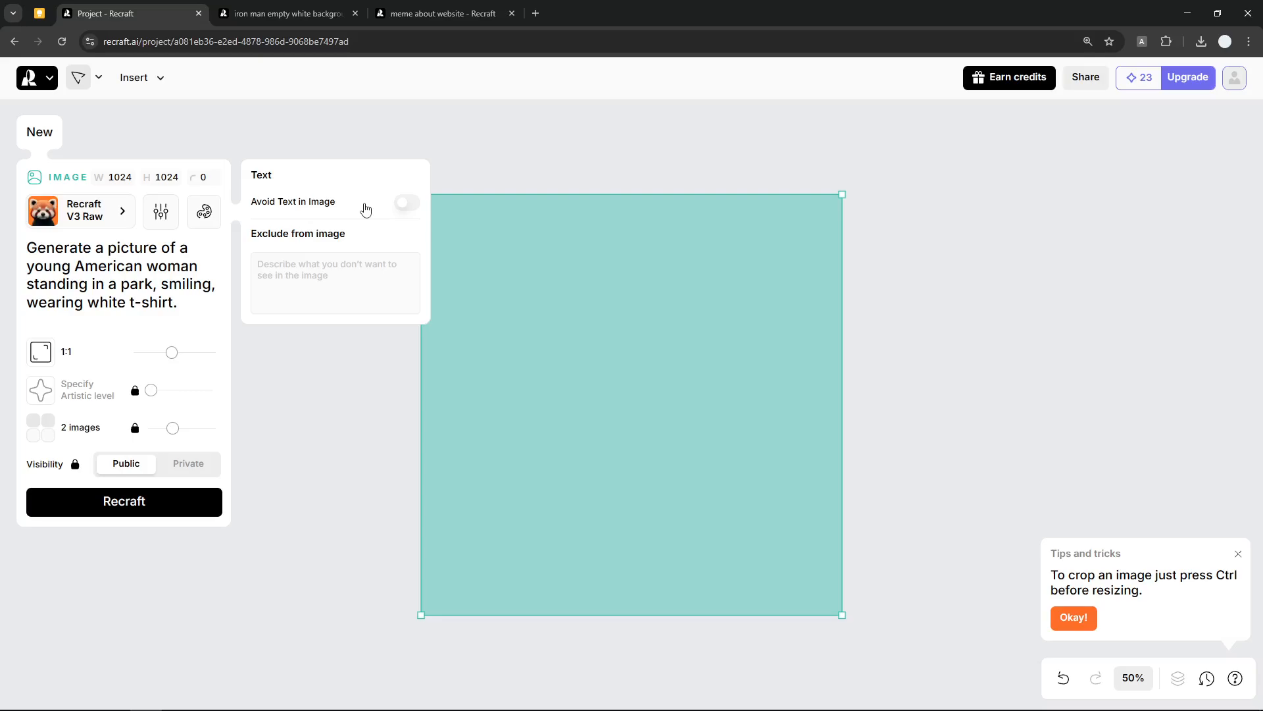
left_click(204, 212)
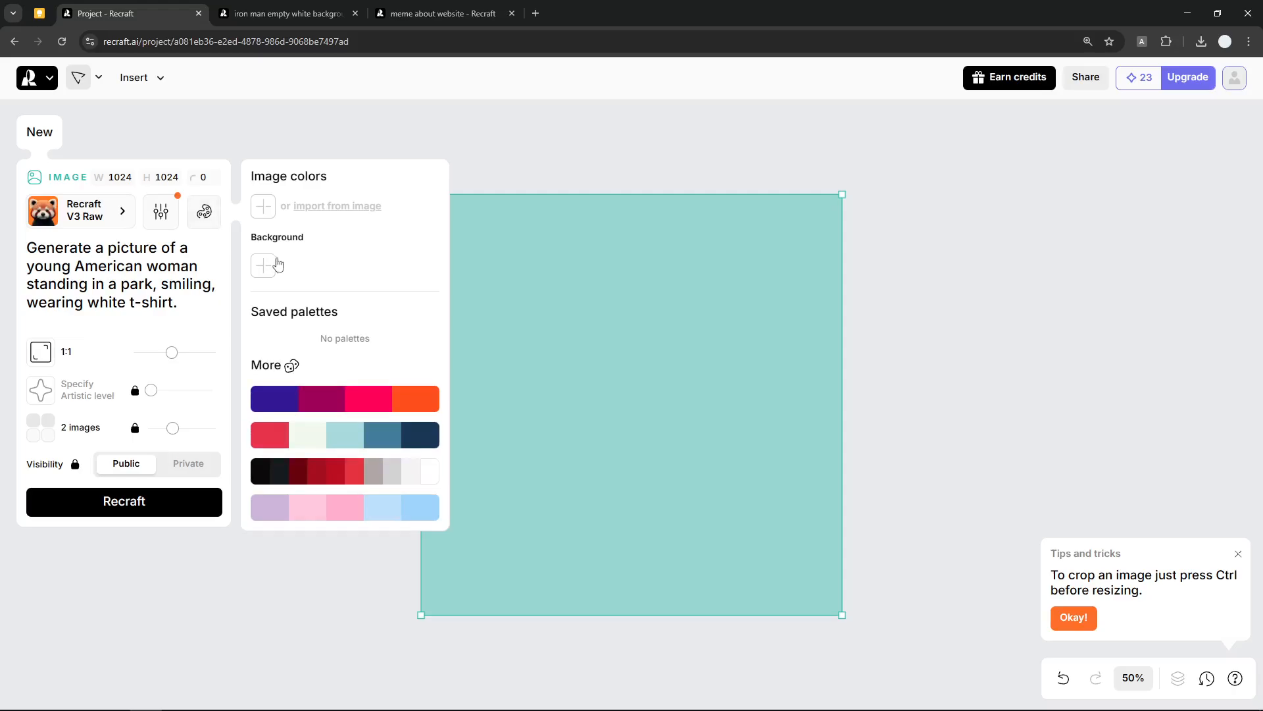
mouse_move(313, 296)
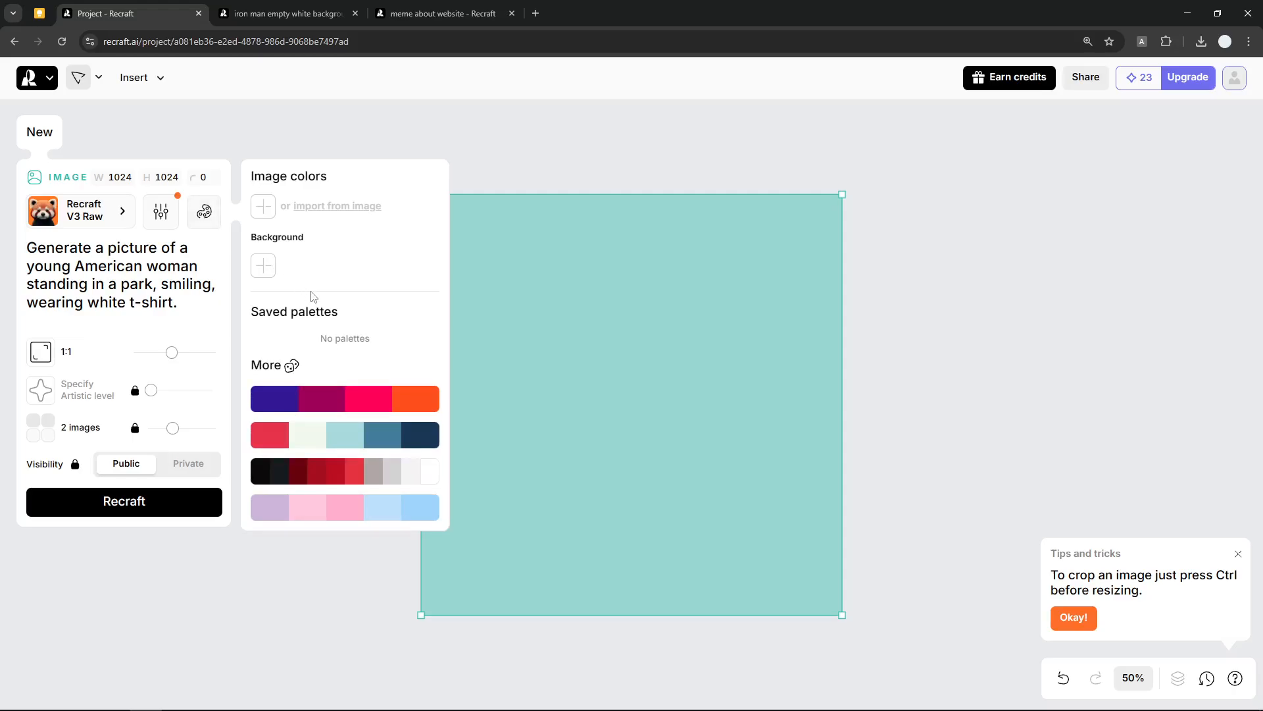
mouse_move(291, 276)
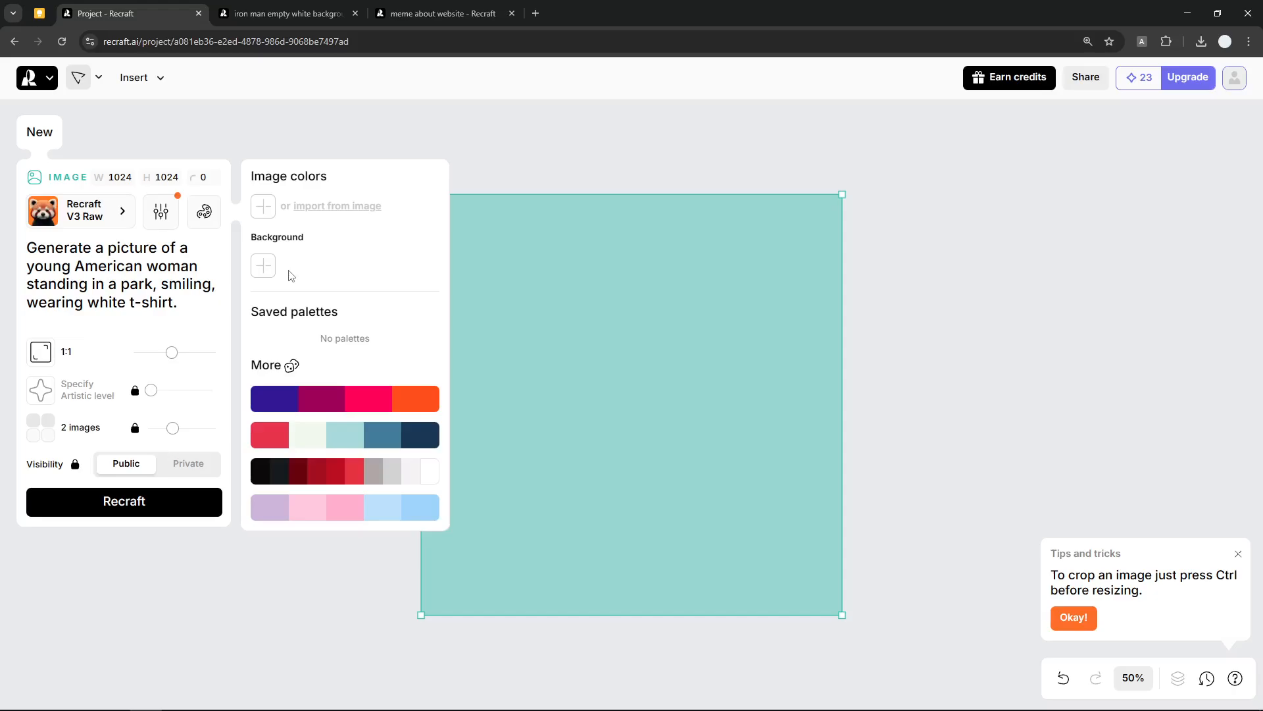
mouse_move(294, 369)
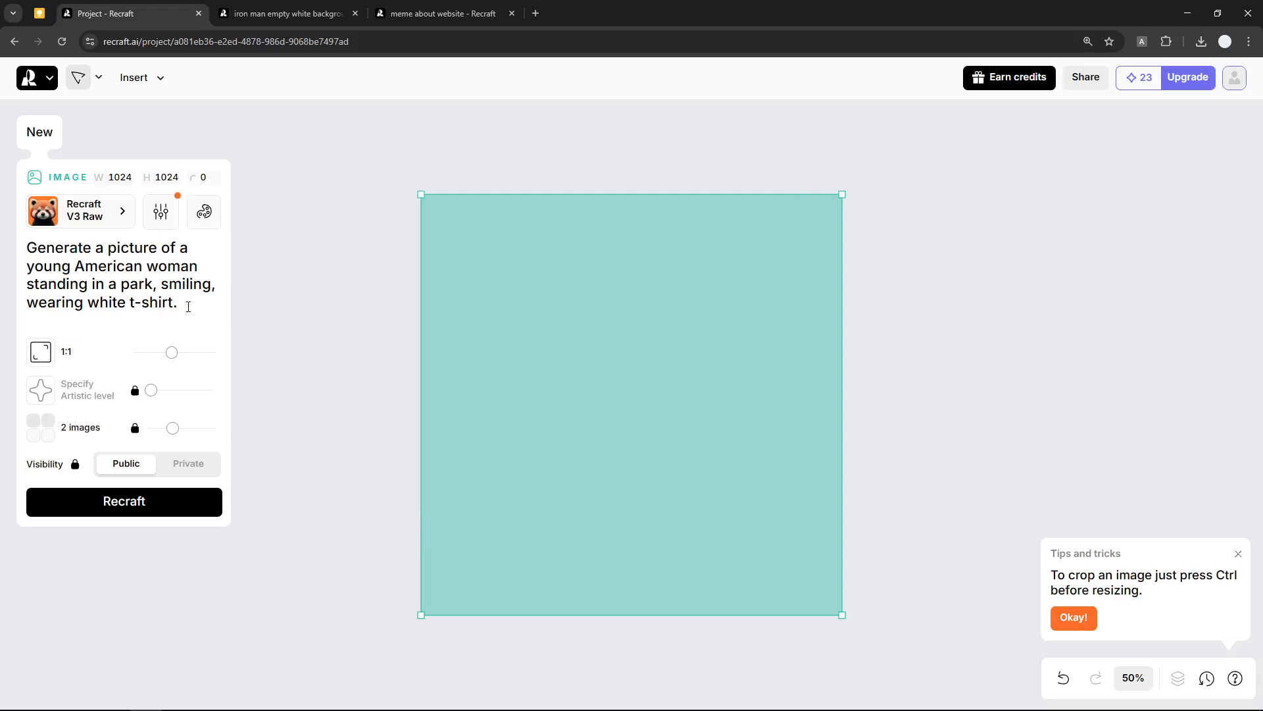
mouse_move(148, 353)
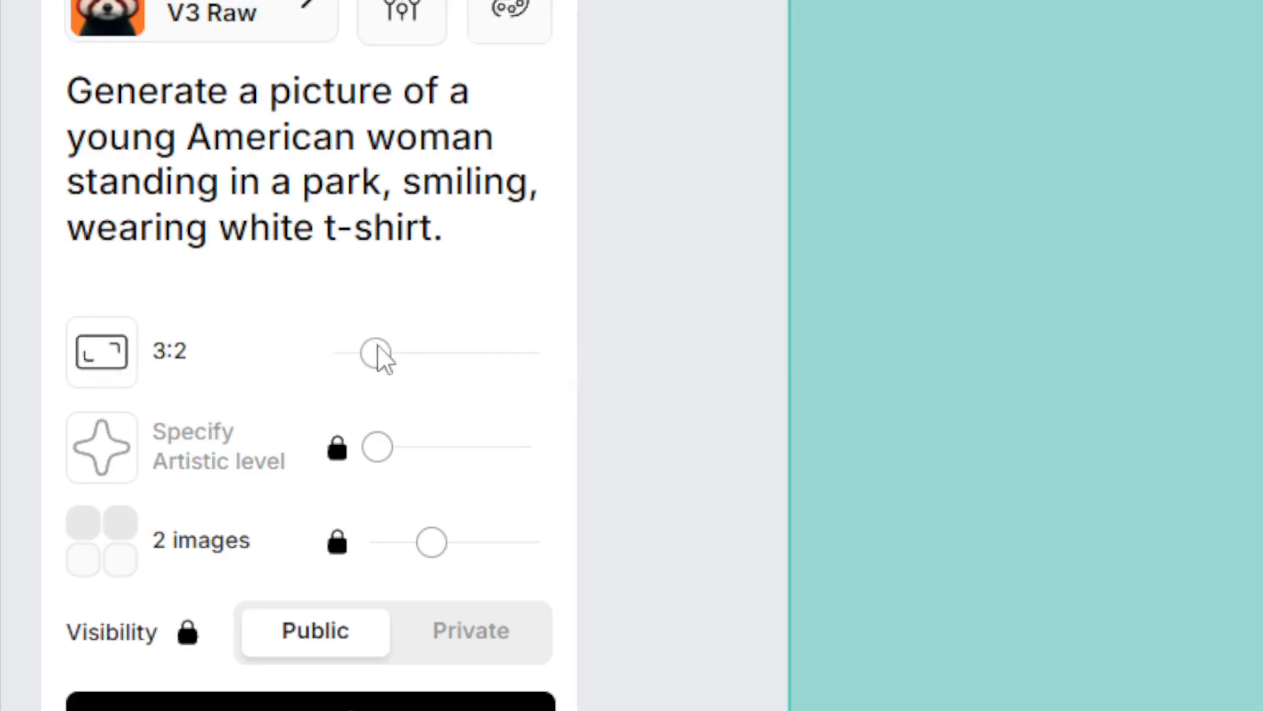
mouse_move(385, 453)
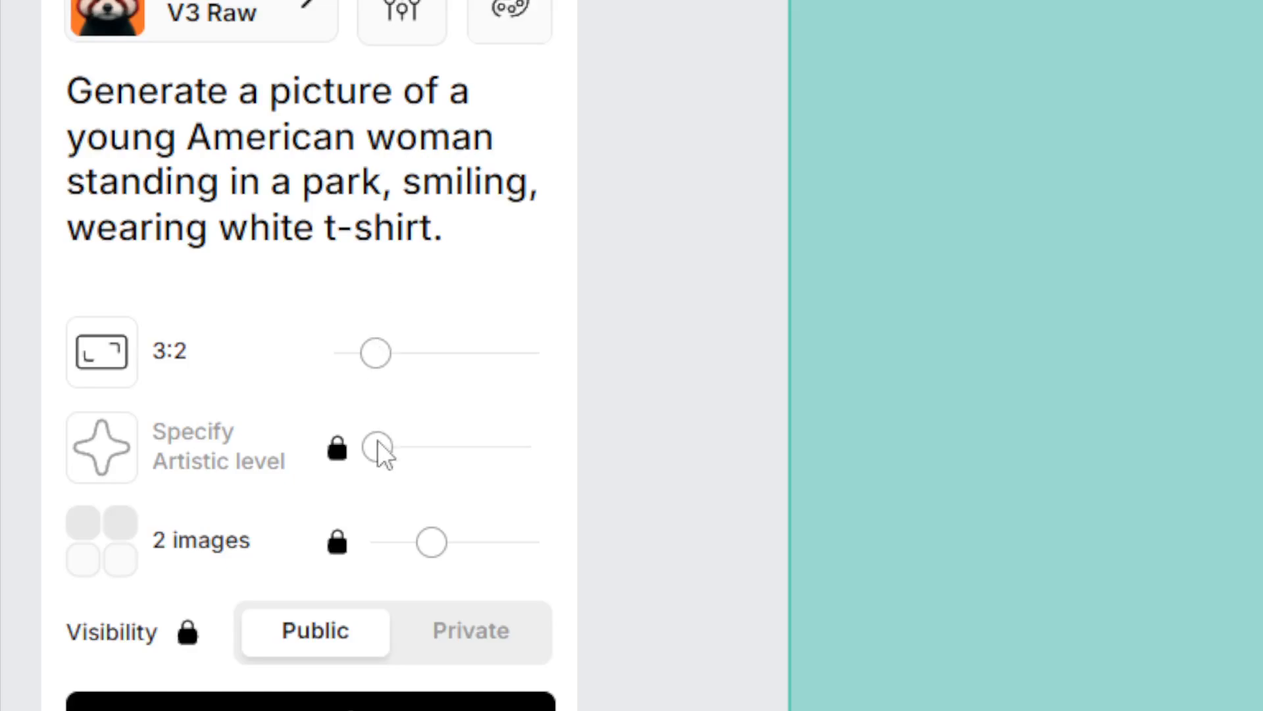
mouse_move(386, 492)
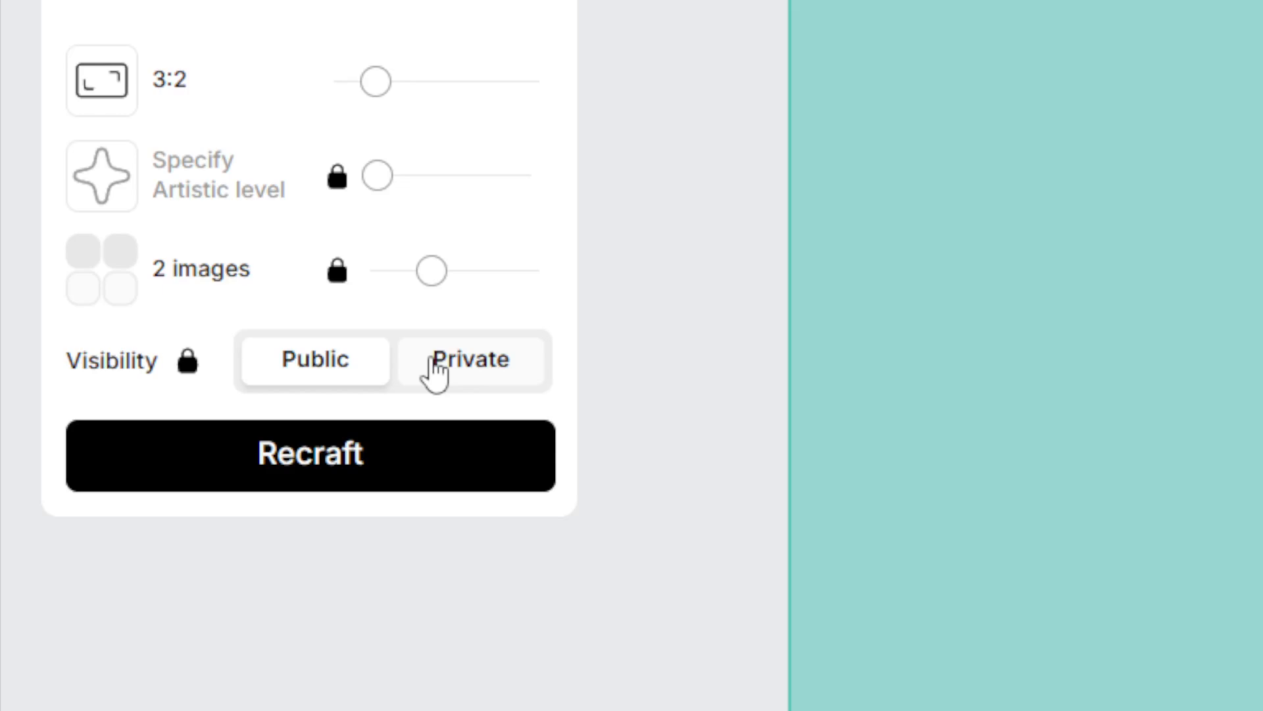
mouse_move(451, 374)
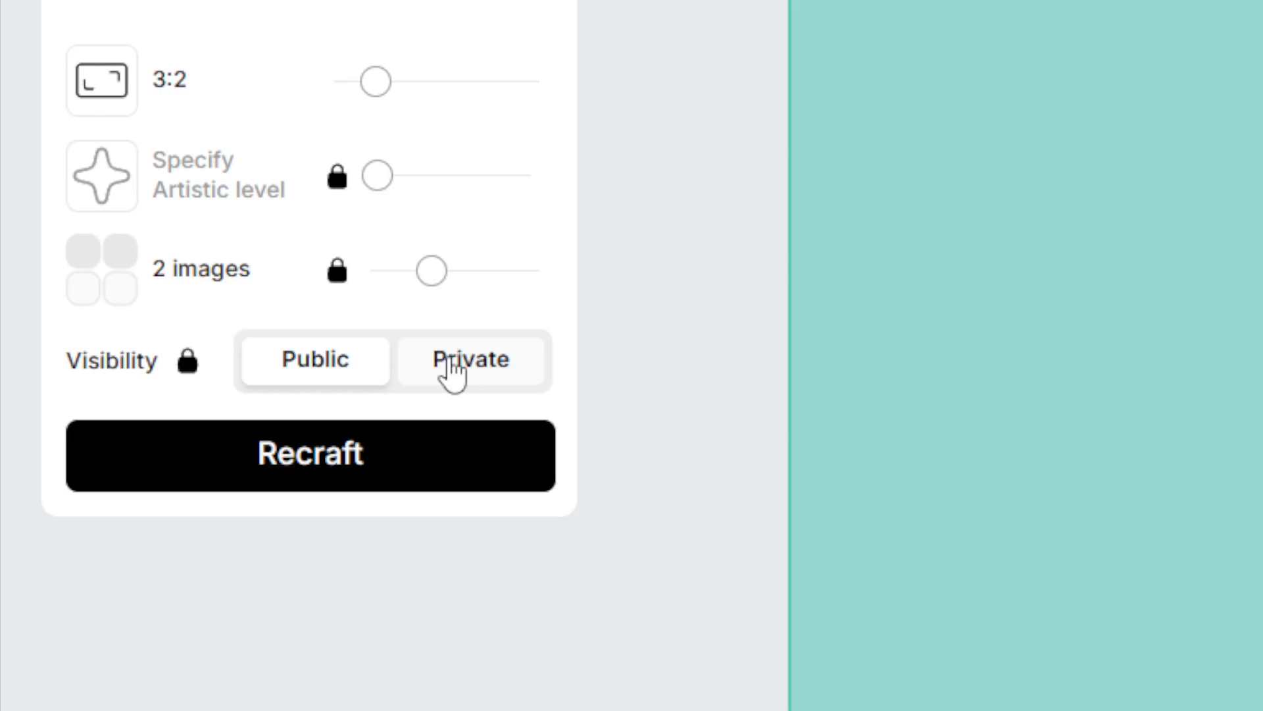
Attempt private visibility, then dismiss the upgrade offer so images stay Public.
left_click(472, 360)
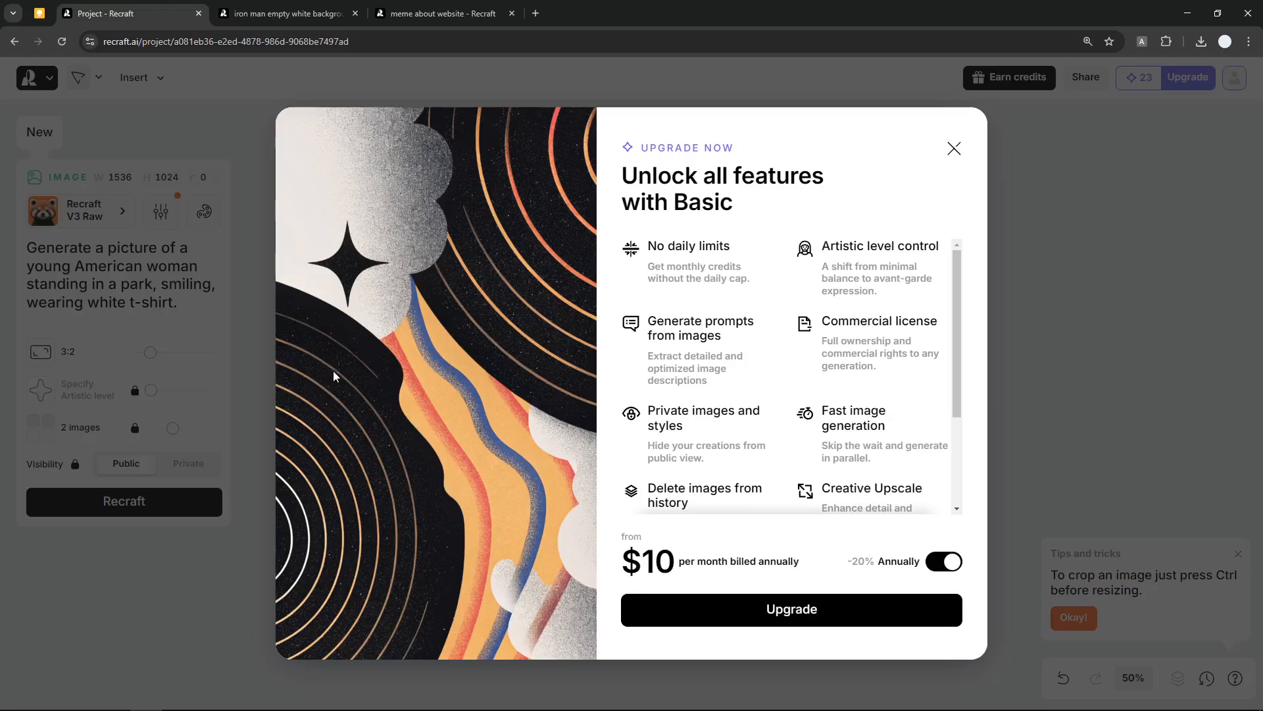
mouse_move(954, 150)
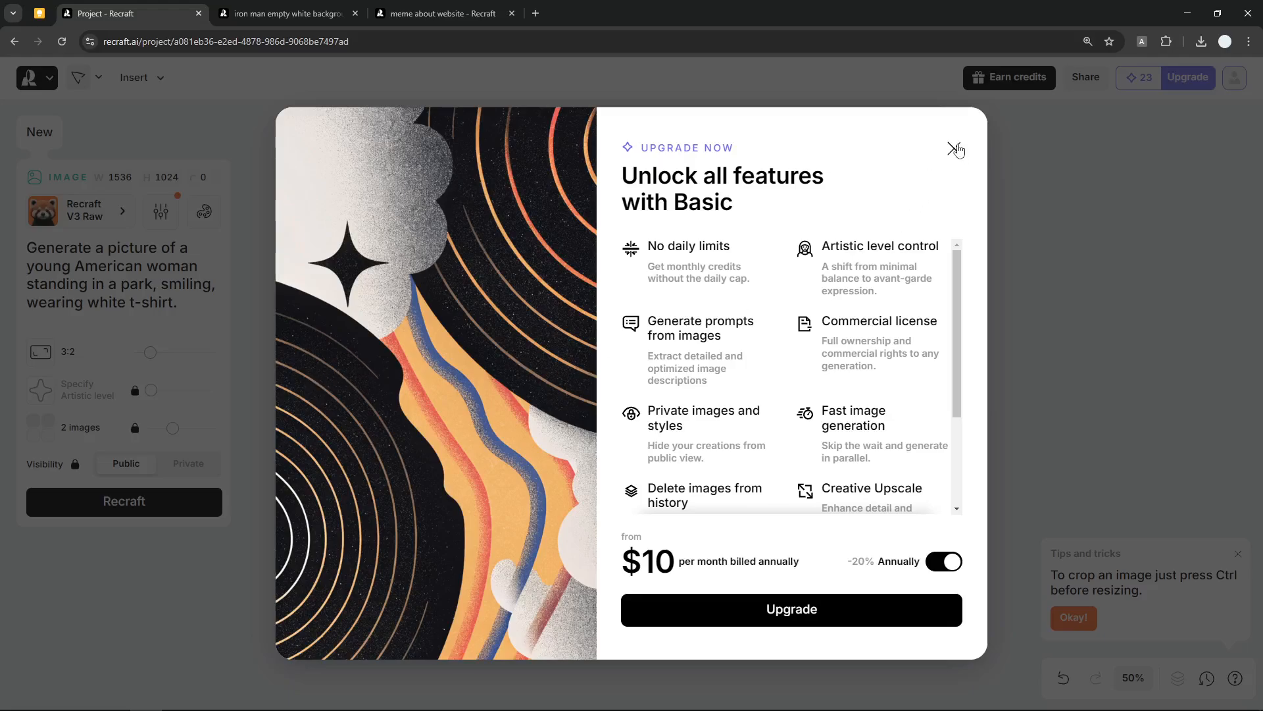
left_click(956, 150)
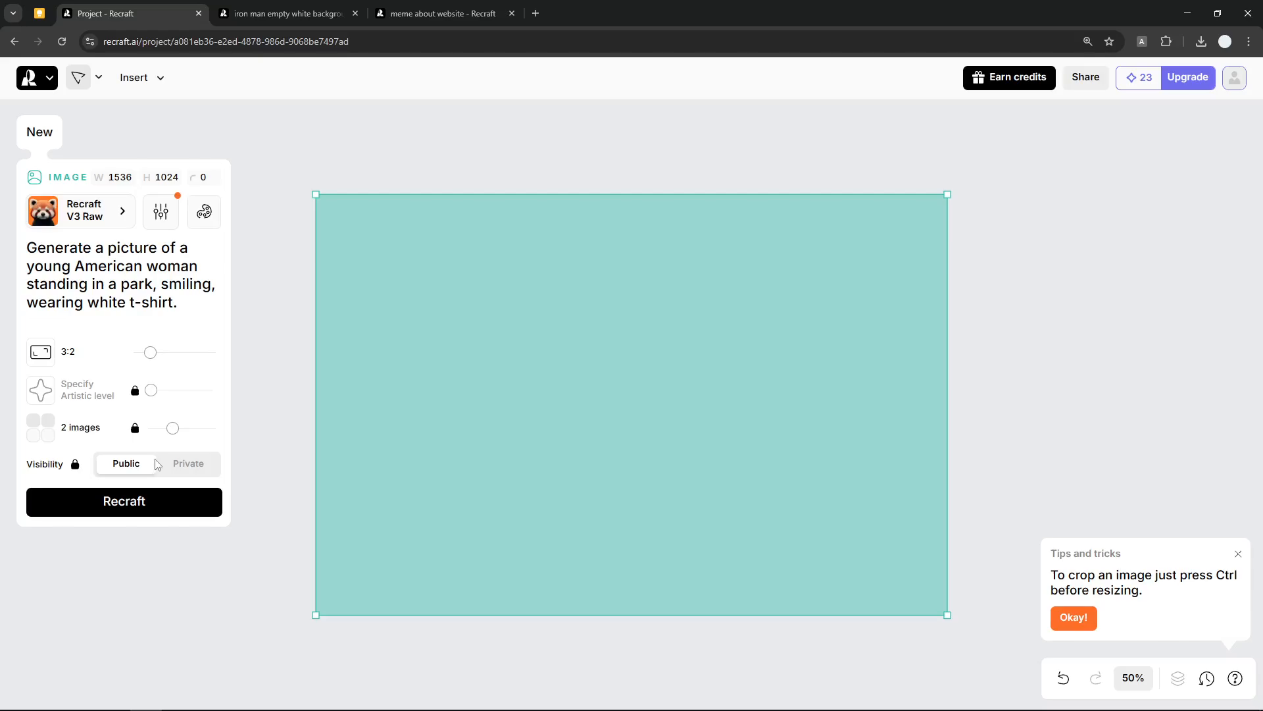
mouse_move(158, 371)
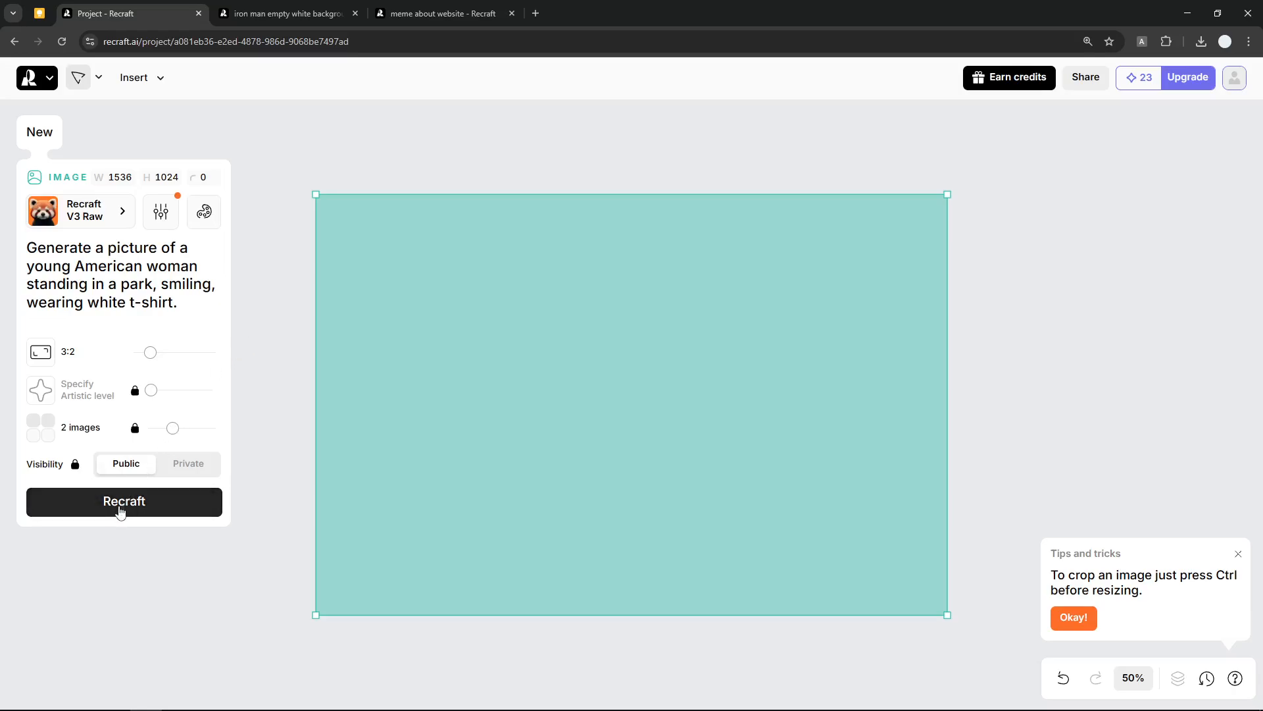
Generate the 3:2 photo from the smiling woman-in-park prompt.
left_click(123, 500)
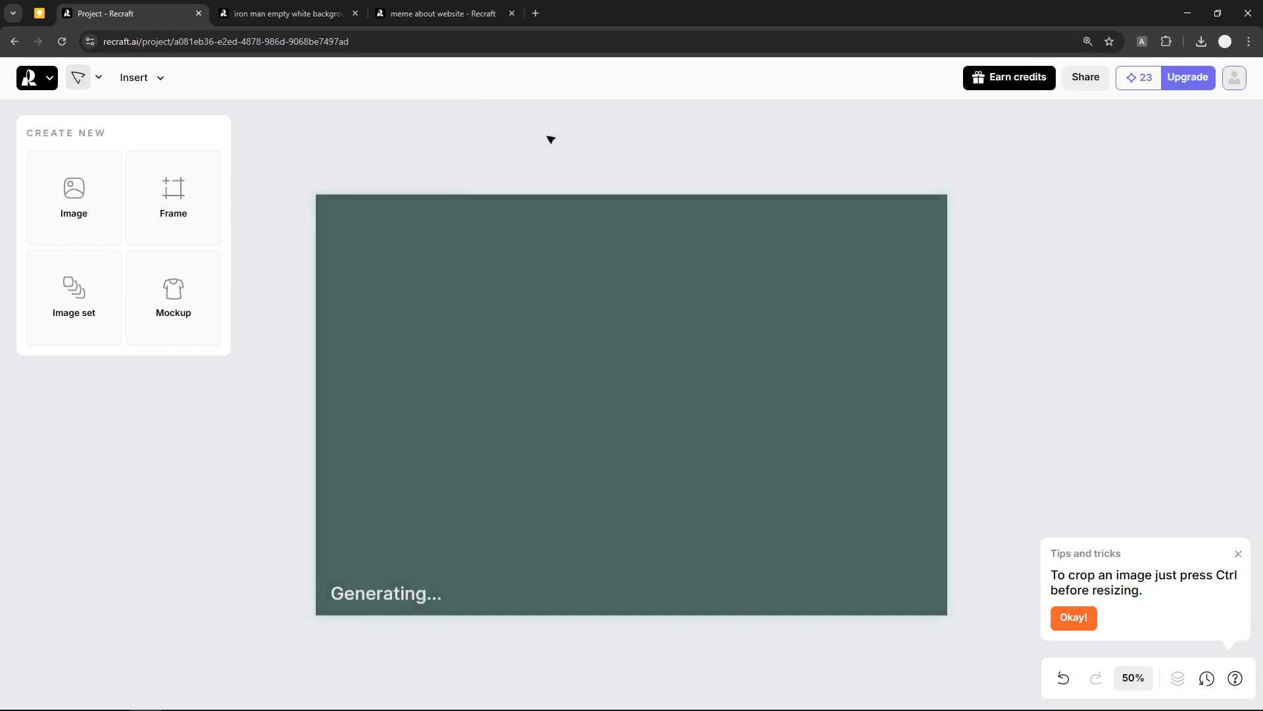
mouse_move(757, 137)
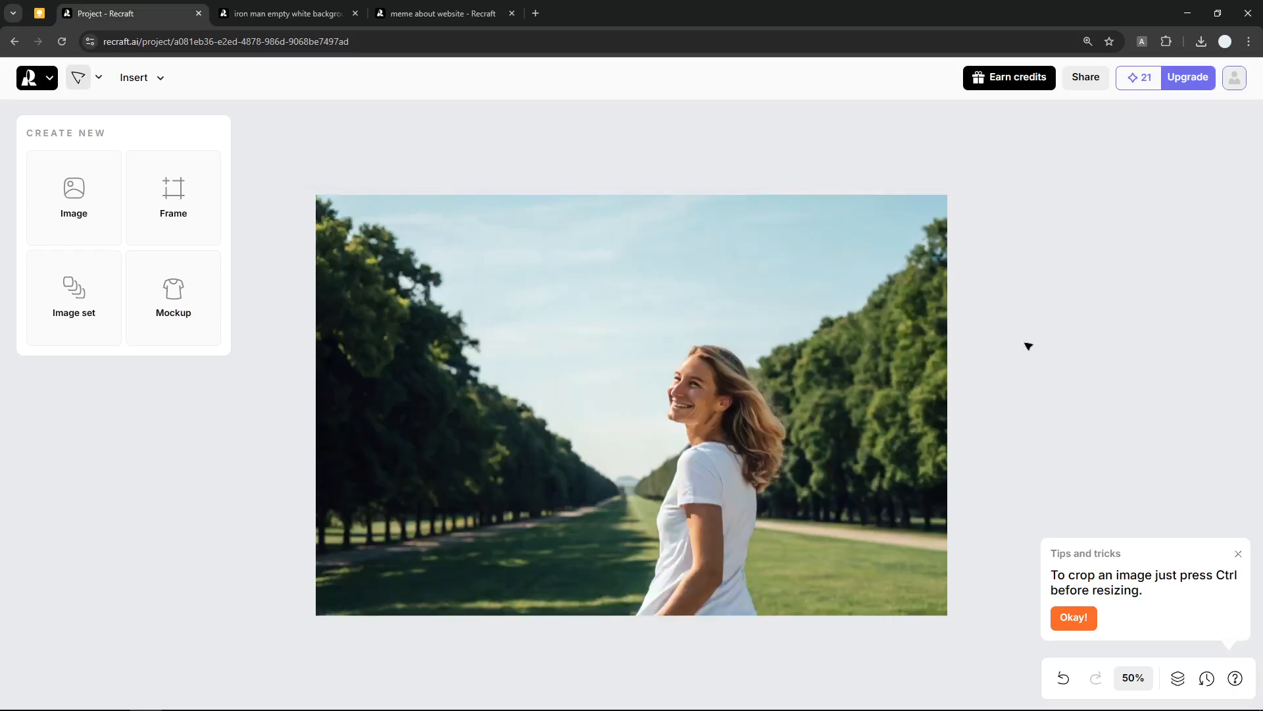
Compare the two generated park photos and choose the second, closer portrait.
left_click(631, 403)
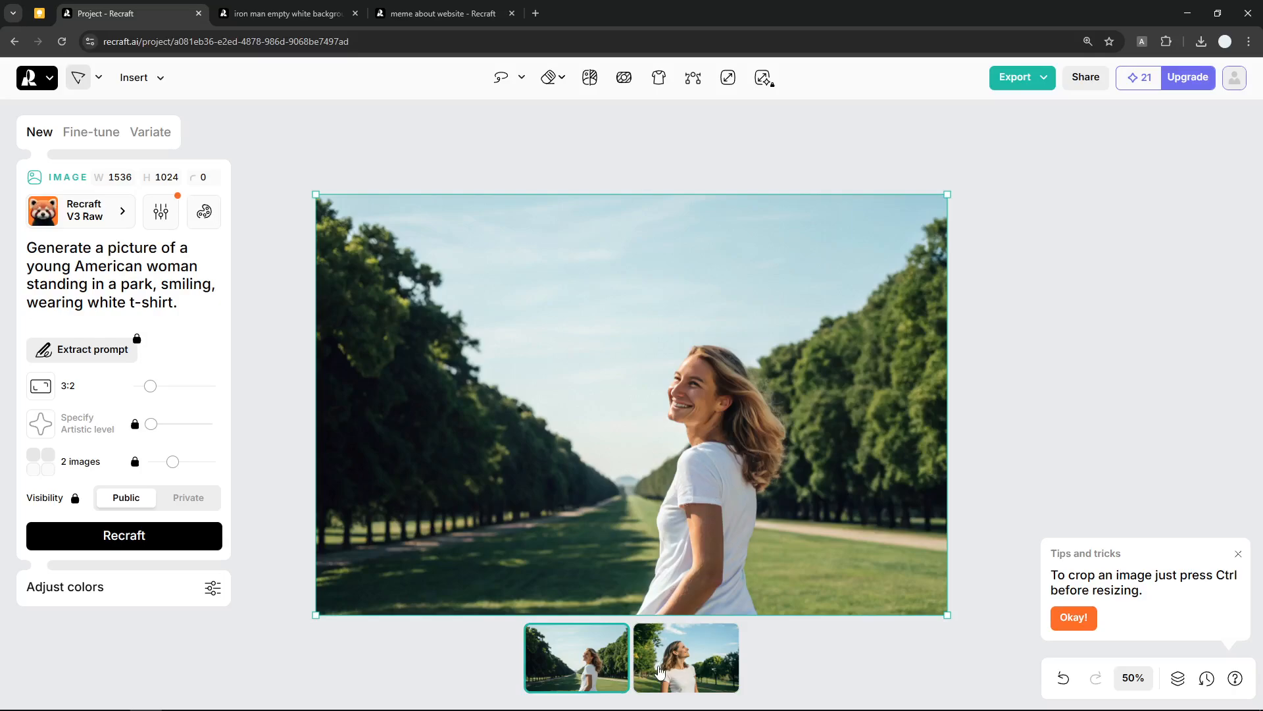
left_click(685, 657)
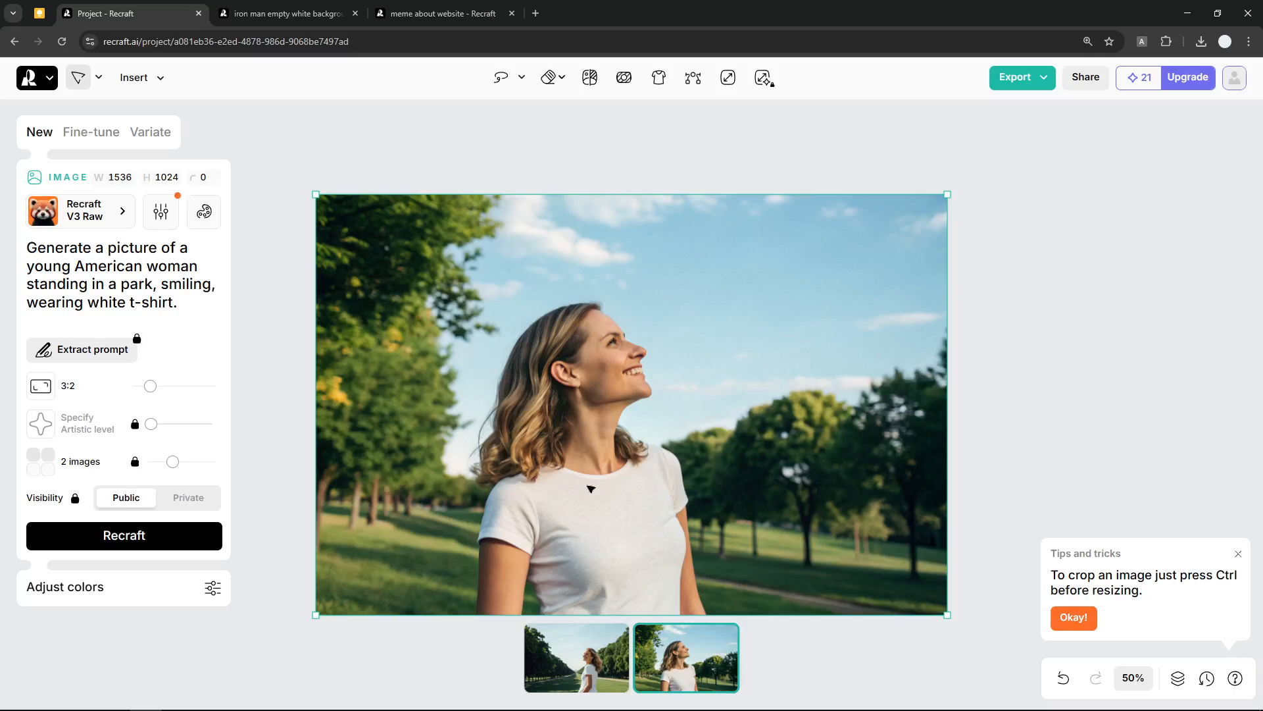
mouse_move(645, 570)
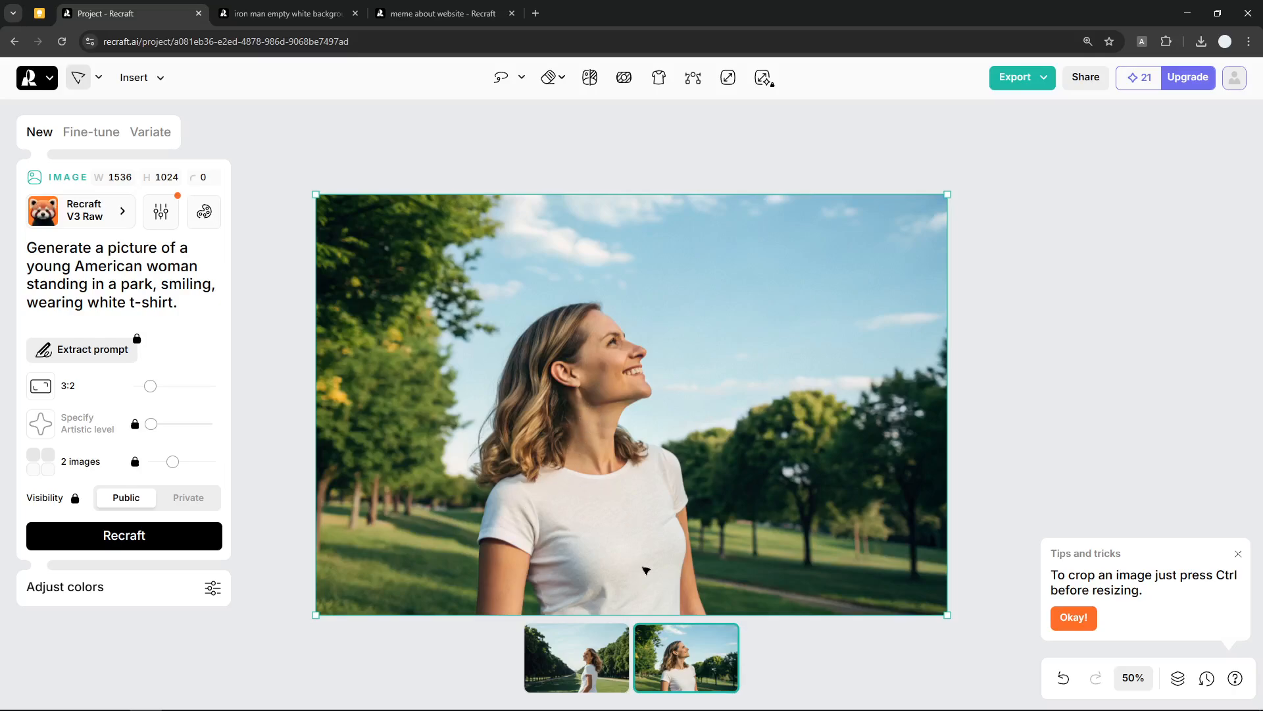
mouse_move(660, 496)
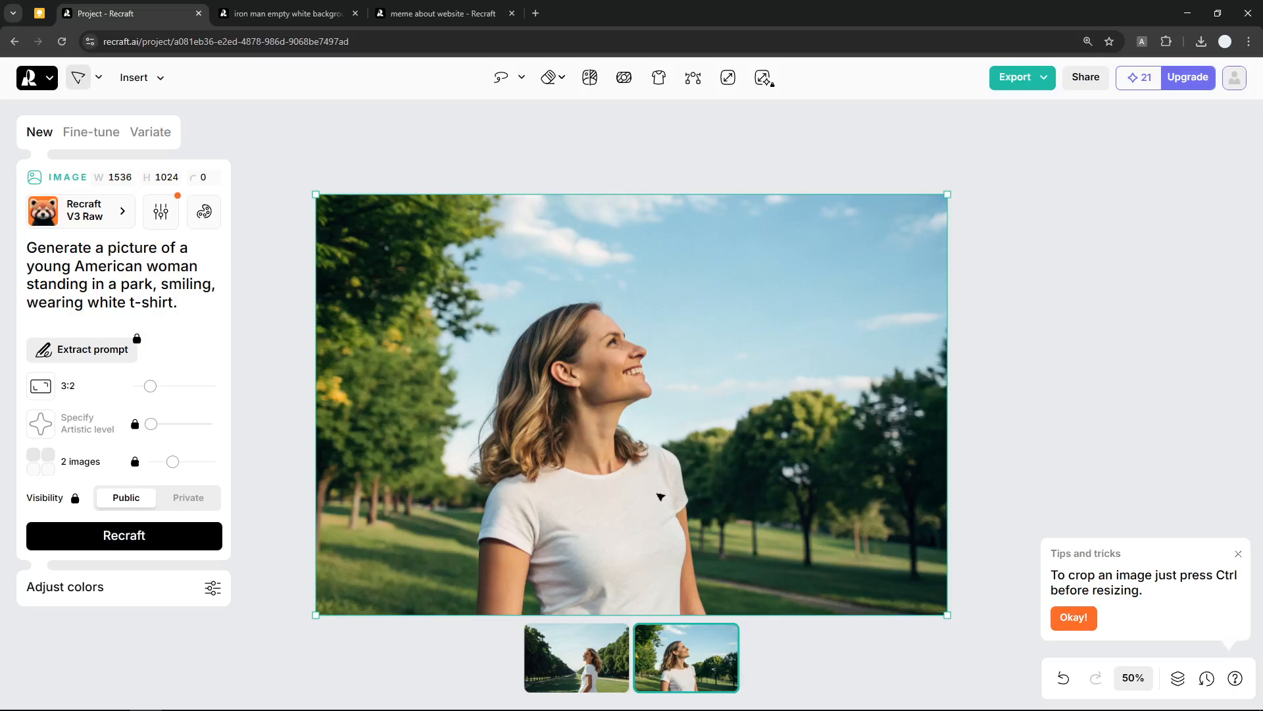
mouse_move(633, 563)
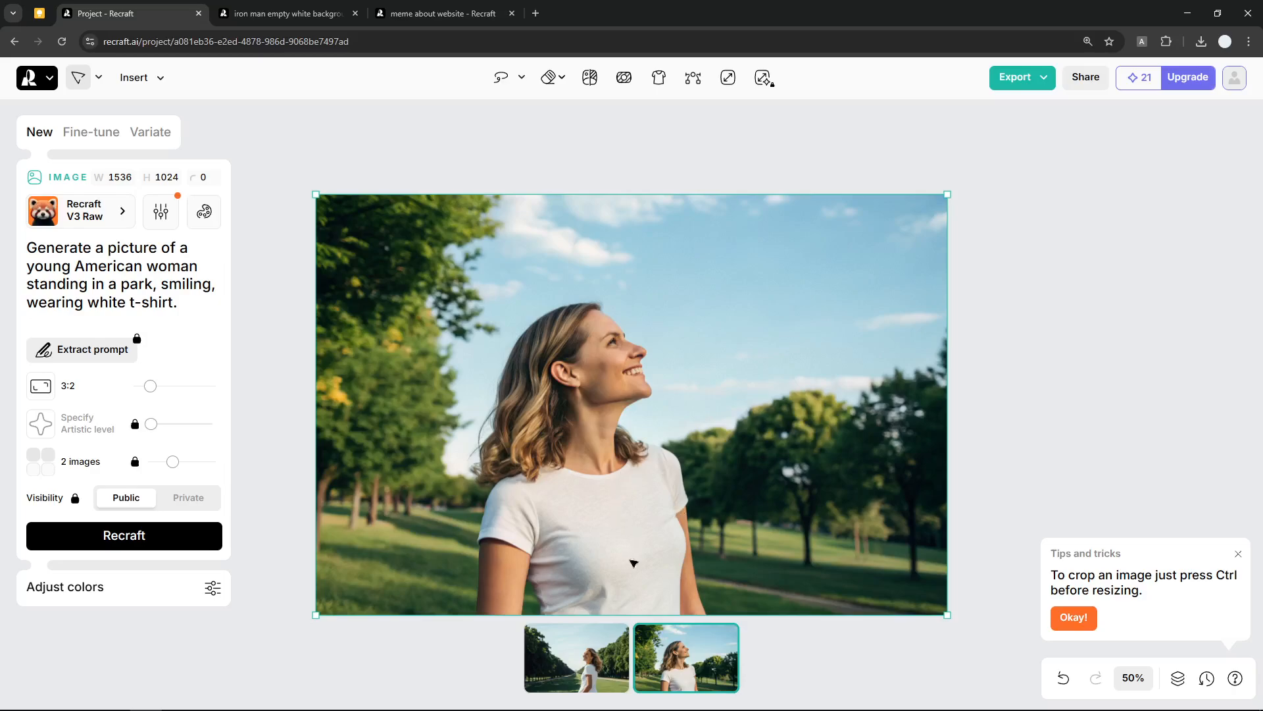
left_click(575, 657)
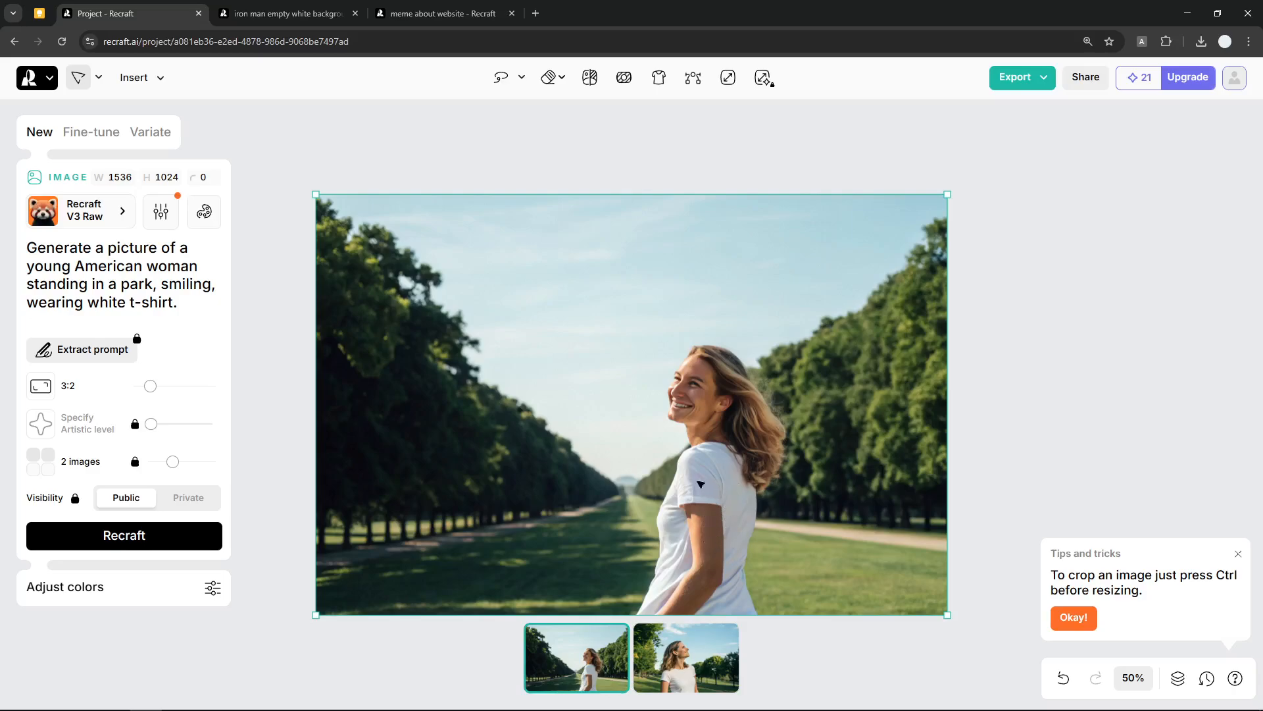
left_click(686, 657)
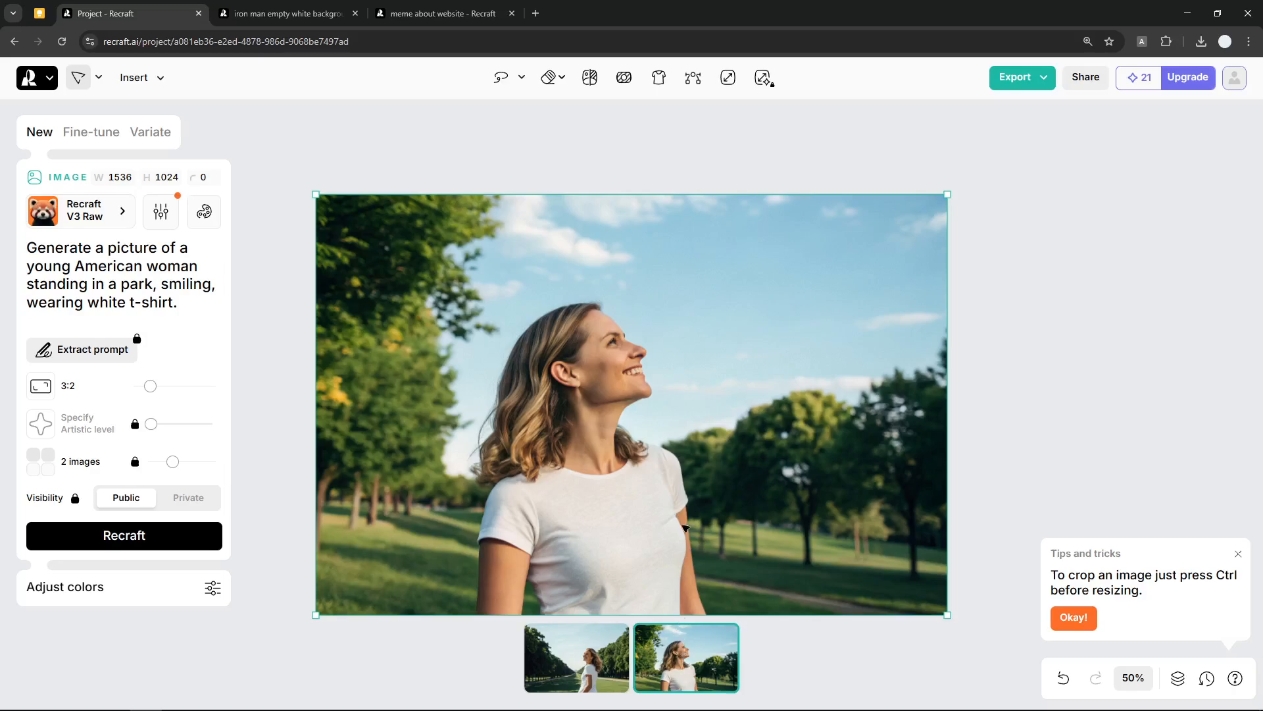
mouse_move(709, 542)
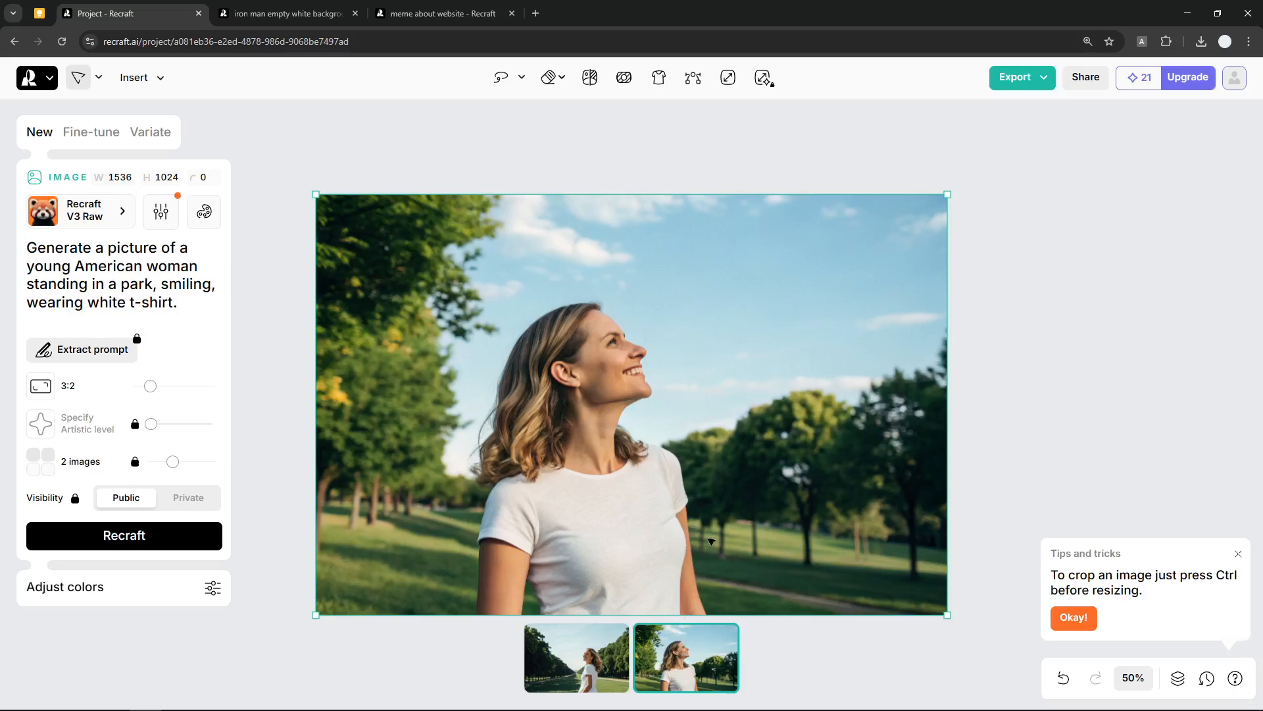
mouse_move(629, 542)
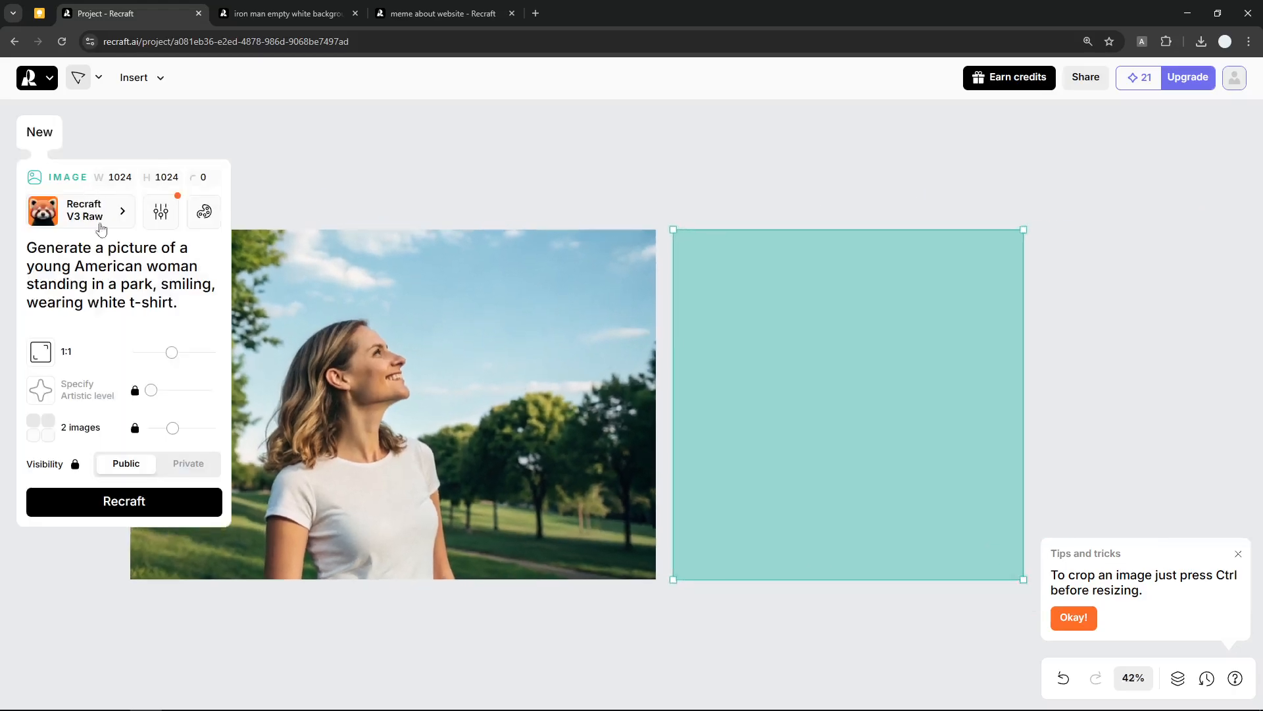
Enter 'panda sticker' as the square frame's prompt and generate it.
scroll("down", 3)
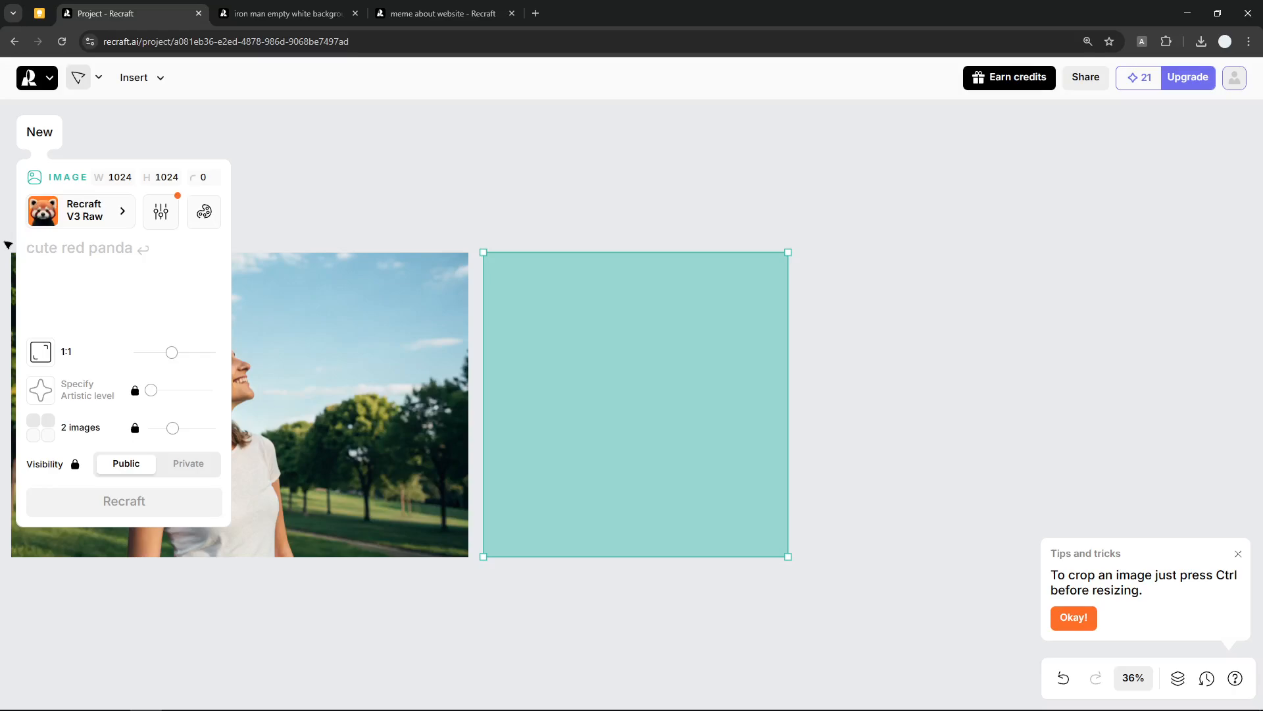
type("panda sticker")
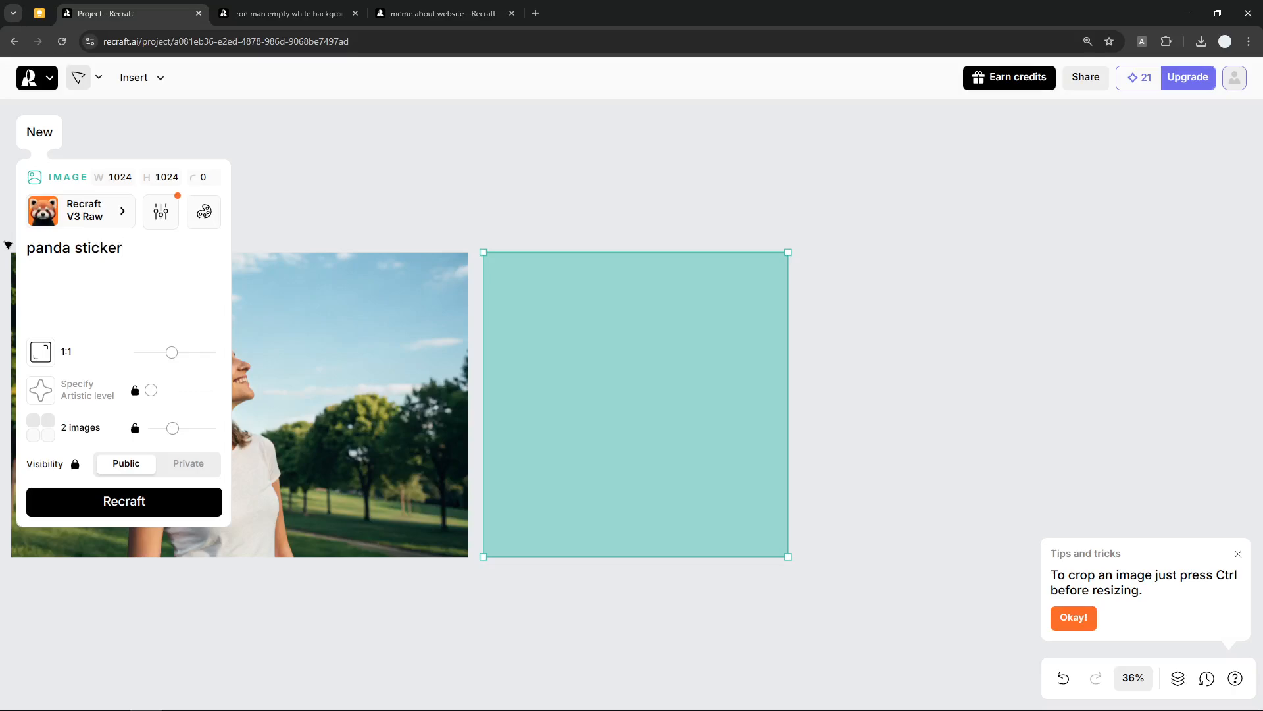
mouse_move(137, 241)
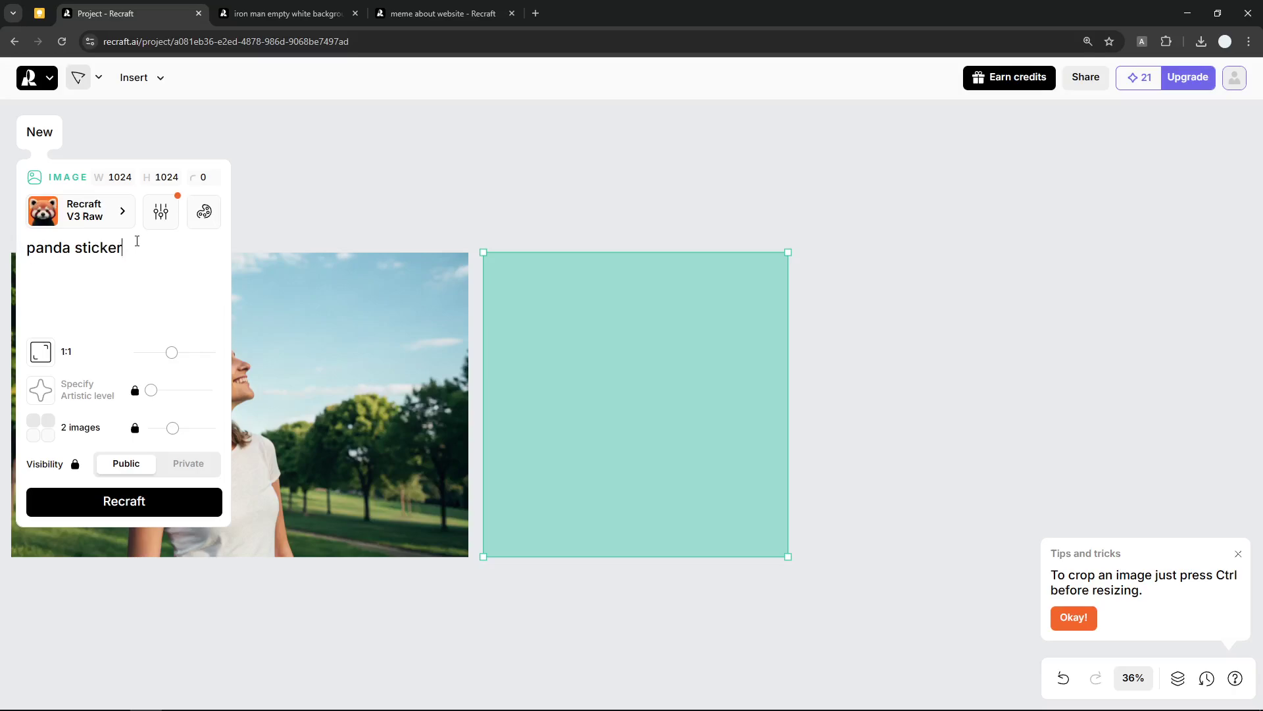
mouse_move(158, 310)
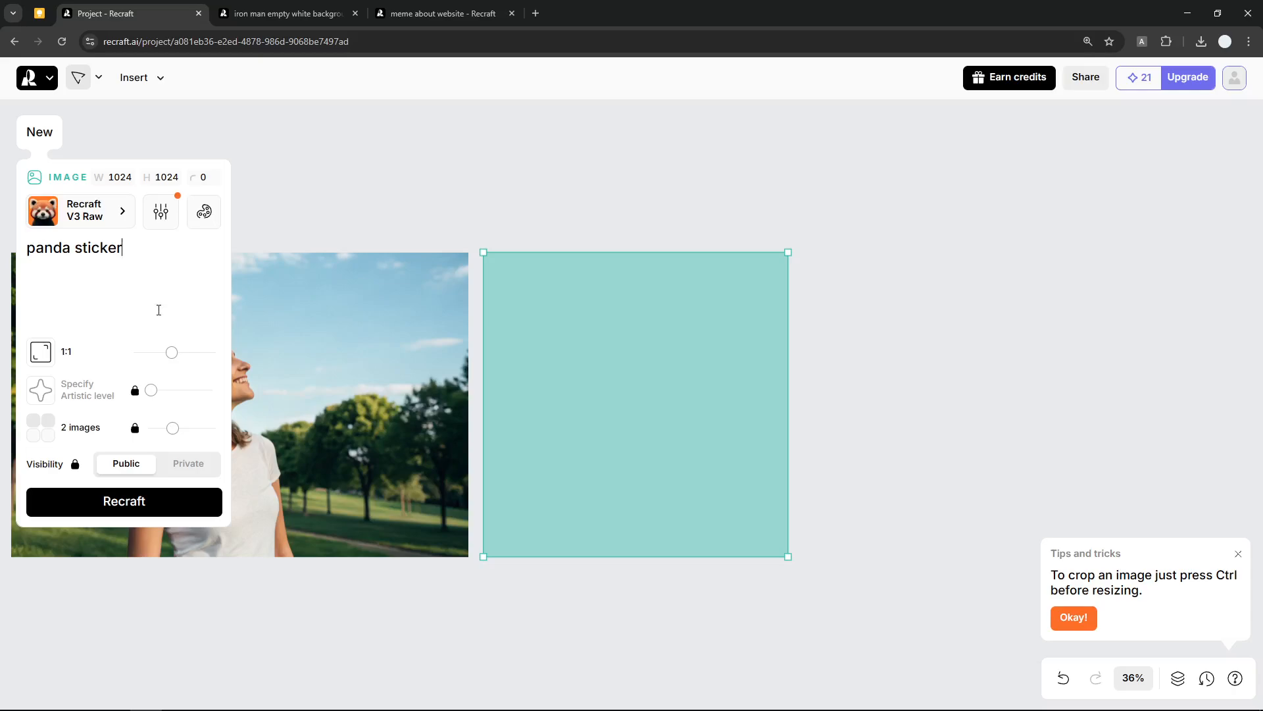
mouse_move(128, 268)
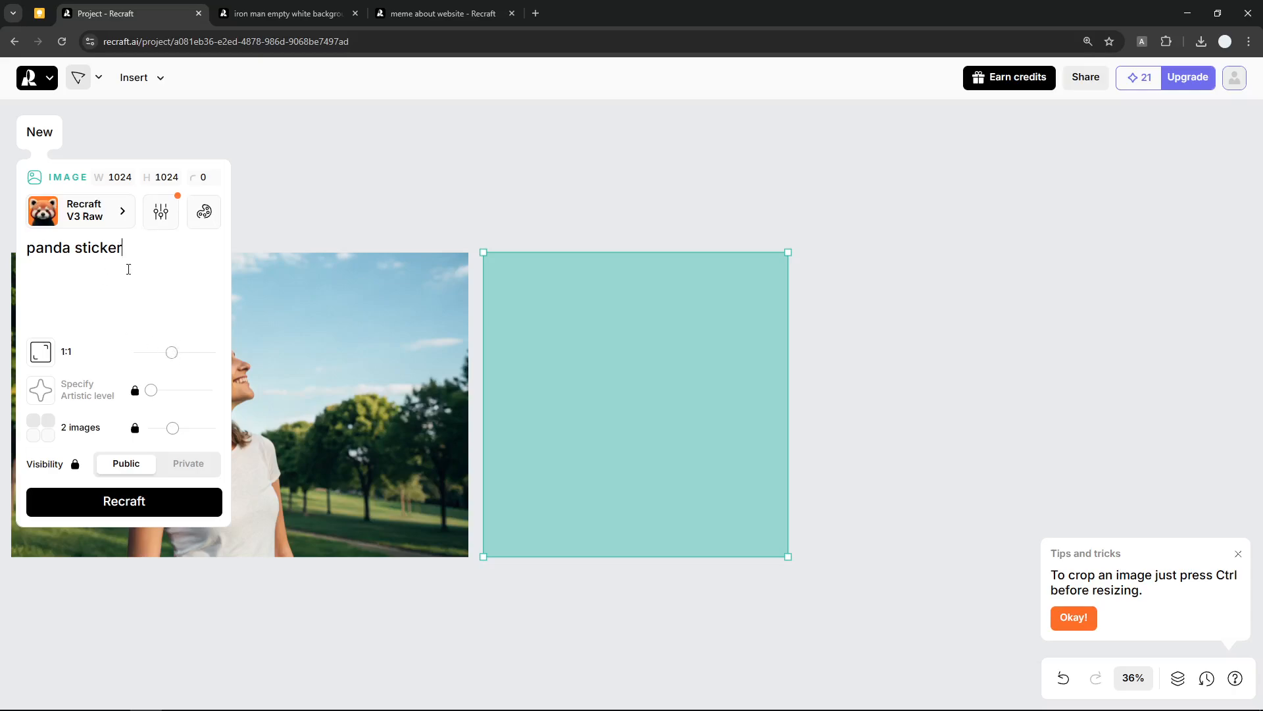
left_click(123, 502)
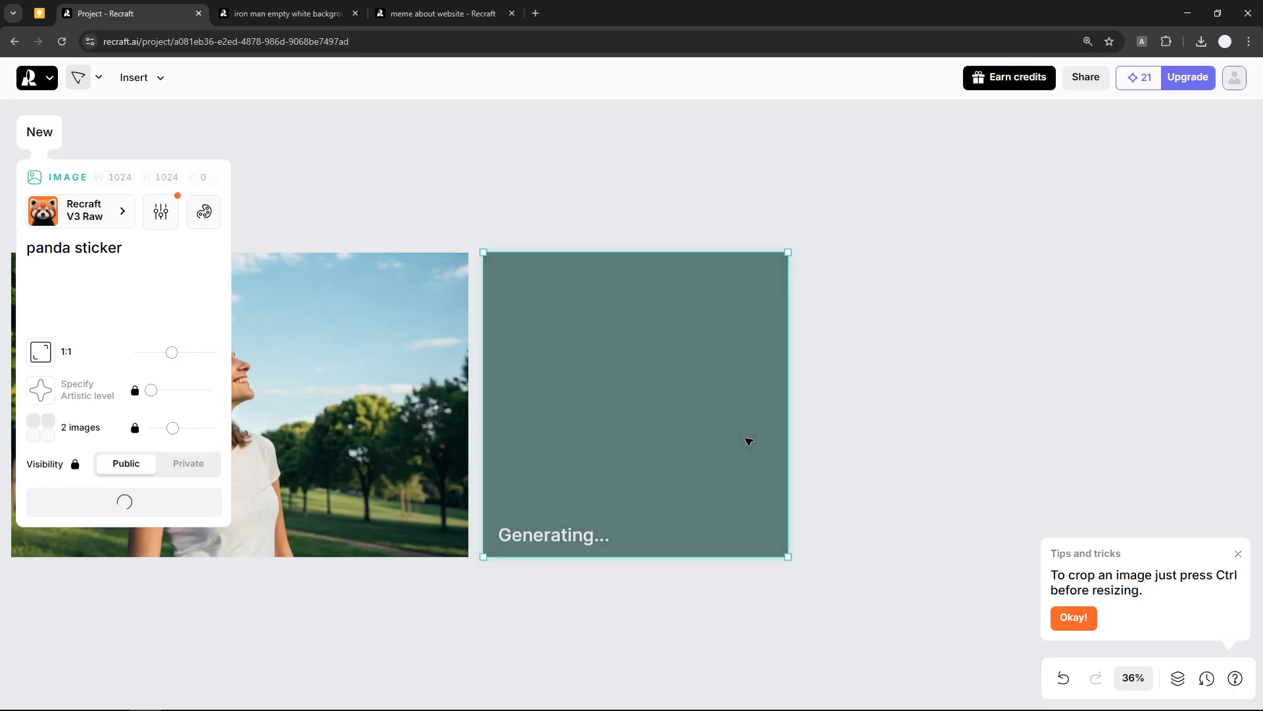
mouse_move(740, 441)
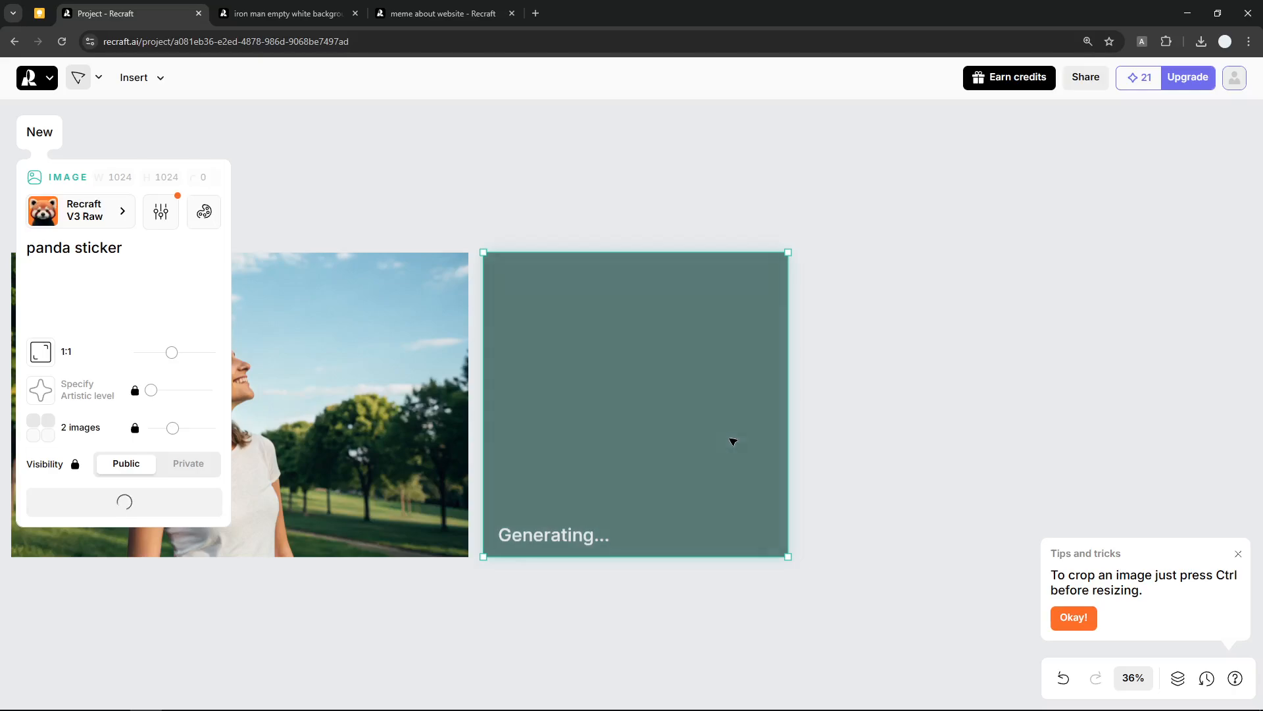
mouse_move(372, 594)
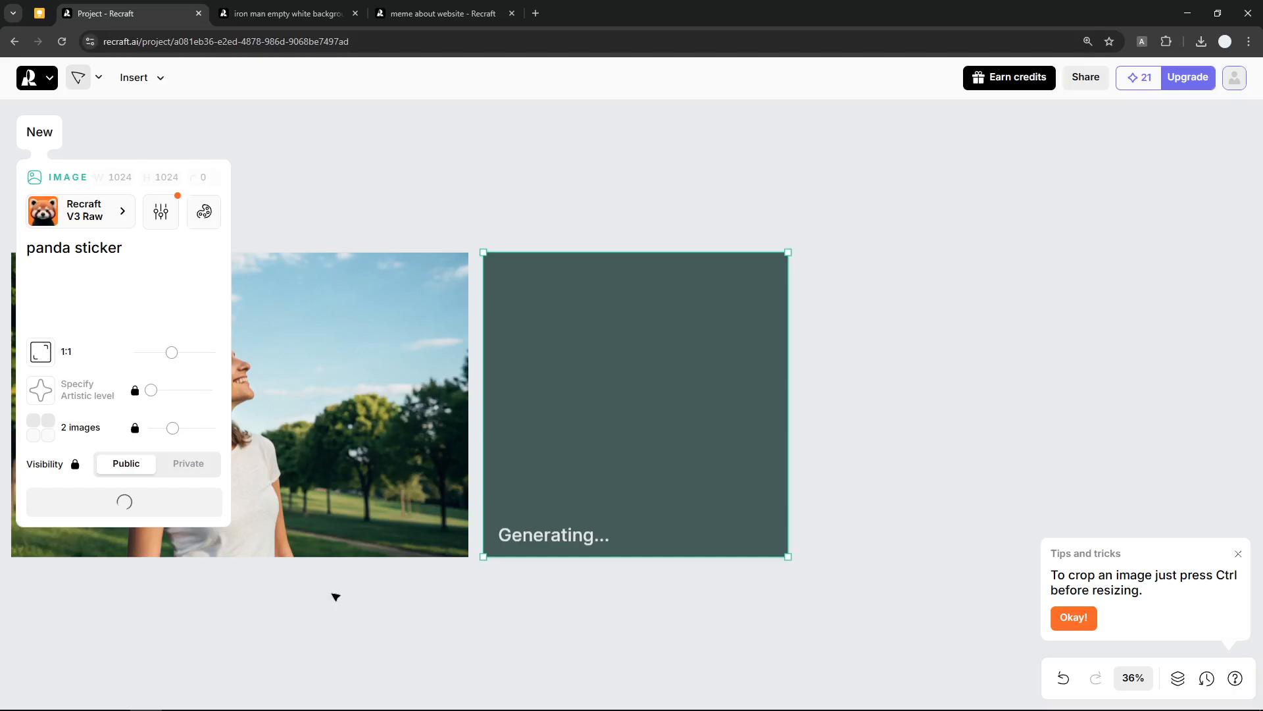
mouse_move(329, 408)
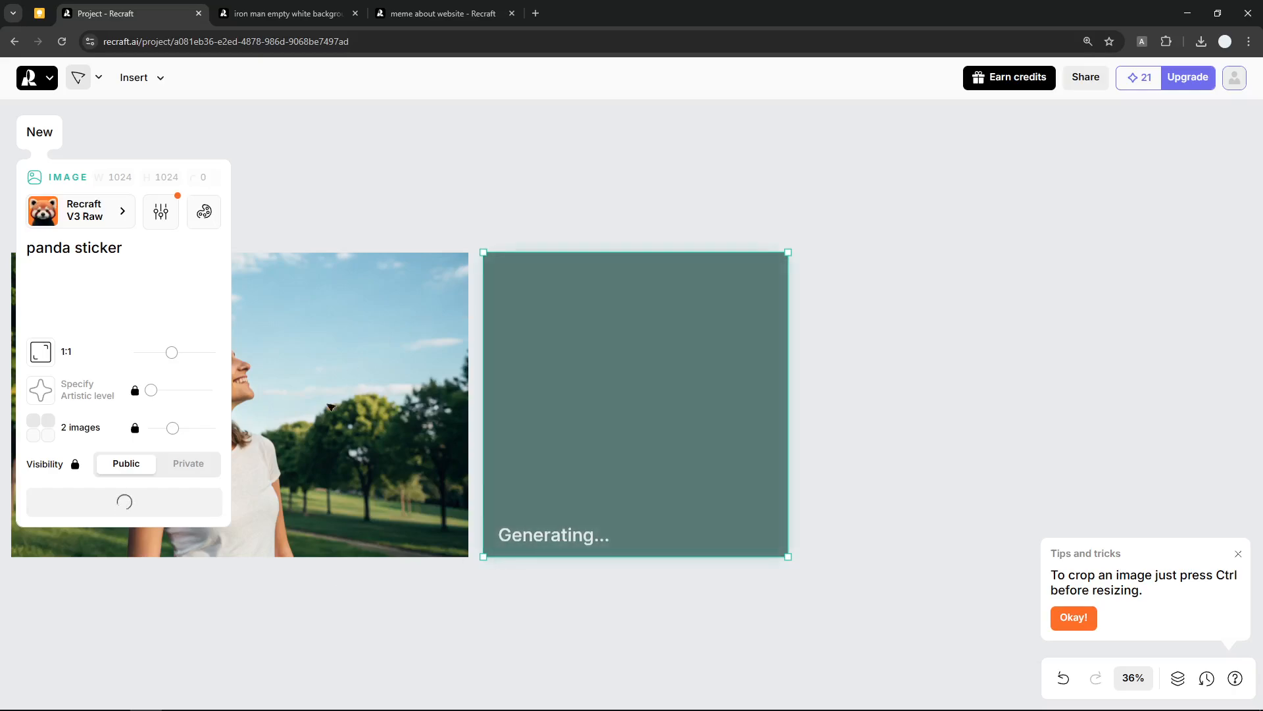
mouse_move(397, 444)
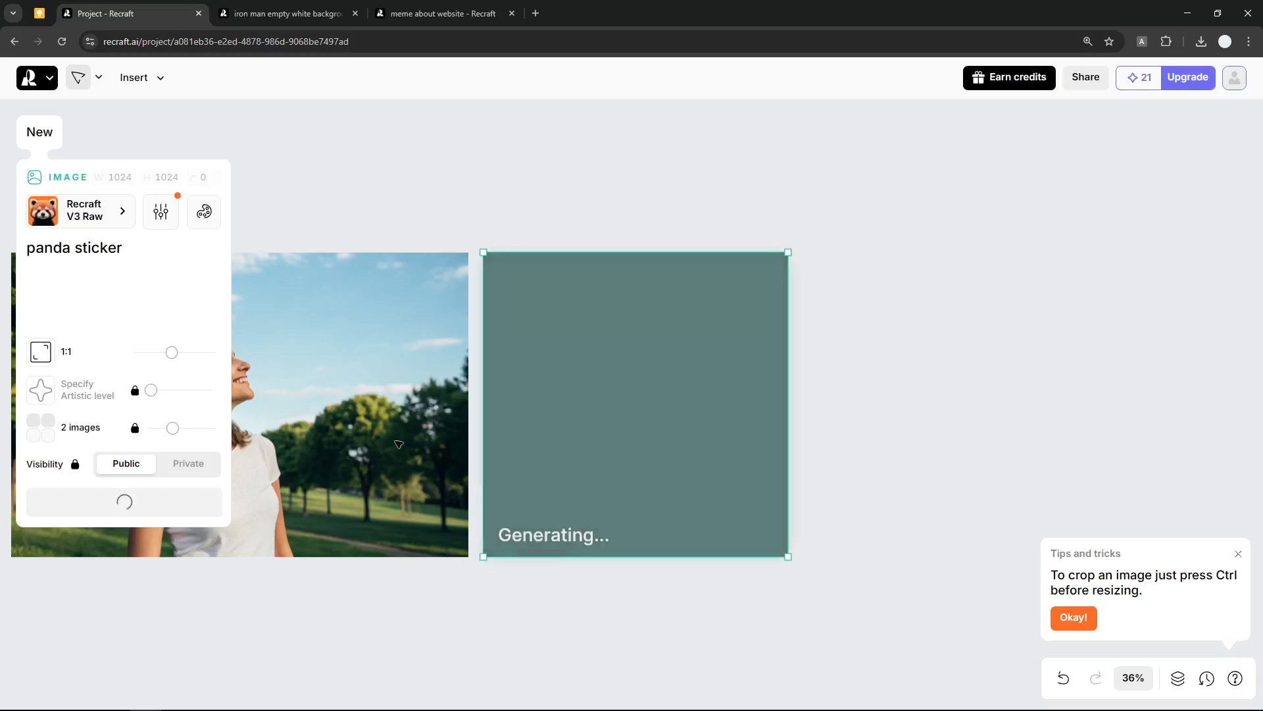
mouse_move(547, 441)
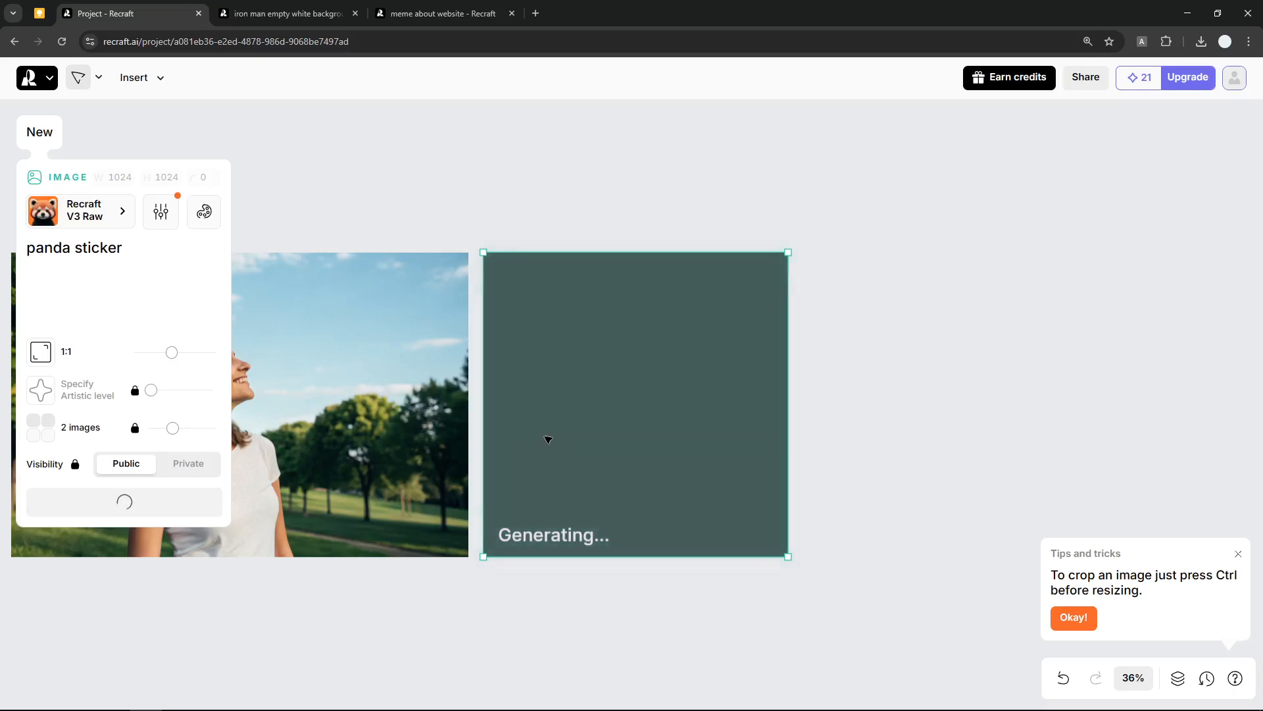
mouse_move(326, 467)
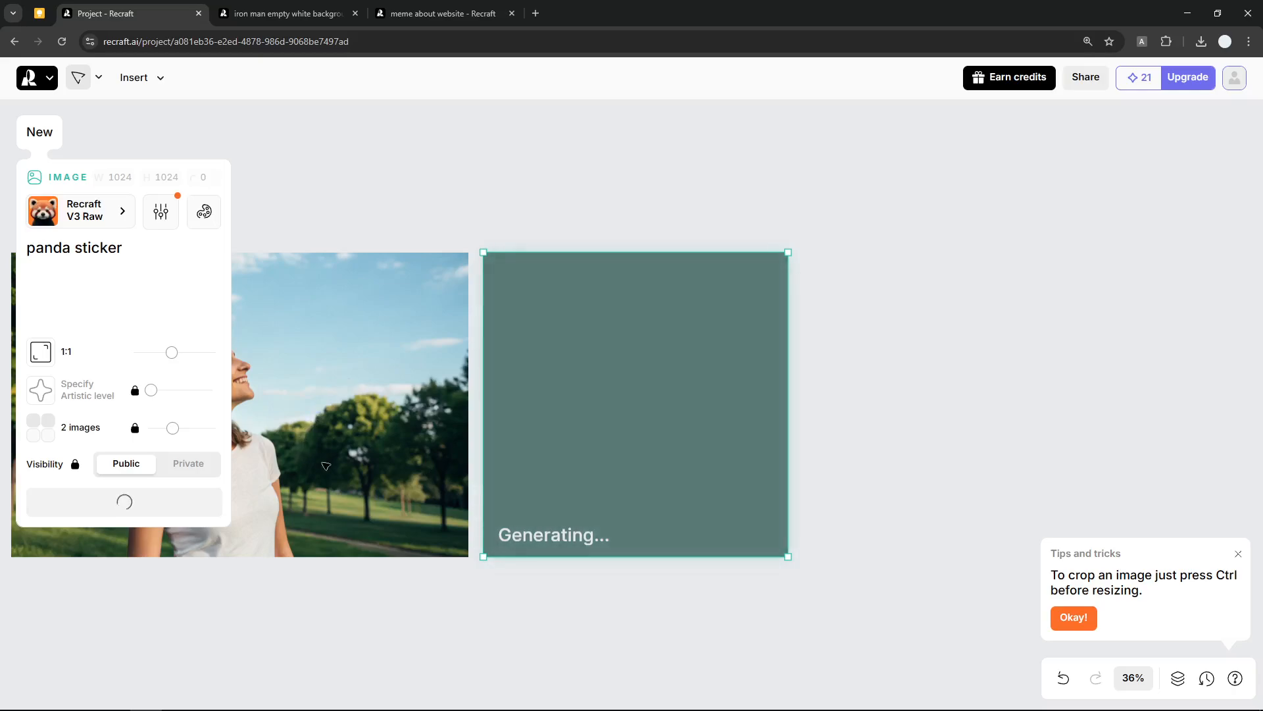
mouse_move(391, 358)
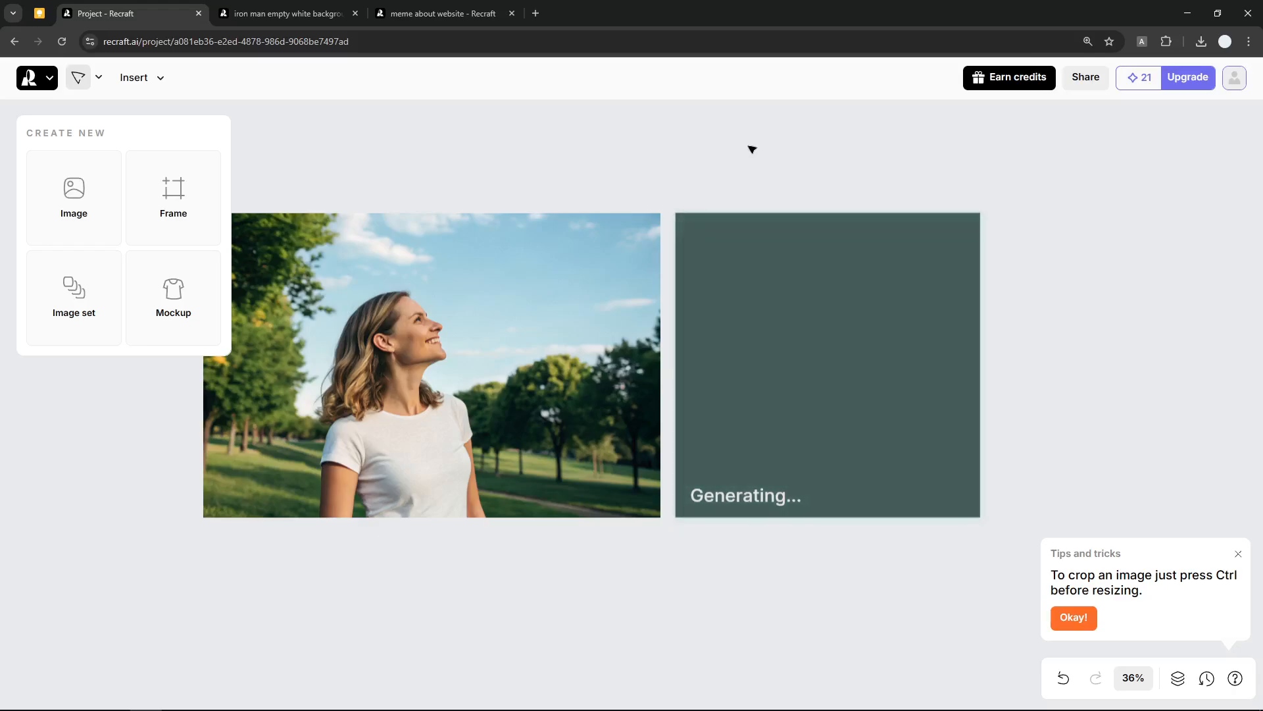
mouse_move(740, 232)
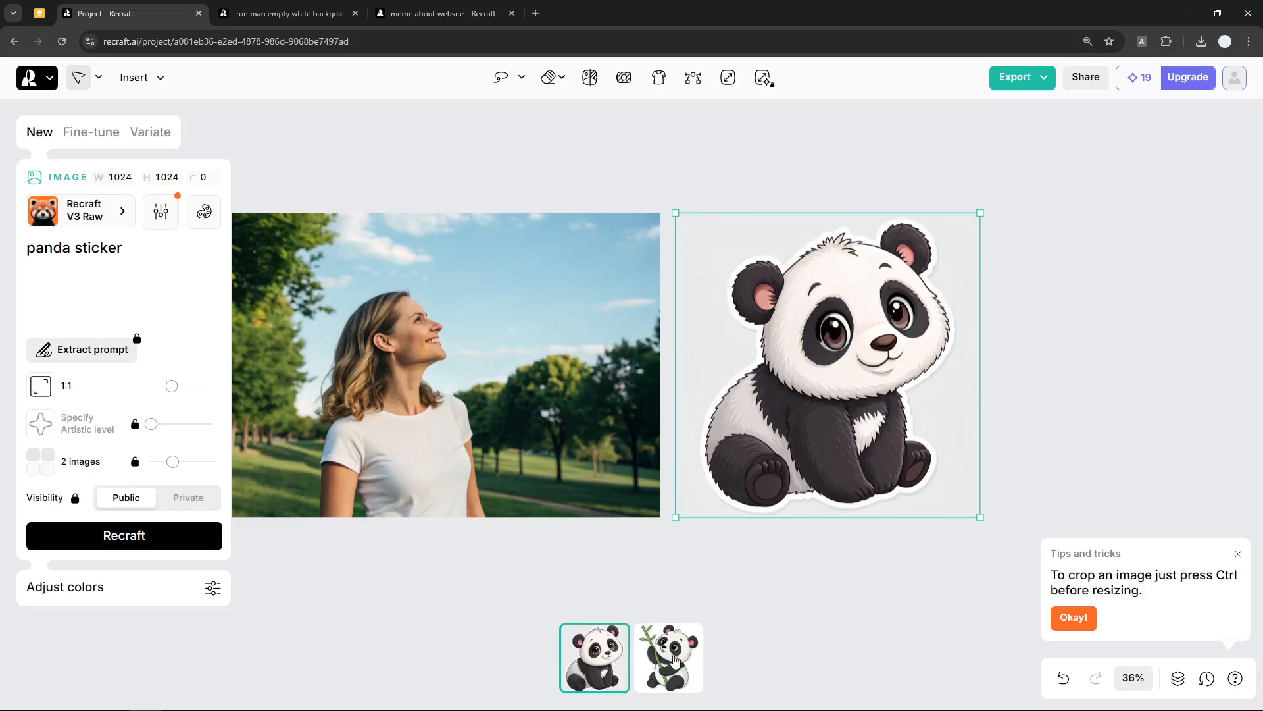
Compare the bamboo panda and plain sitting panda variants, keeping the bamboo one.
left_click(668, 656)
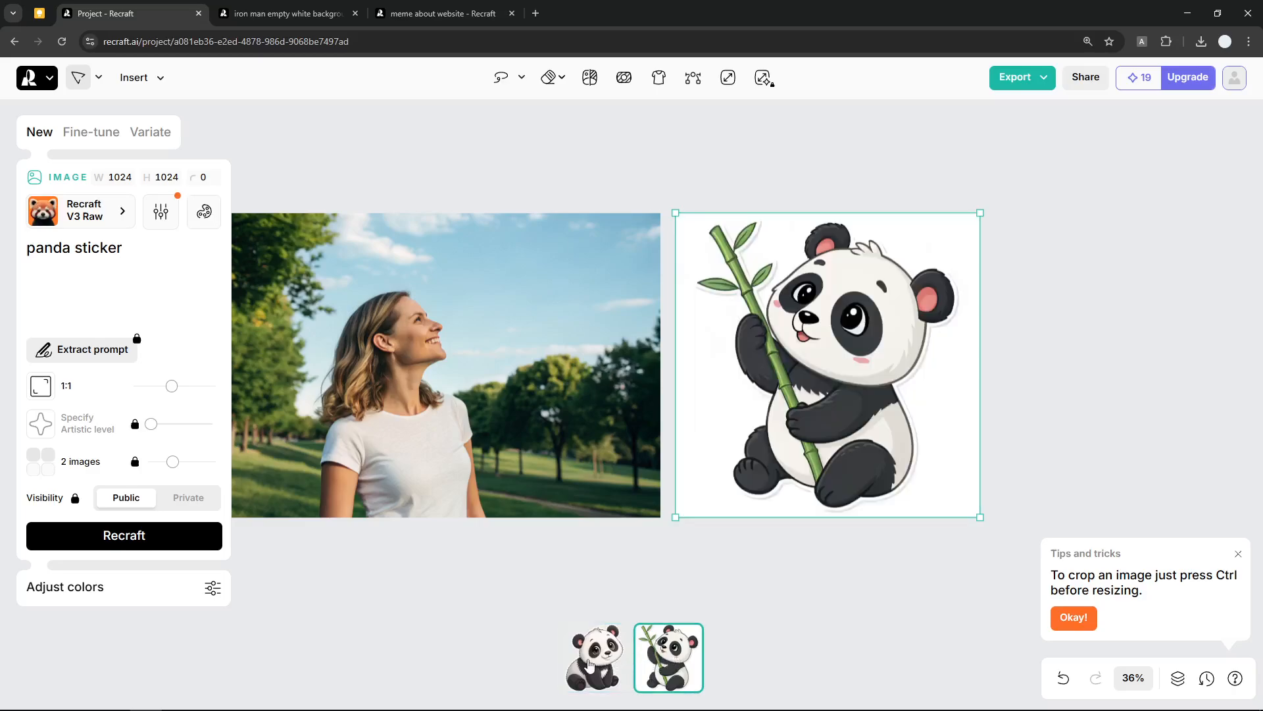
left_click(595, 657)
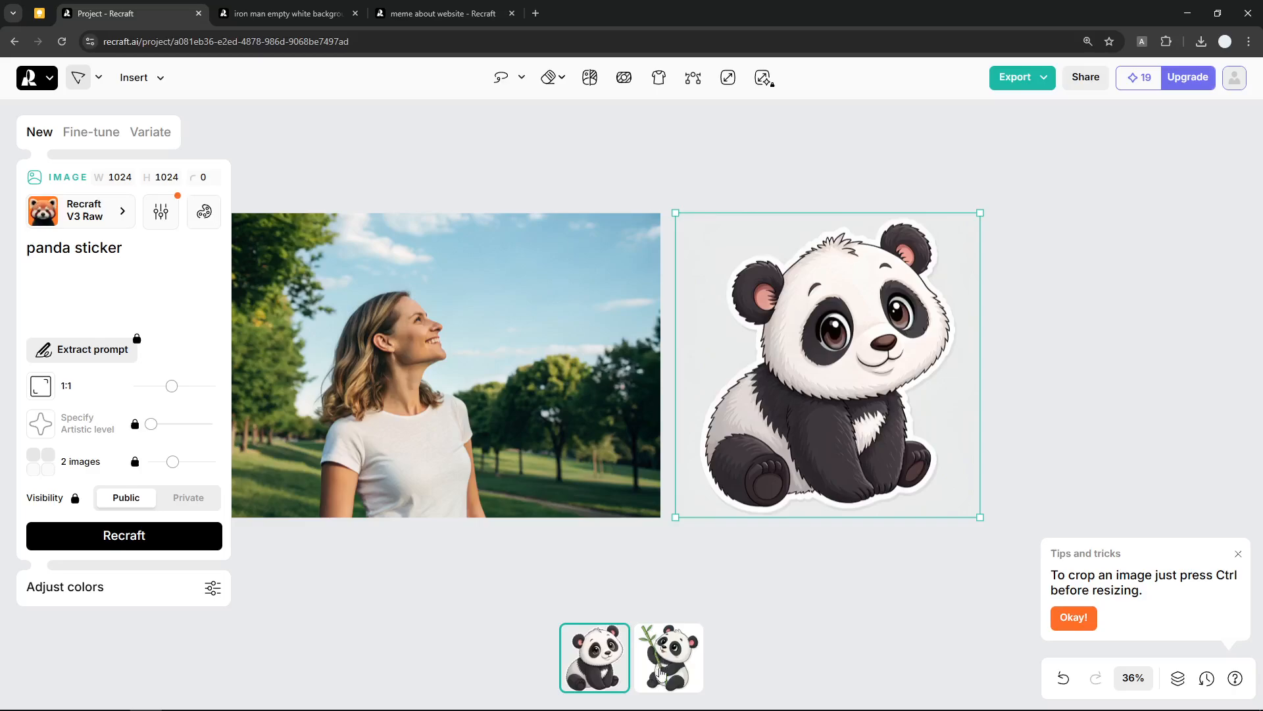
left_click(667, 657)
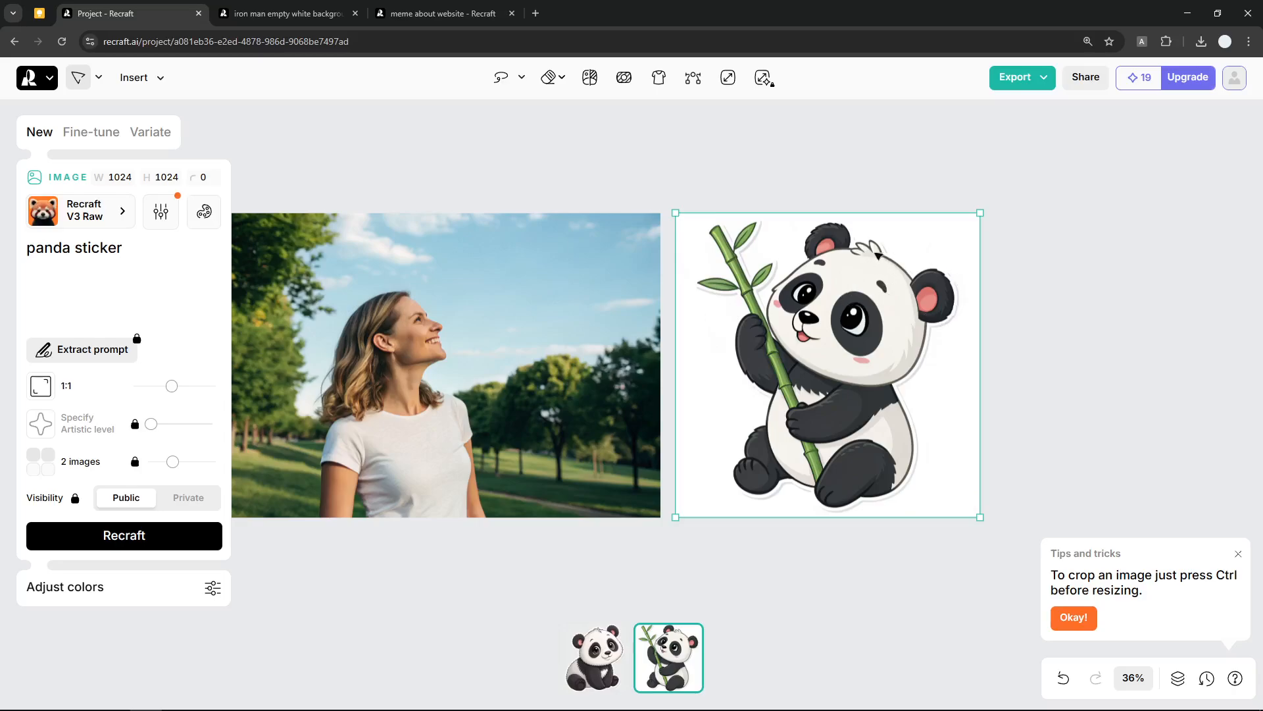
mouse_move(869, 325)
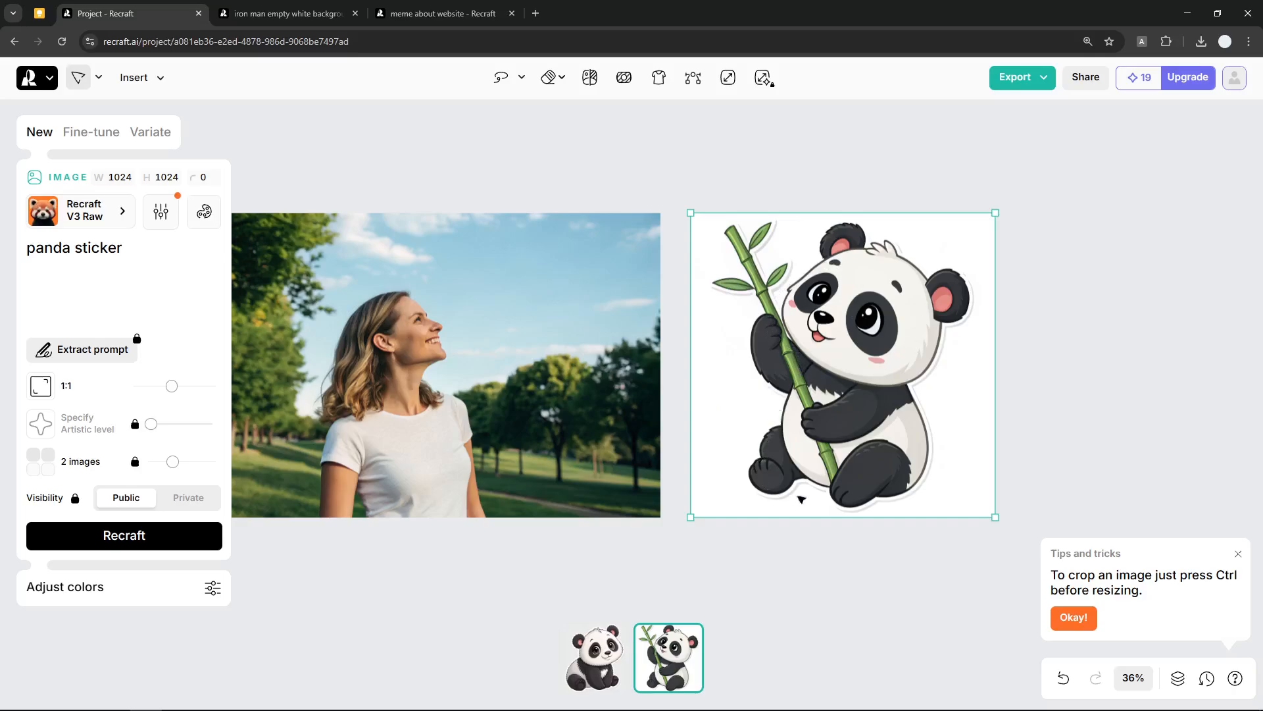
mouse_move(955, 309)
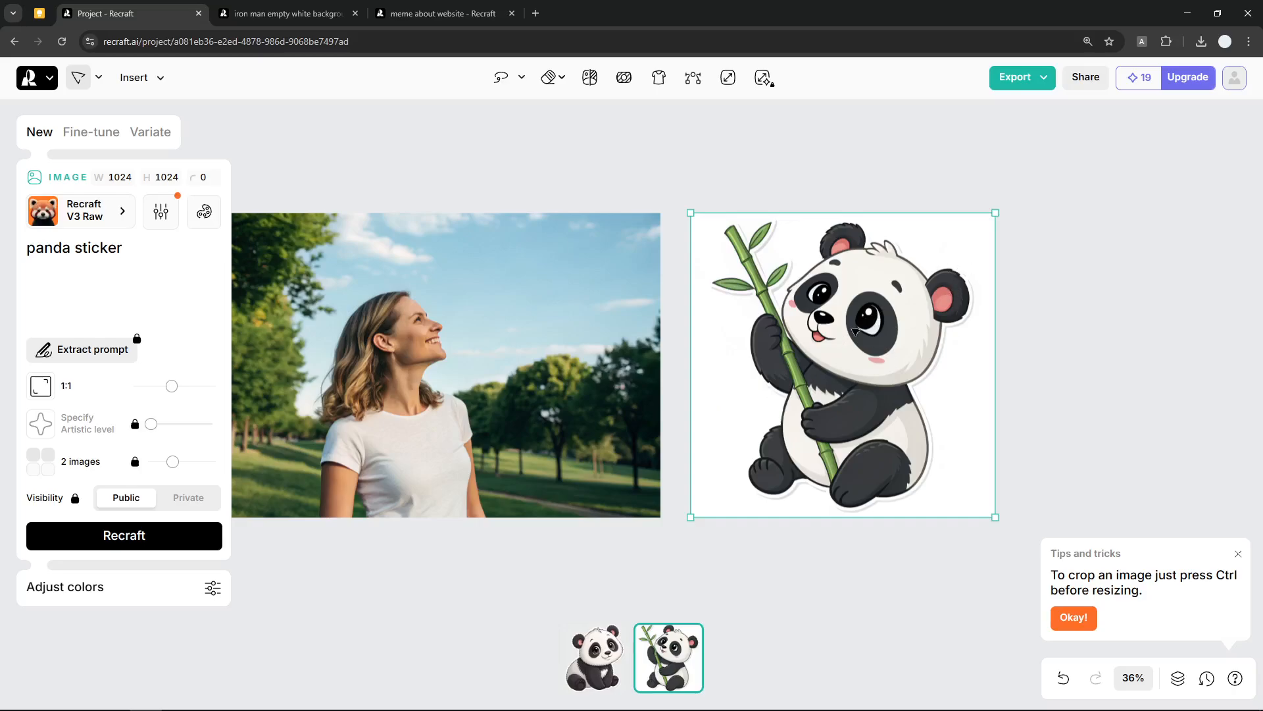
mouse_move(591, 79)
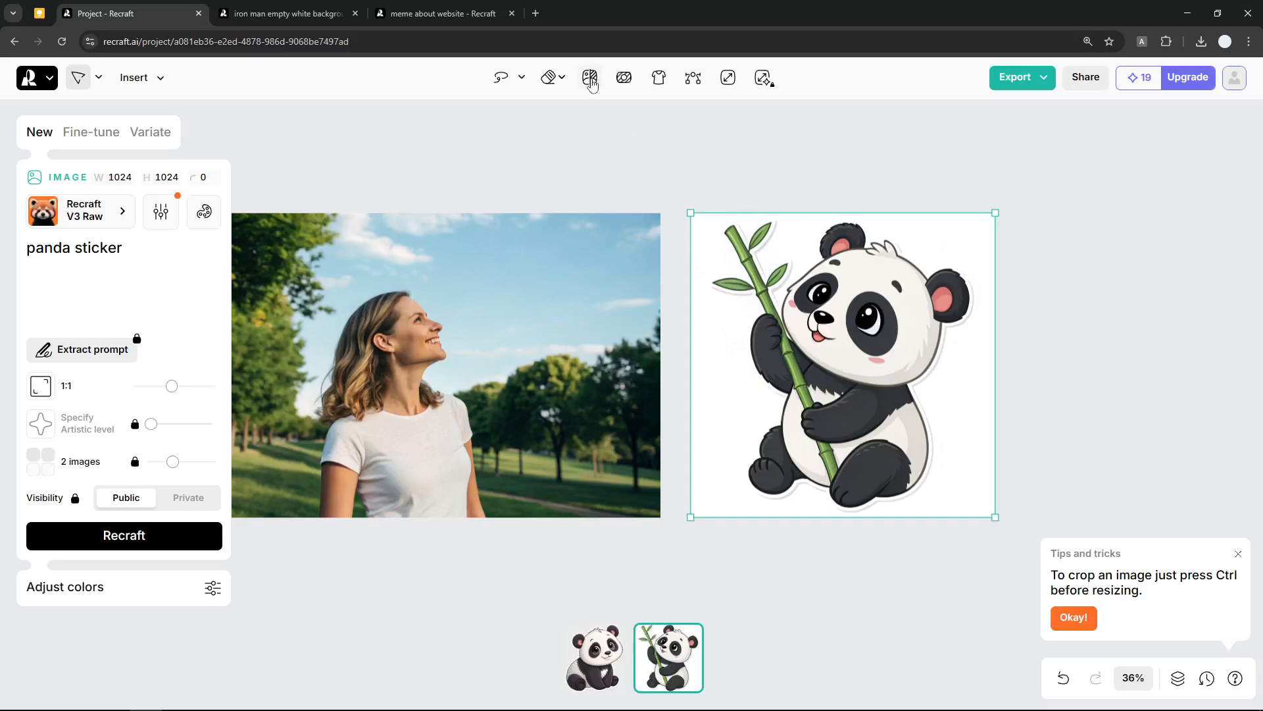
mouse_move(589, 78)
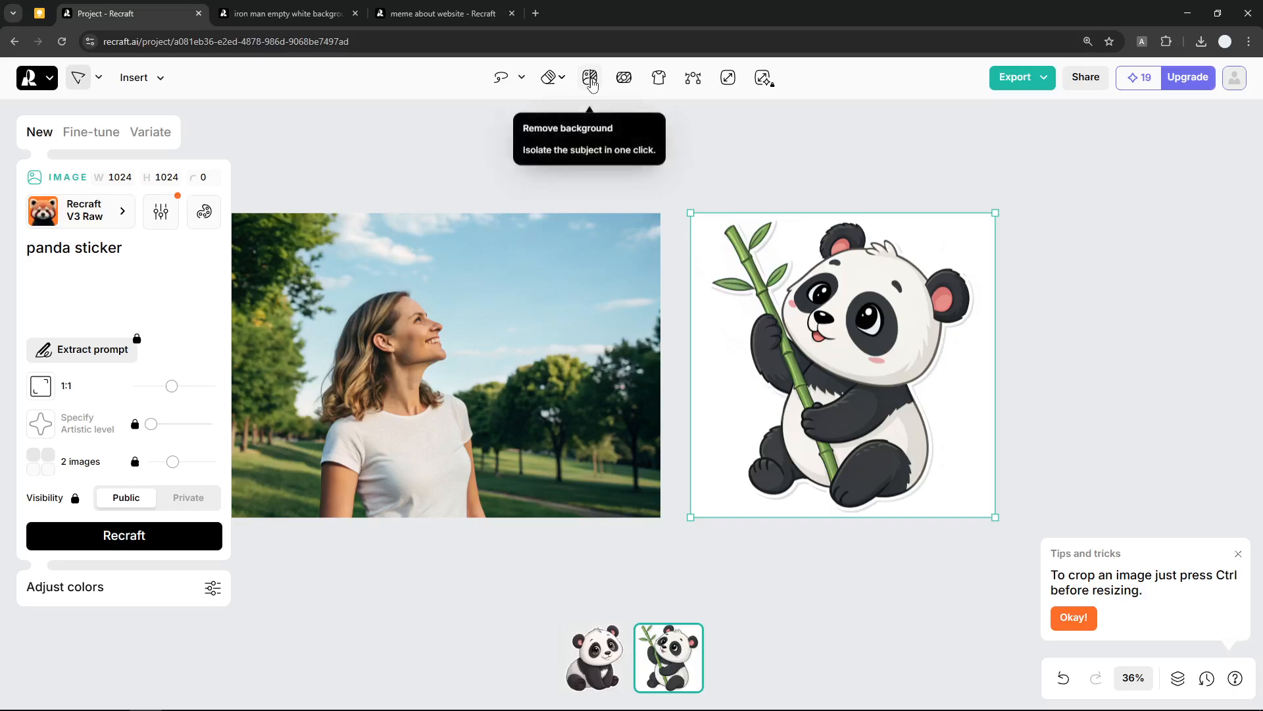
Remove the bamboo panda's white background, then select the woman's park photo.
left_click(591, 77)
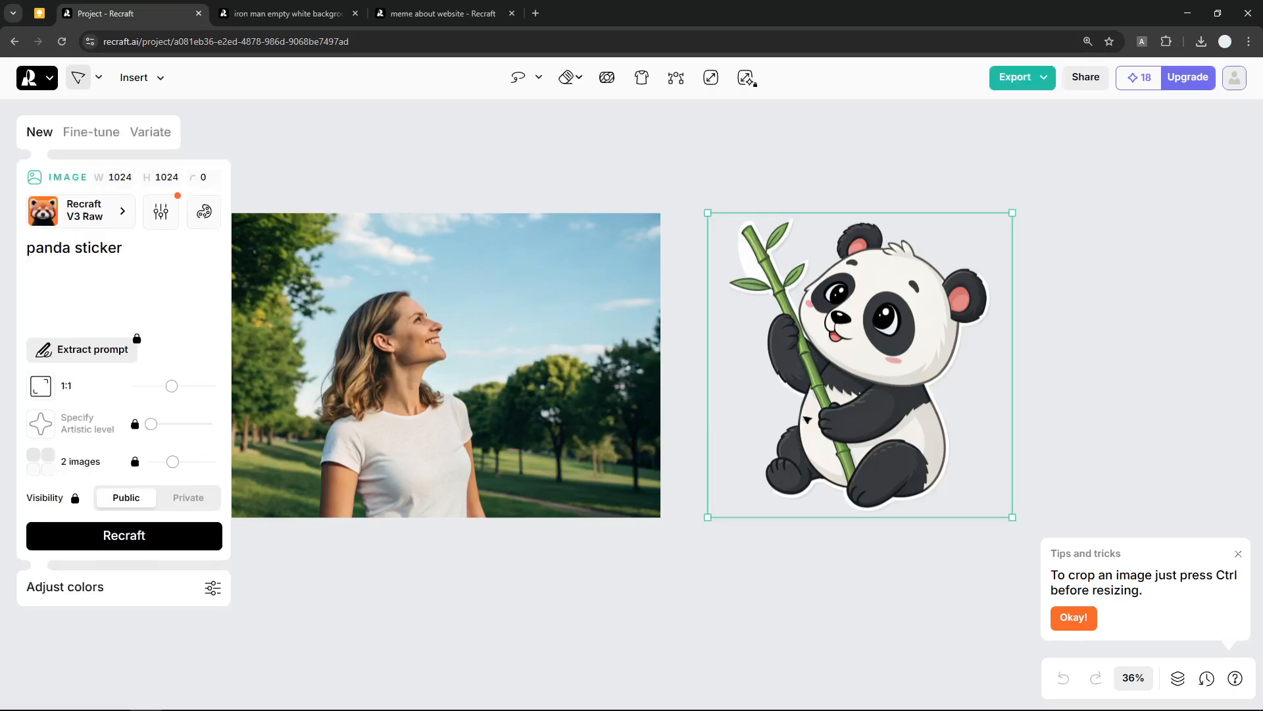
left_click(446, 364)
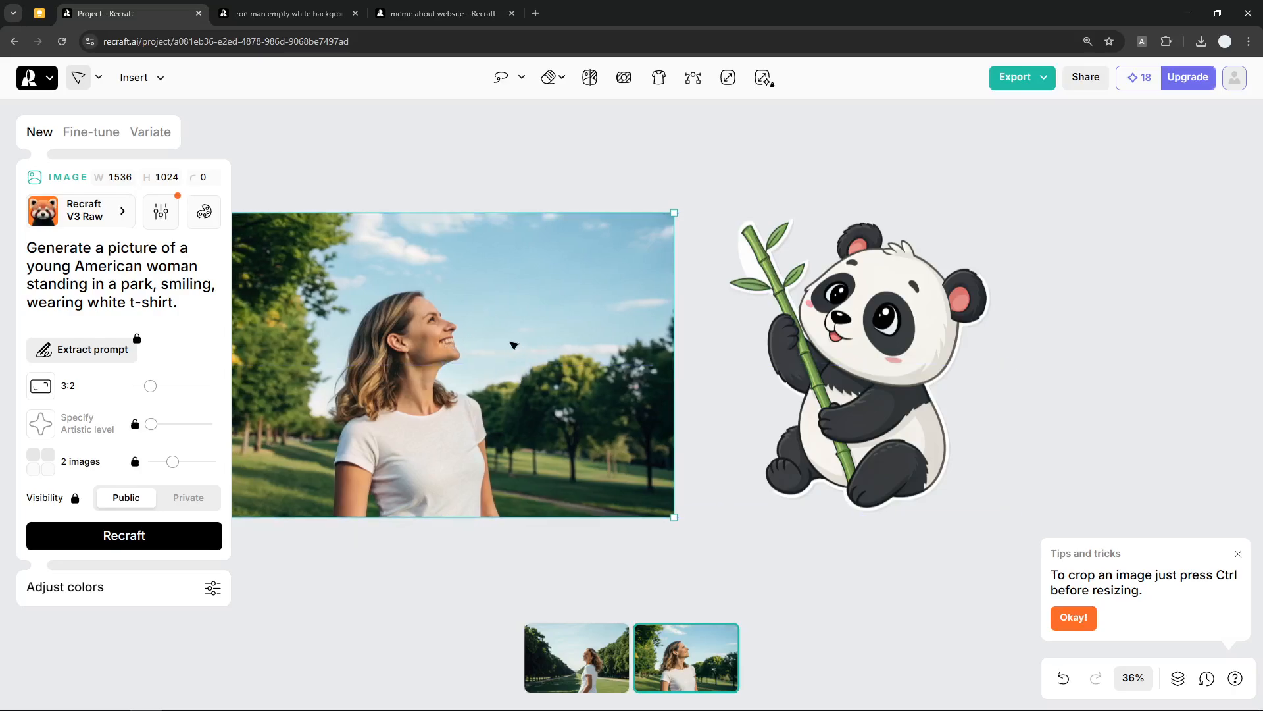
mouse_move(529, 284)
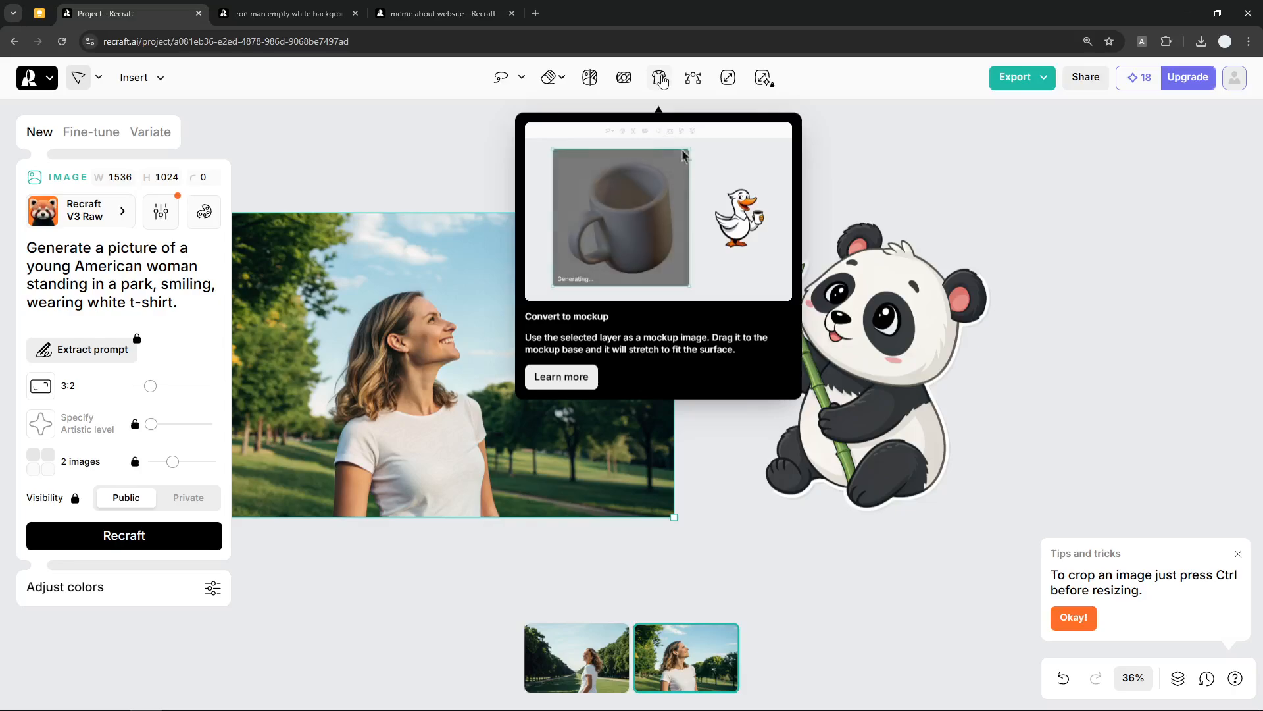
Convert the selected park photo of the woman into a mockup.
left_click(125, 535)
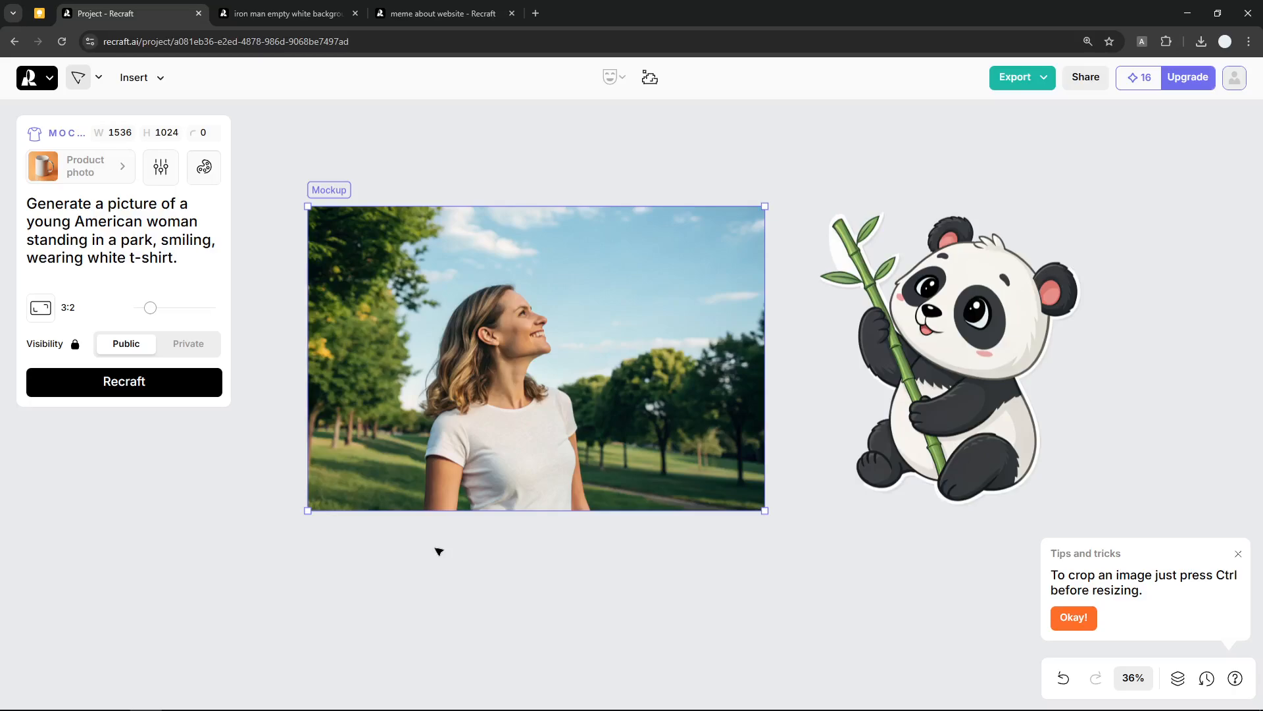
mouse_move(445, 539)
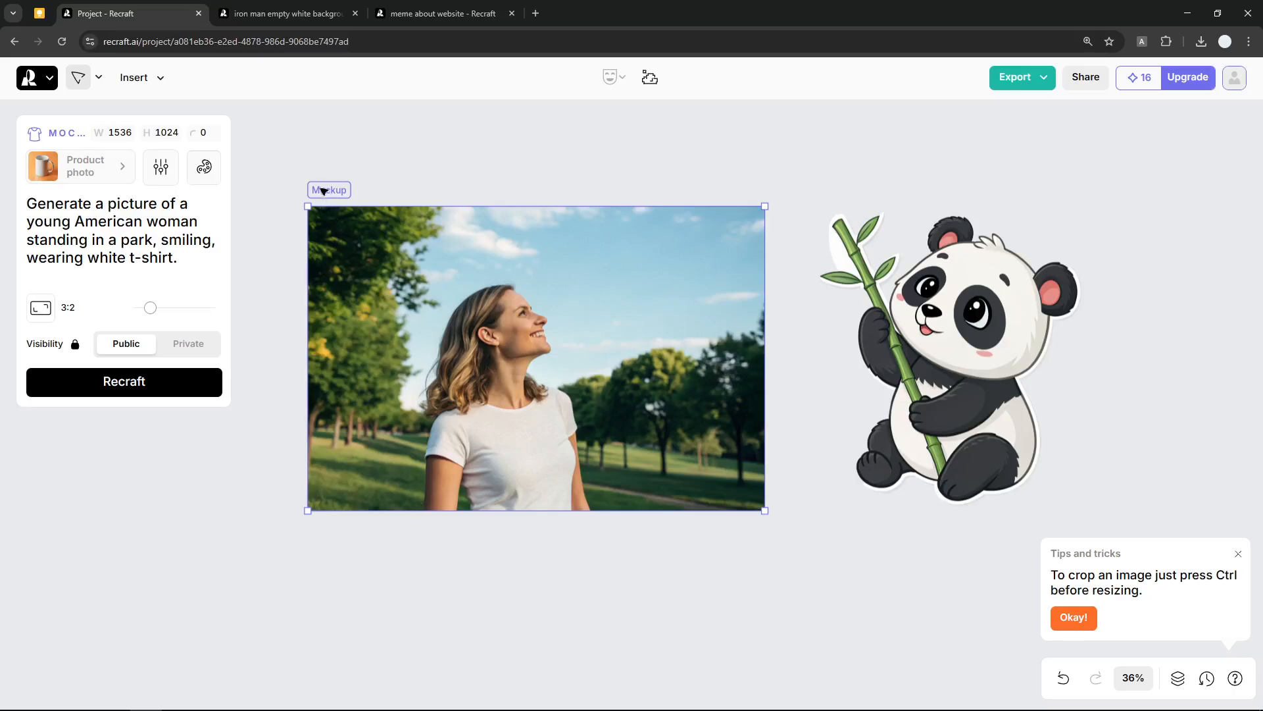
mouse_move(443, 334)
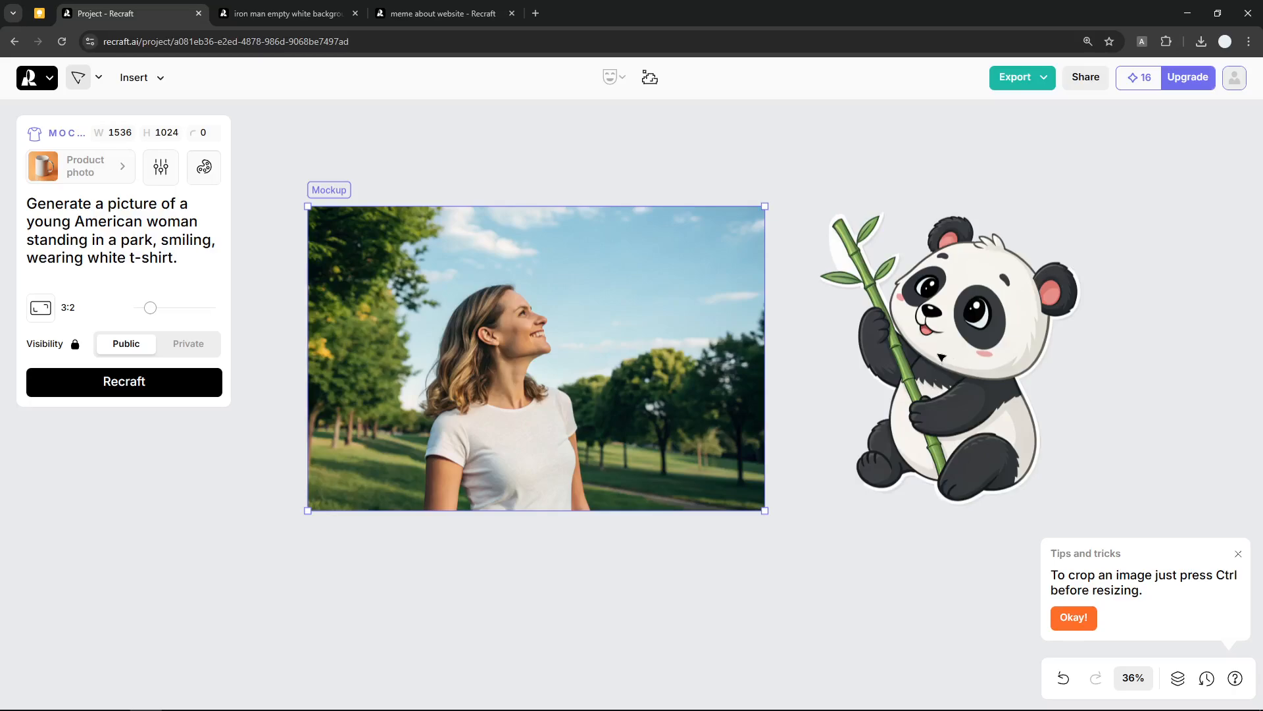
Add the bamboo panda sticker to the mockup and fit it onto the t-shirt chest.
left_click(951, 358)
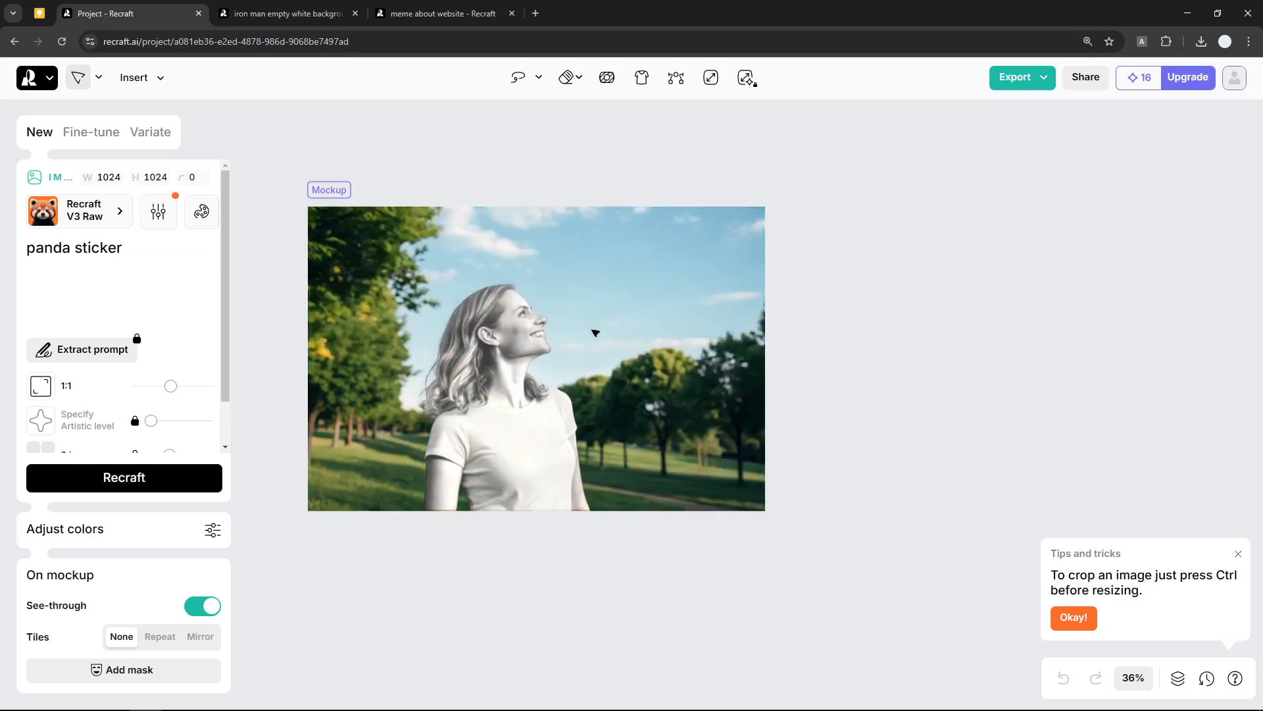
left_click(123, 477)
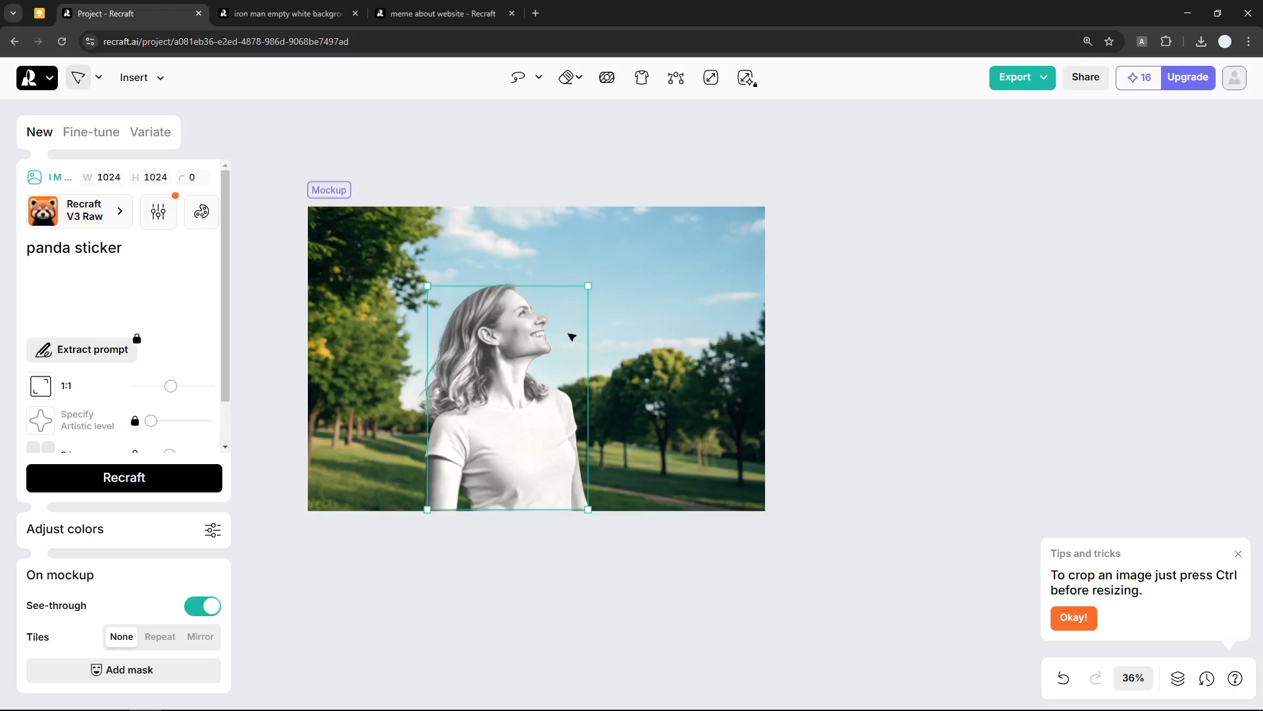
left_click(125, 477)
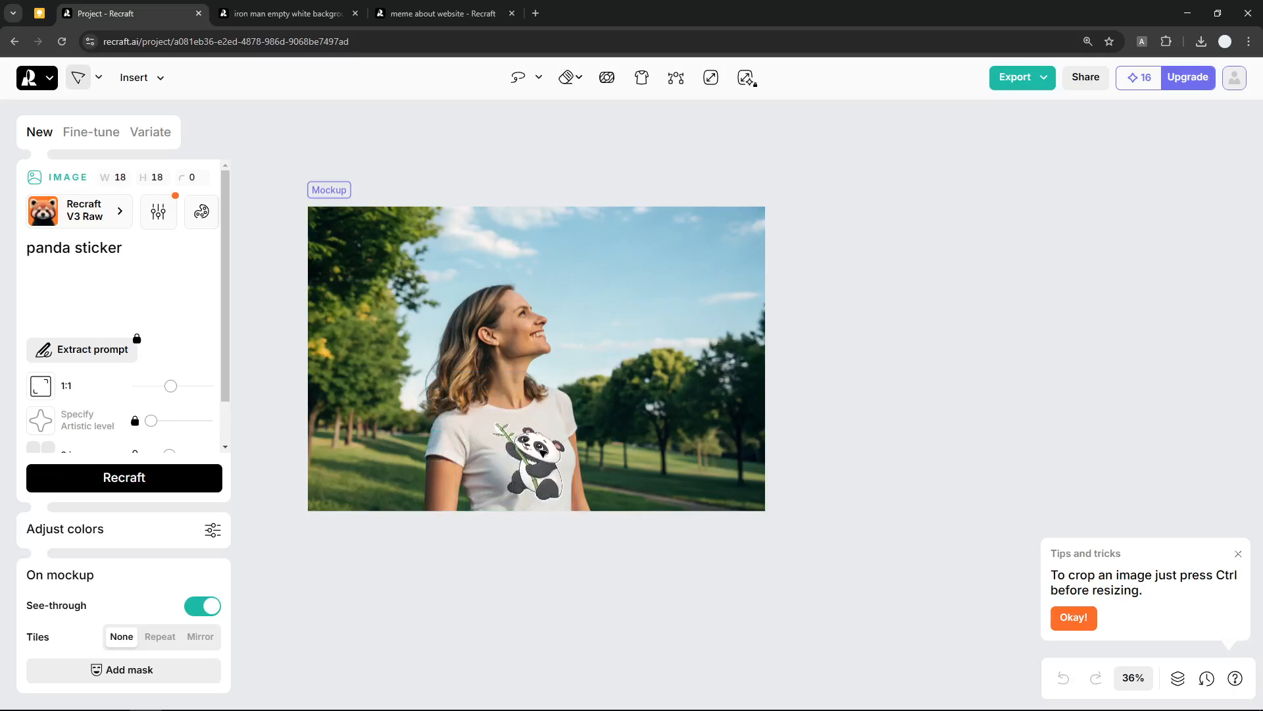
left_click(527, 465)
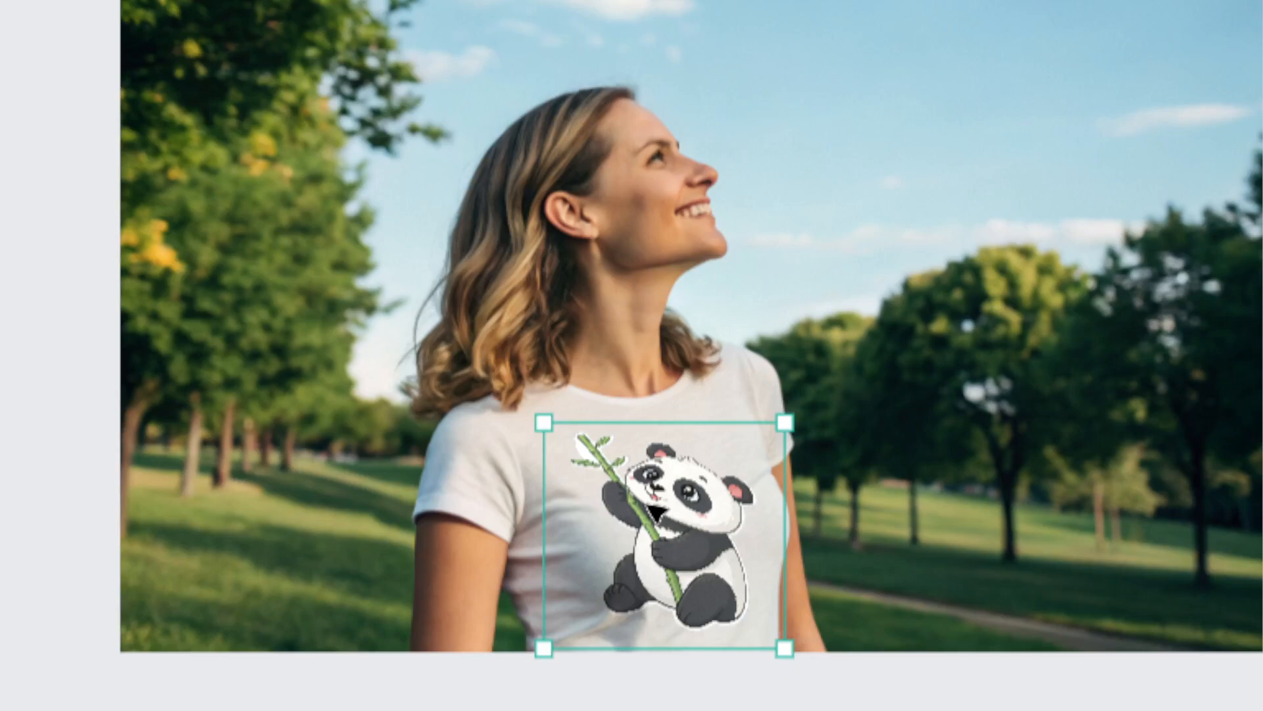
right_click(661, 516)
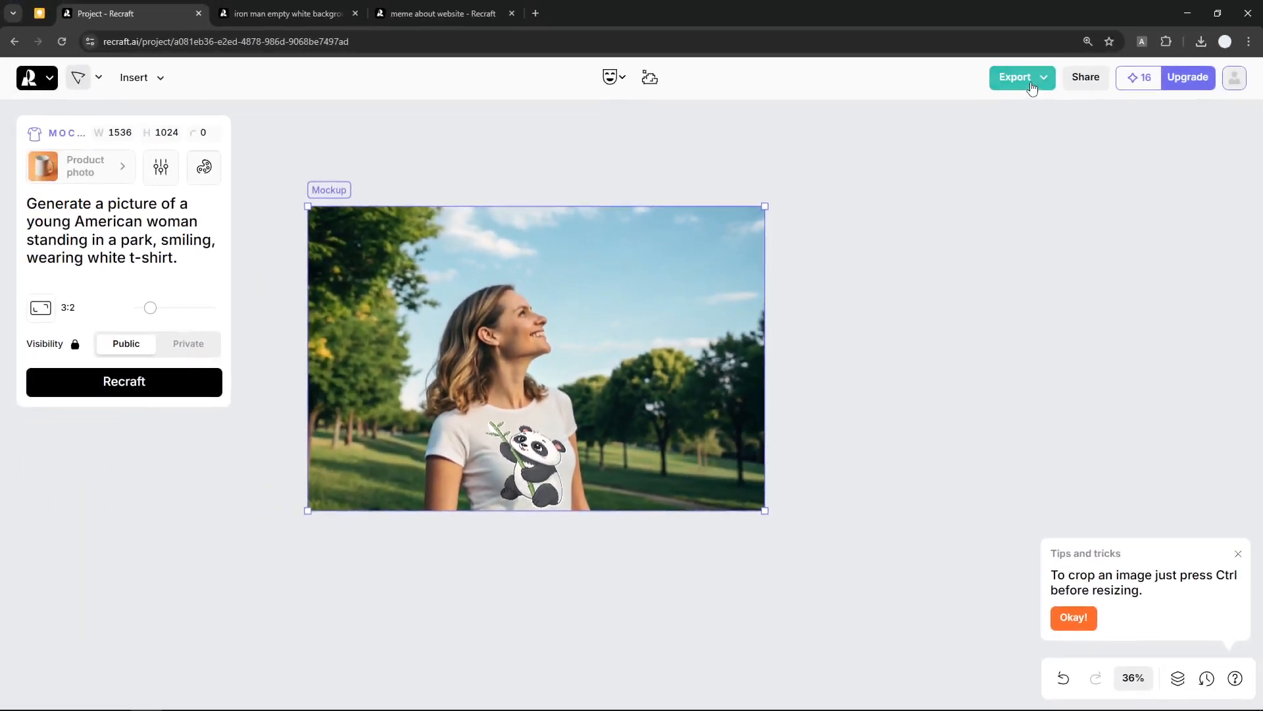
Download the t-shirt mockup as a PNG and open the downloaded file.
left_click(1015, 77)
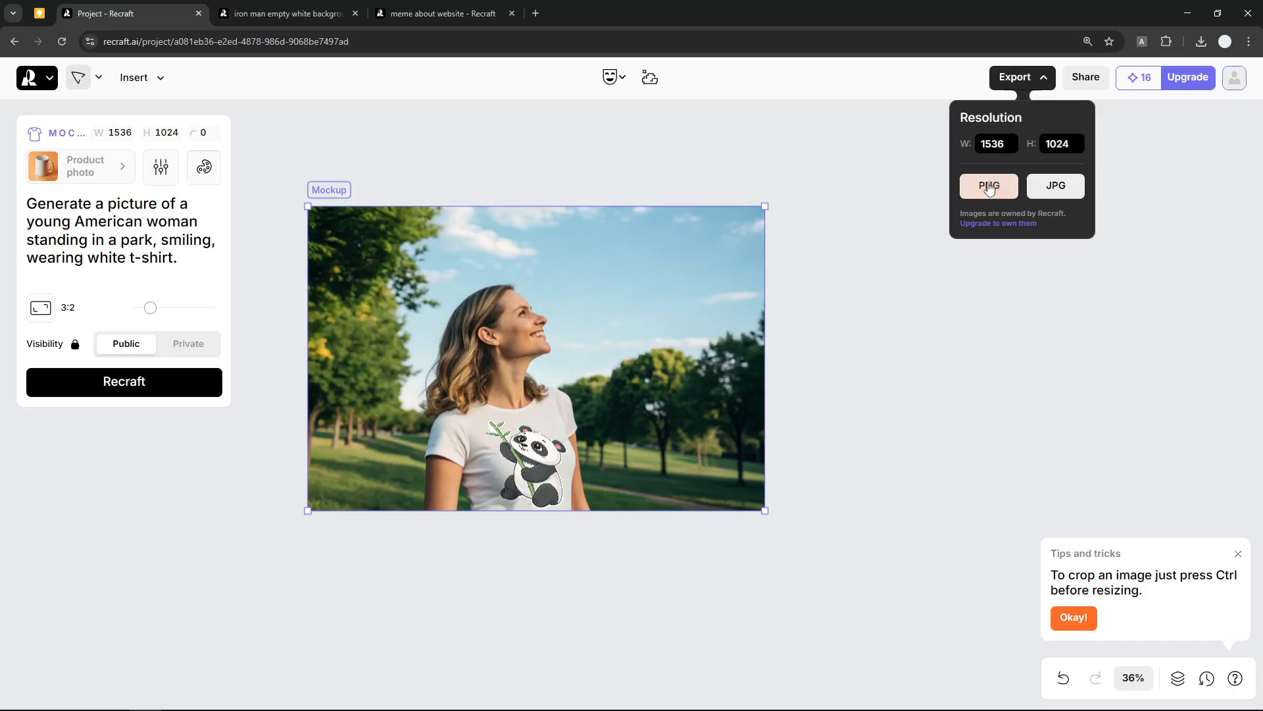
left_click(988, 187)
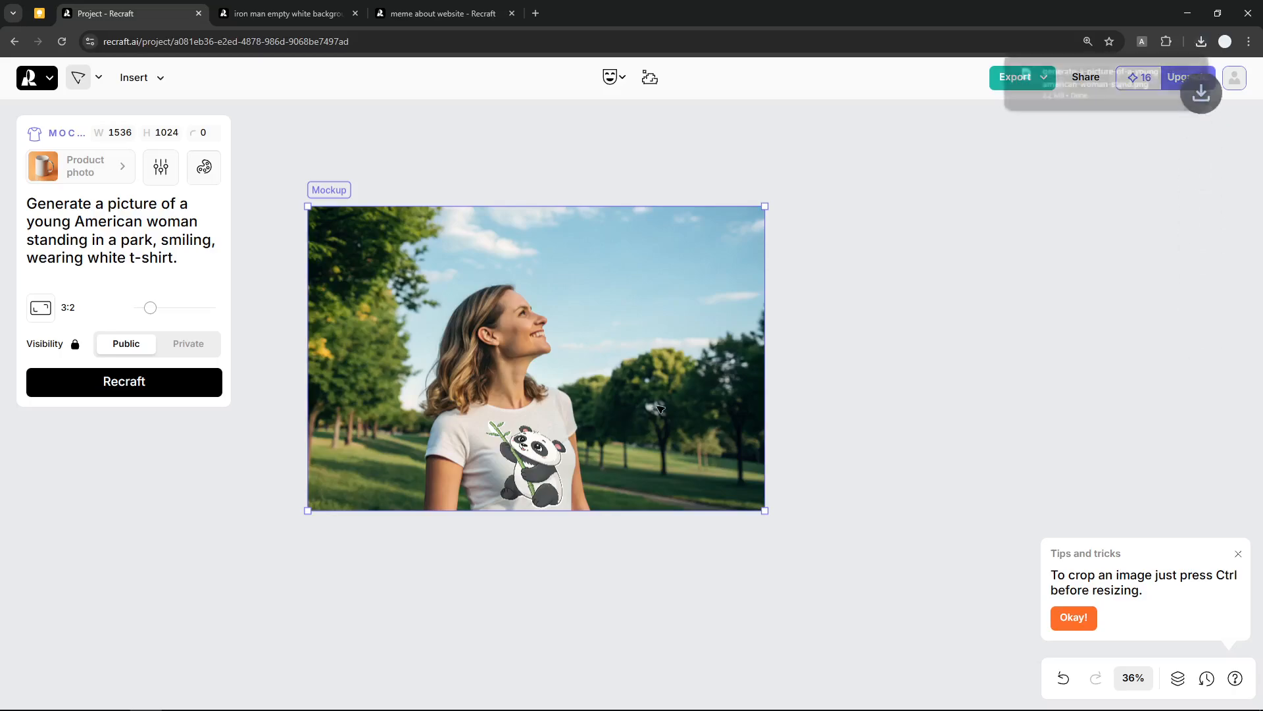
left_click(1200, 40)
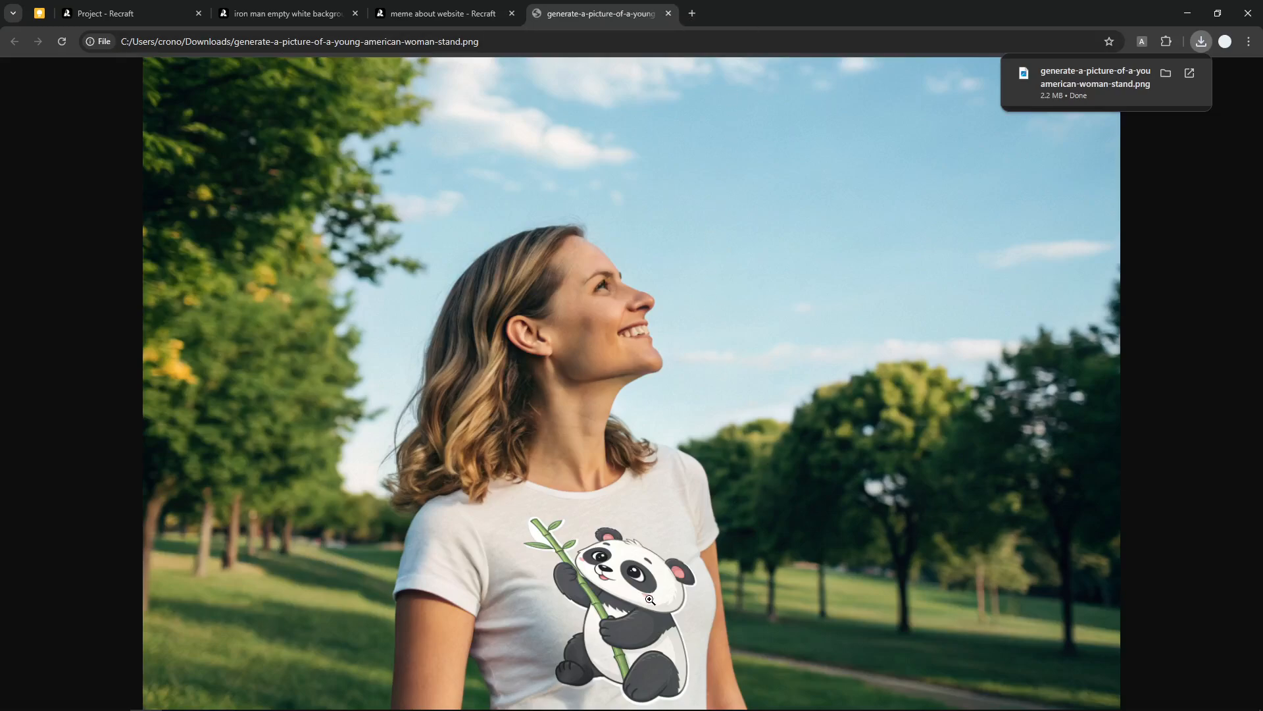
mouse_move(898, 491)
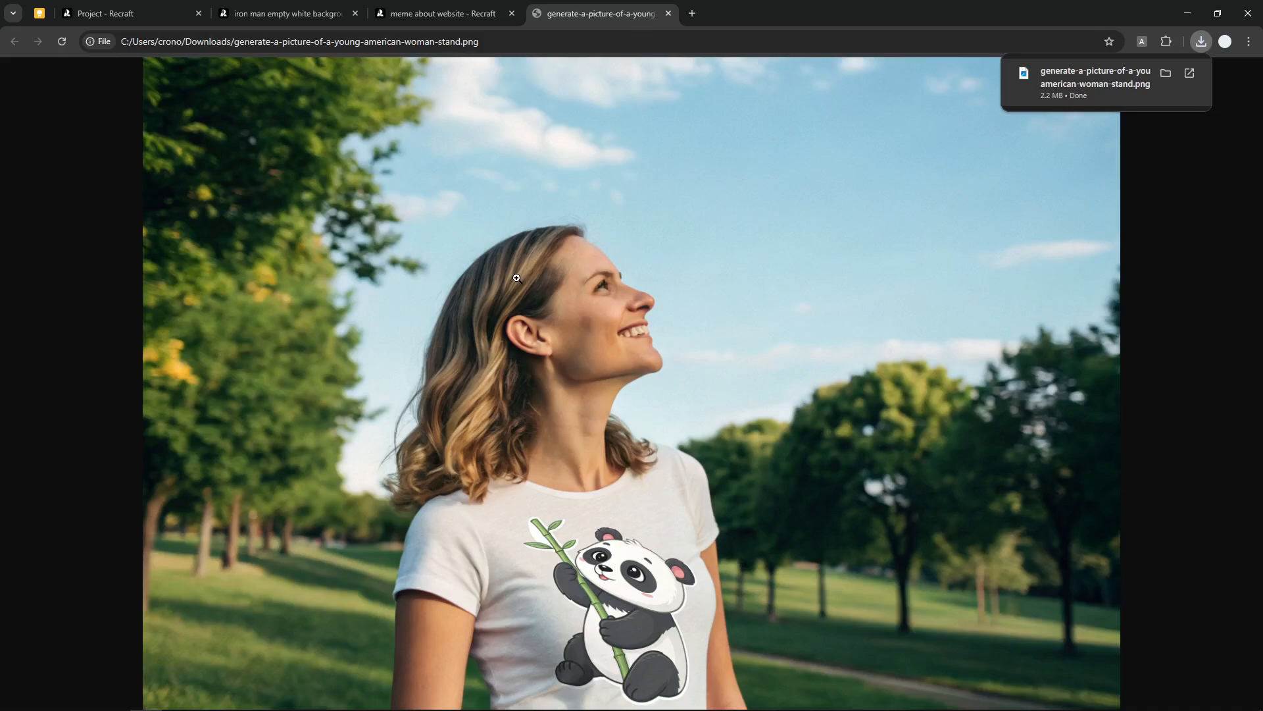
mouse_move(588, 234)
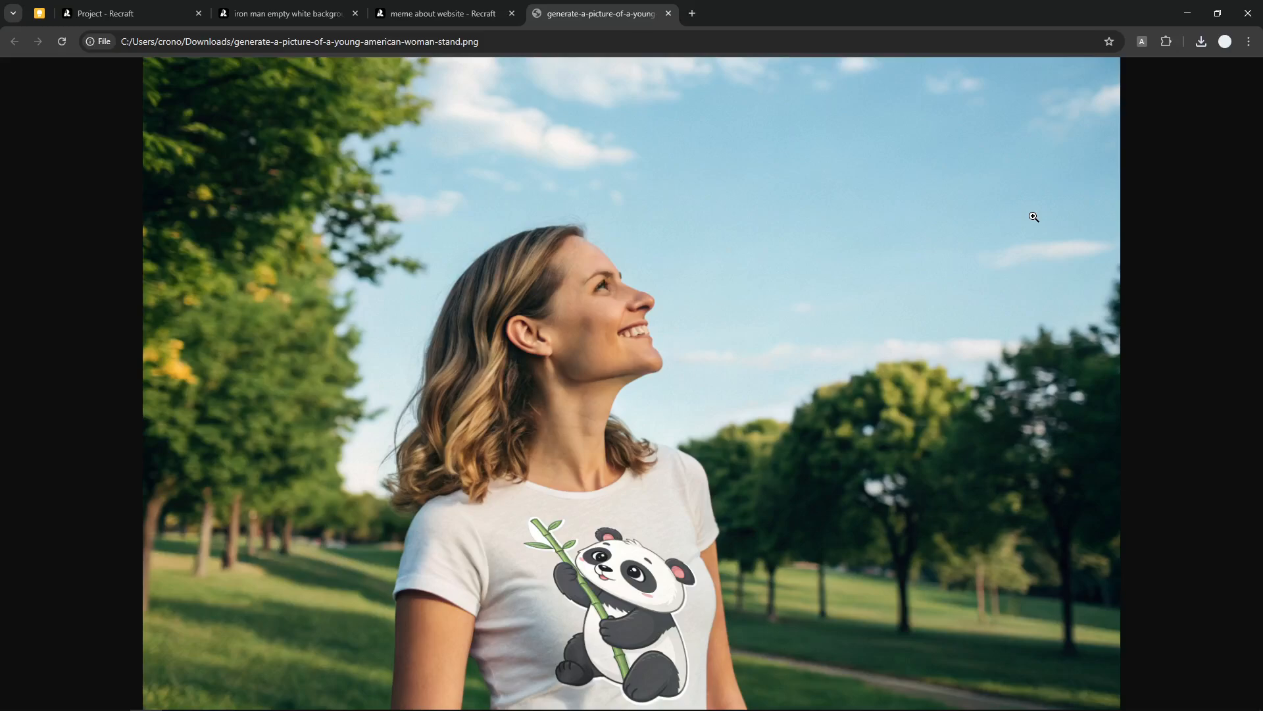
mouse_move(630, 143)
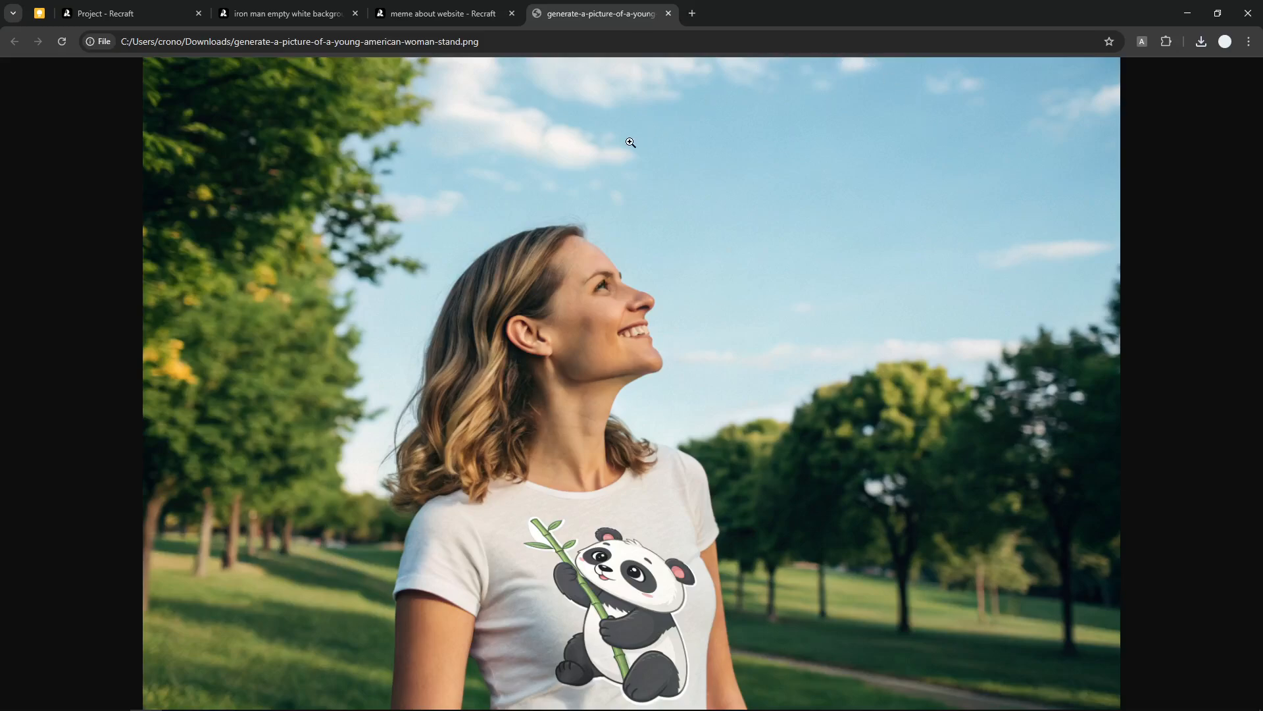
Switch to the Iron Man tab with the superhero mug mockup.
left_click(283, 13)
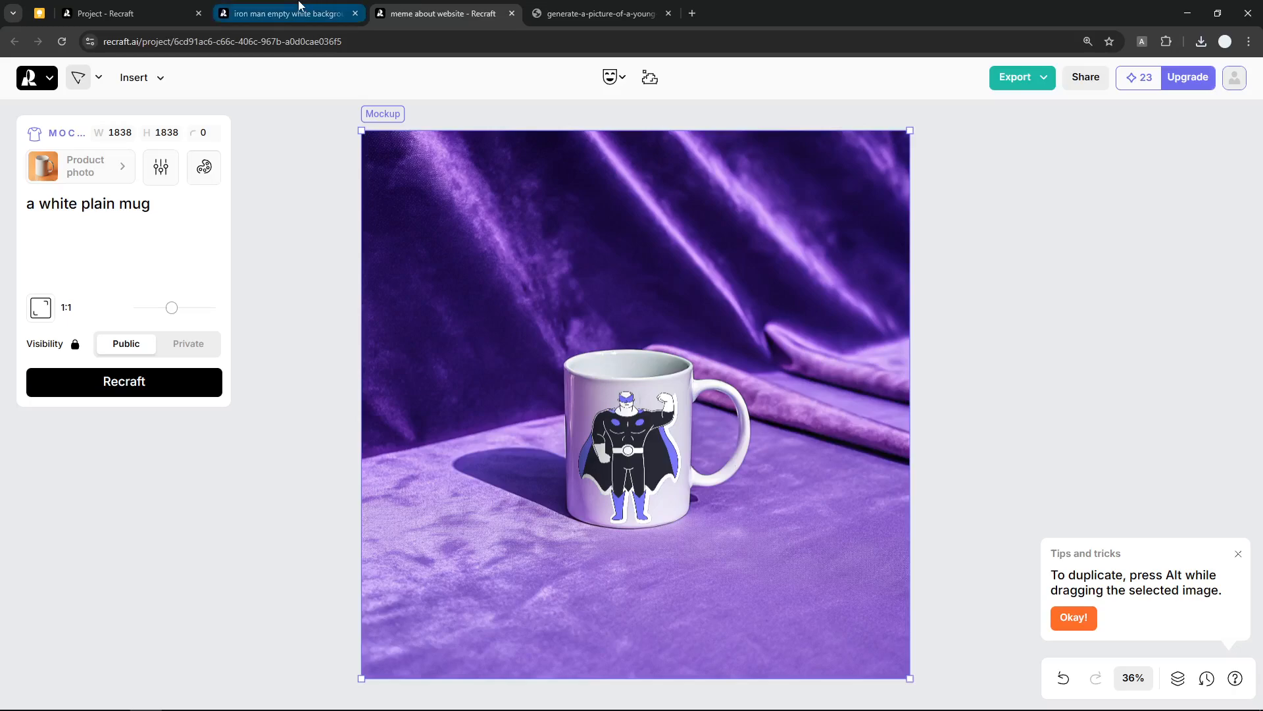